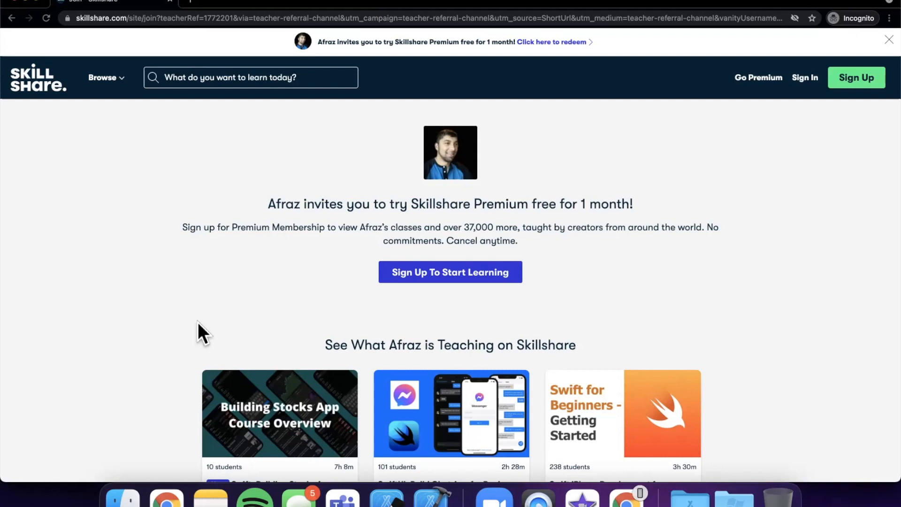
mouse_move(222, 251)
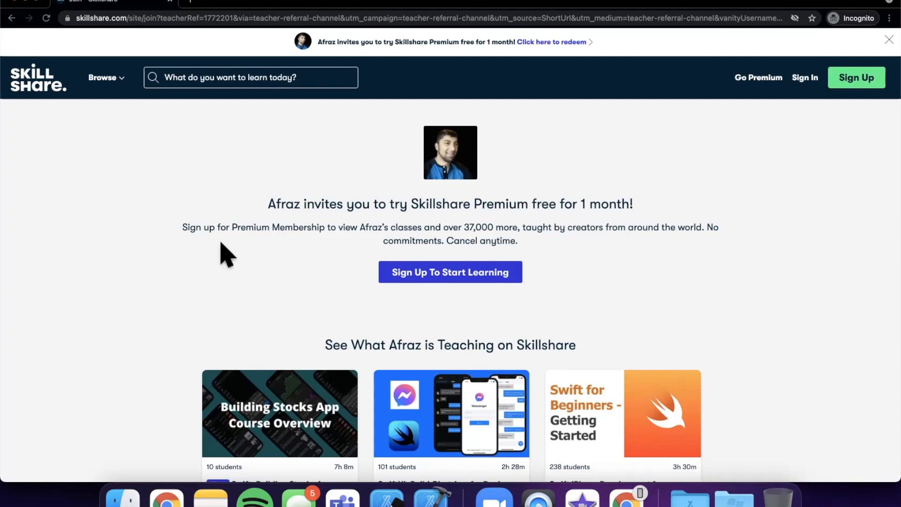
Start a new Xcode project from the iOS App template
left_click(889, 39)
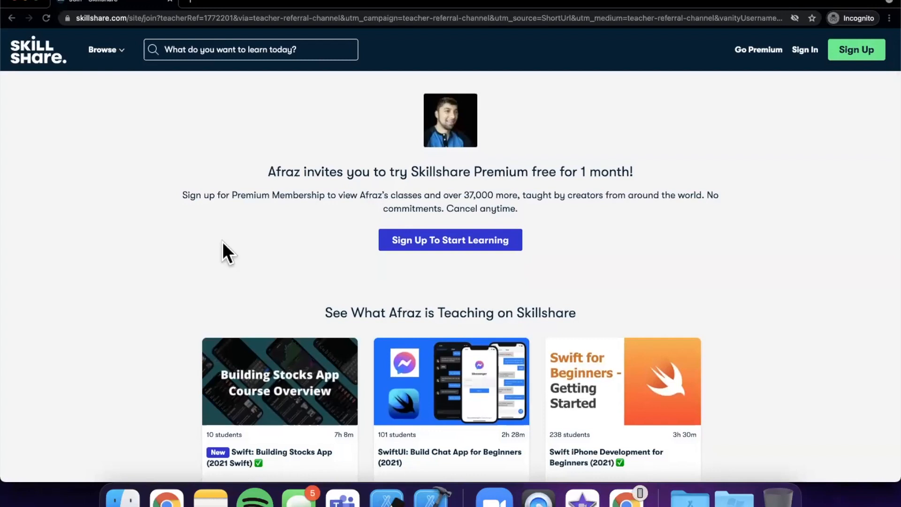
scroll("down", 3)
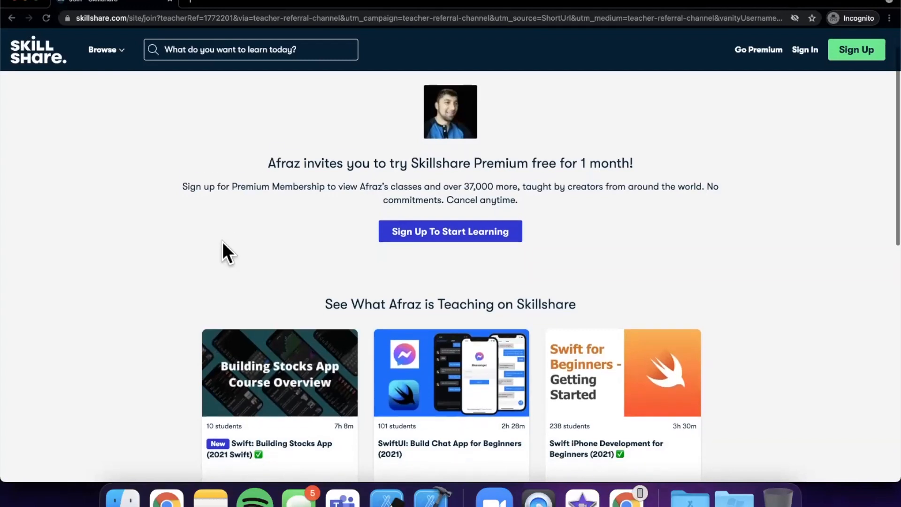
scroll("down", 3)
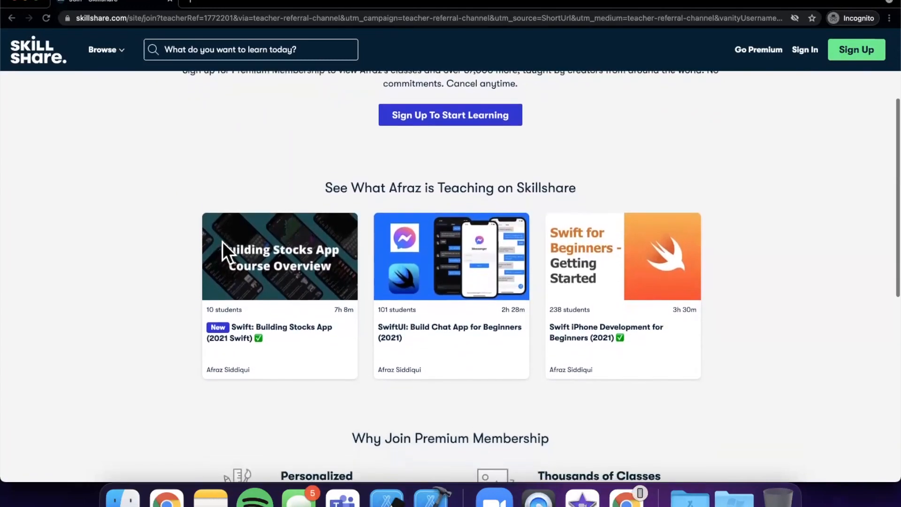
scroll("down", 3)
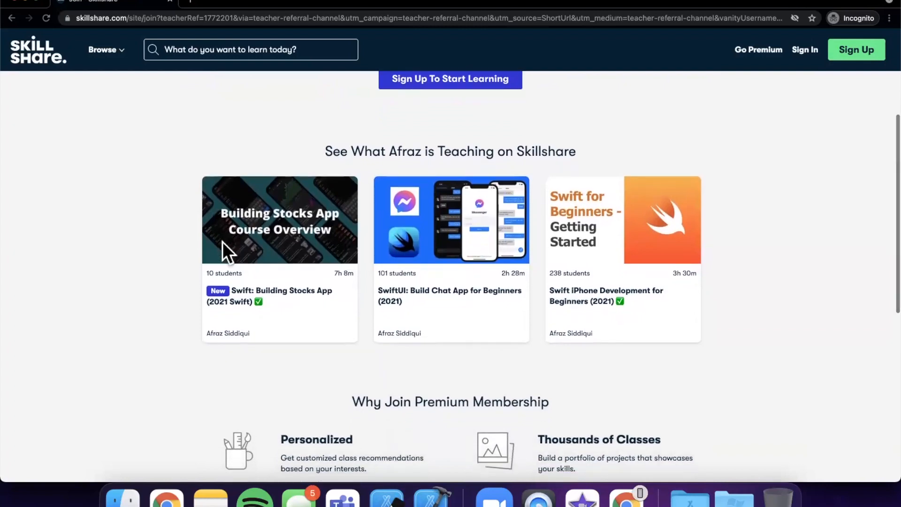
scroll("down", 3)
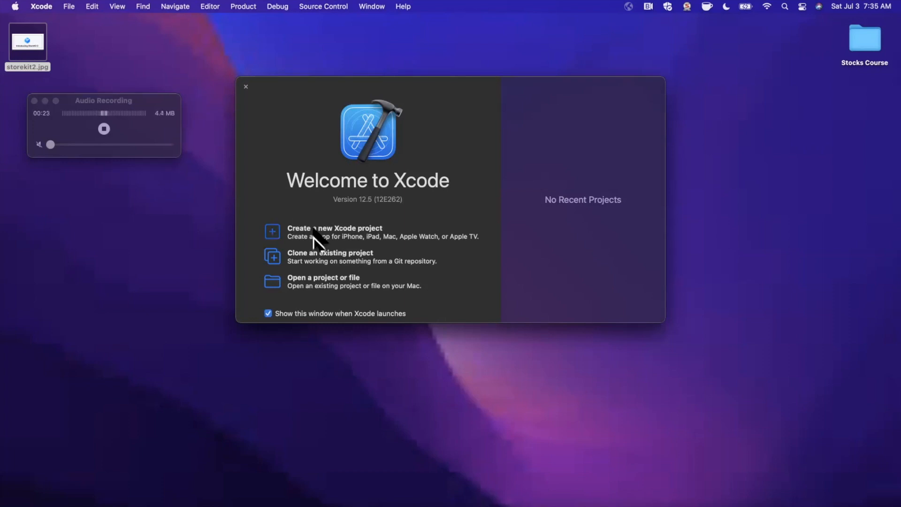
left_click(329, 231)
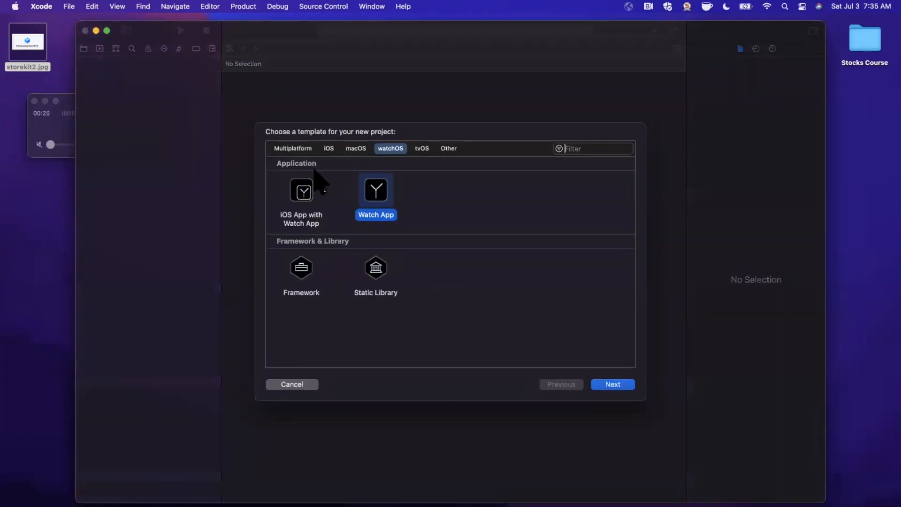
left_click(329, 148)
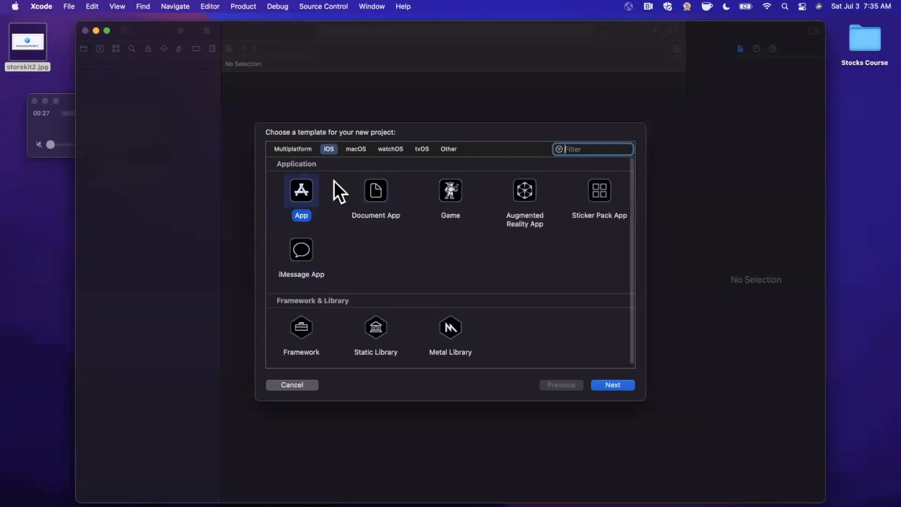
left_click(612, 385)
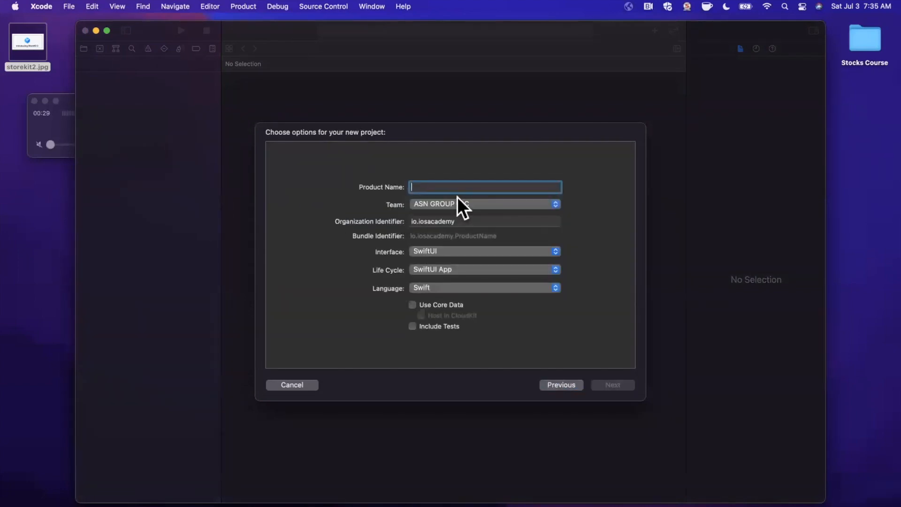
Name the project GenericAPICaller, set Interface to Storyboard, and create it on the Desktop
type("Gn")
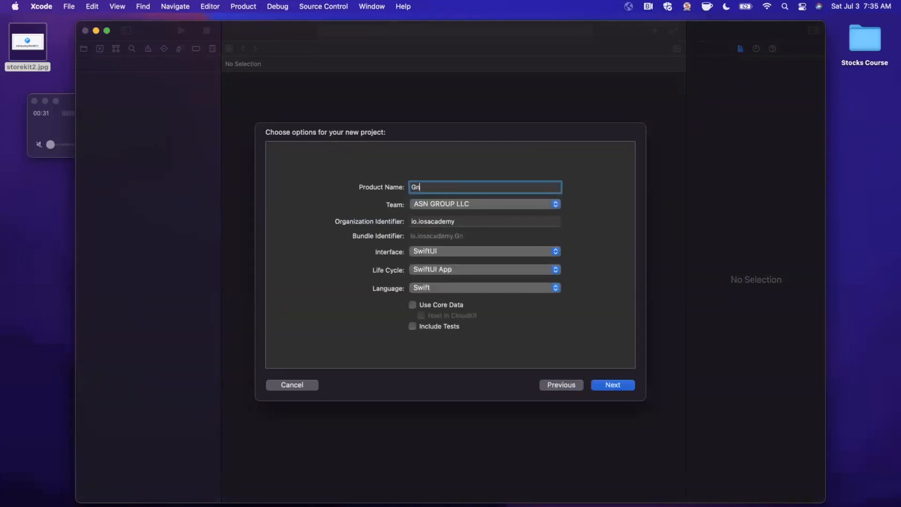
type("enericAP")
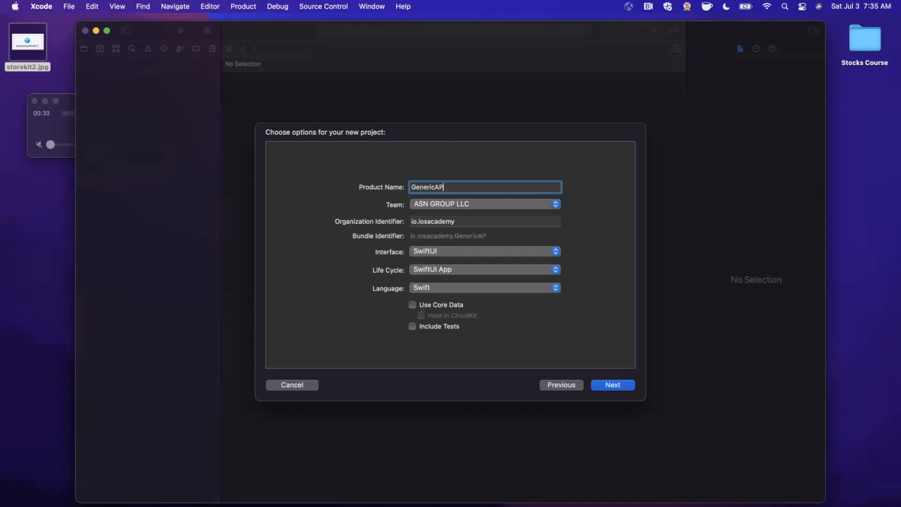
type("ICaller")
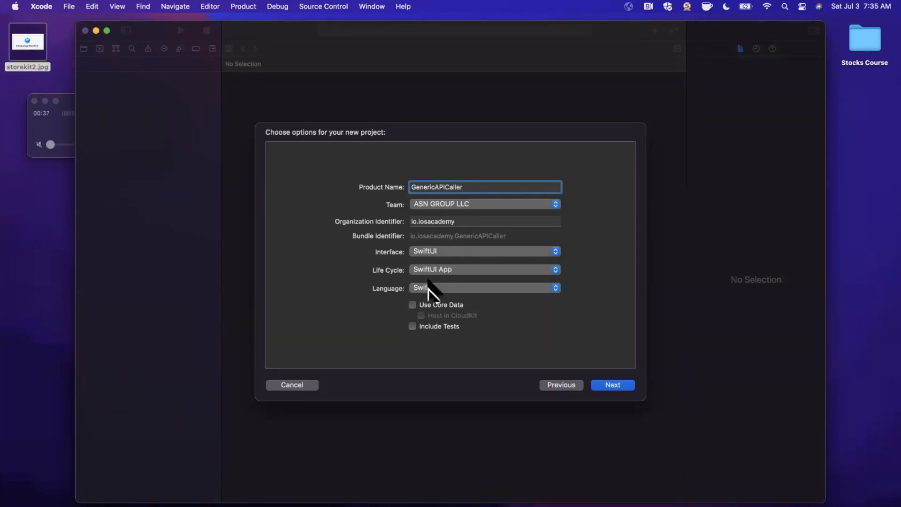
left_click(484, 252)
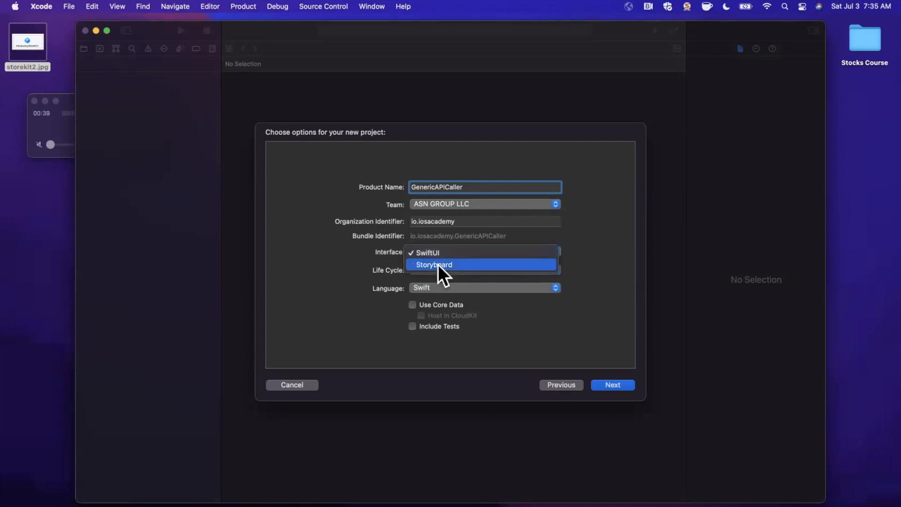
left_click(434, 265)
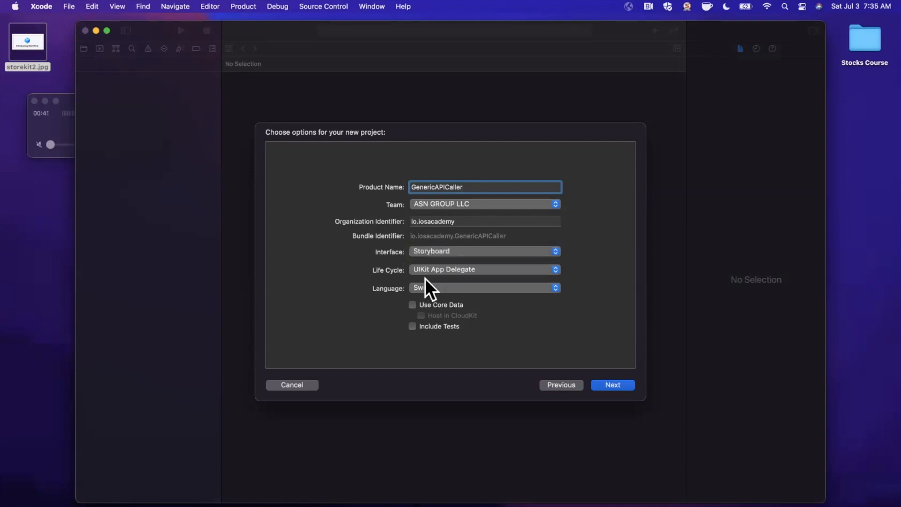
left_click(612, 385)
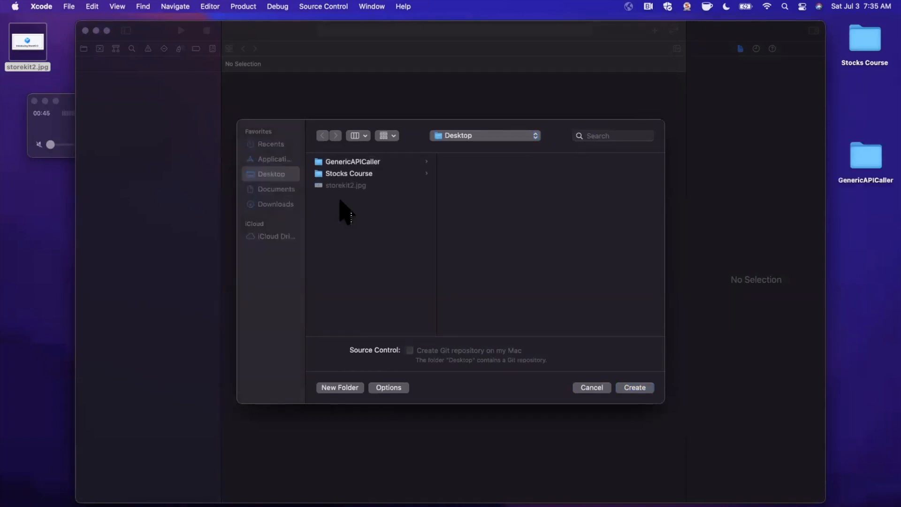
mouse_move(654, 145)
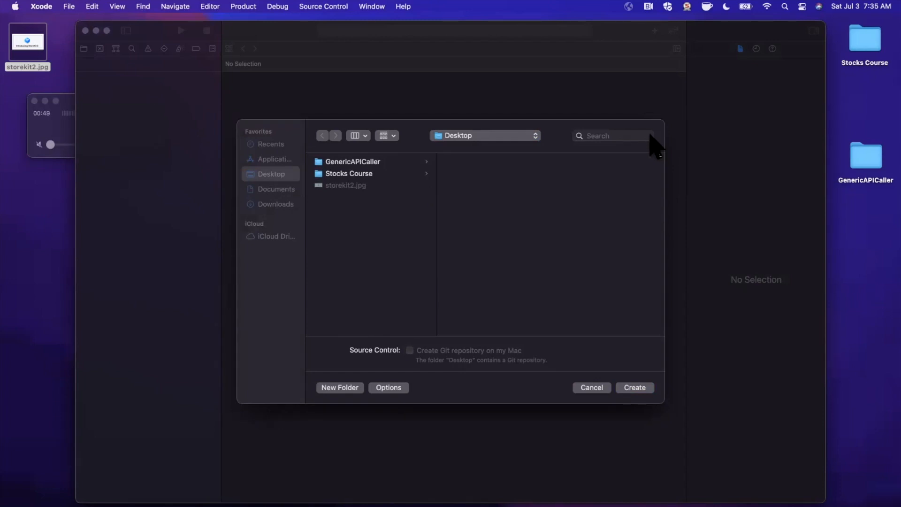
left_click(635, 387)
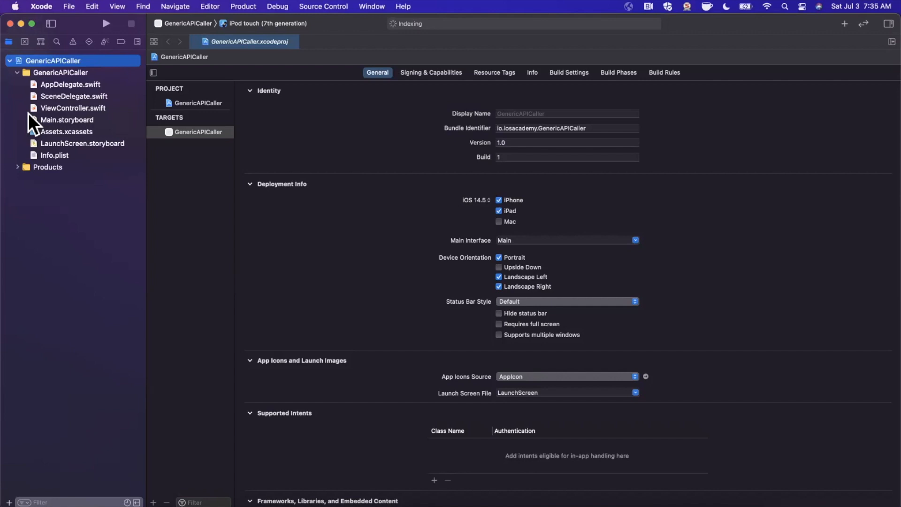
Review the /users JSON in Chrome, select its address, then switch to the /todos tab
left_click(72, 108)
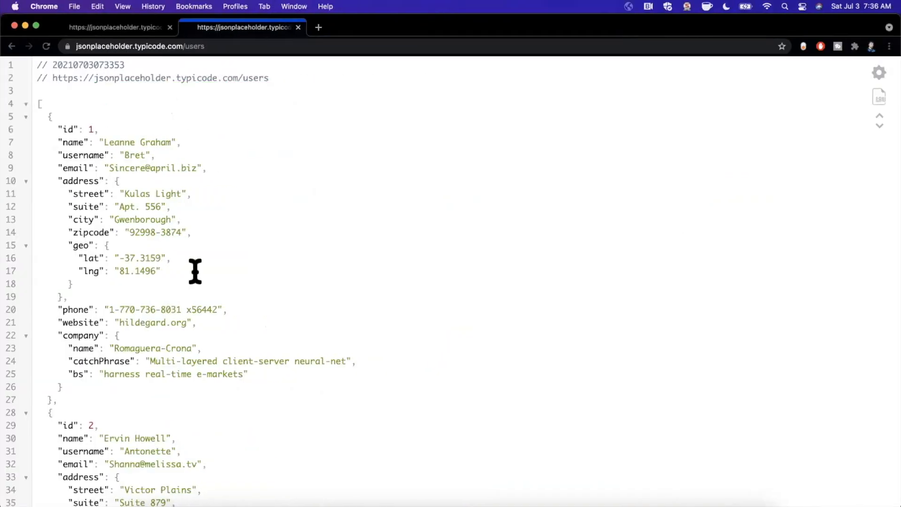
mouse_move(14, 20)
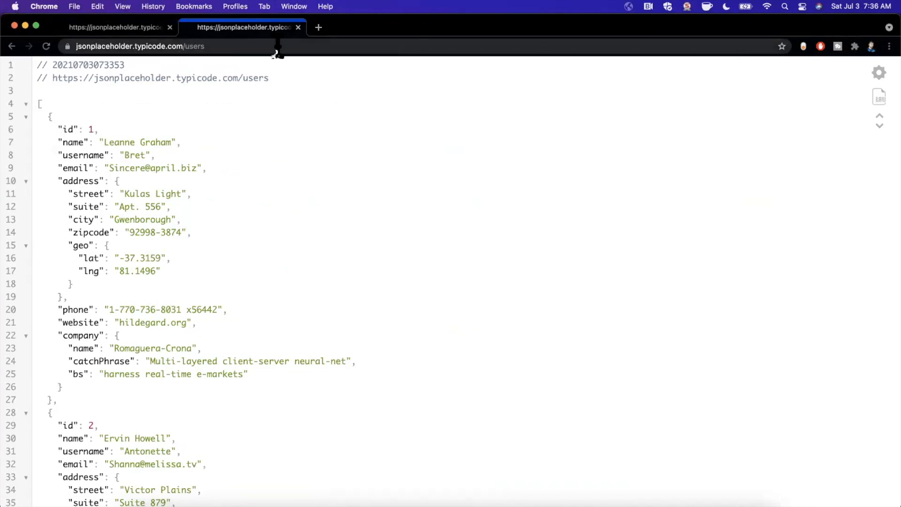
left_click(132, 46)
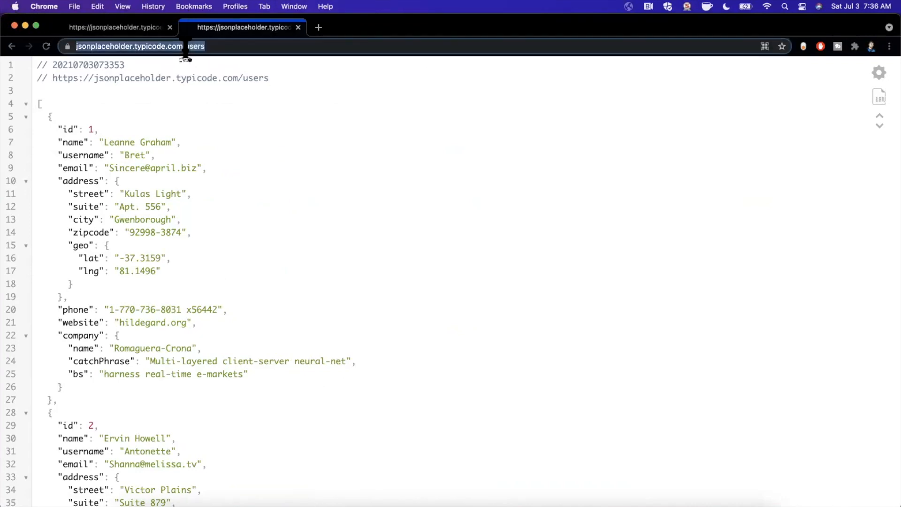
left_click(117, 26)
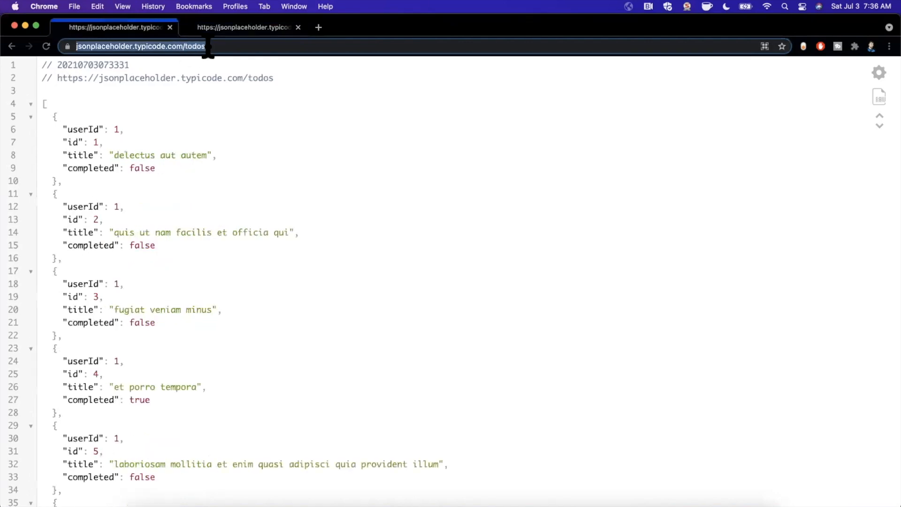
mouse_move(518, 124)
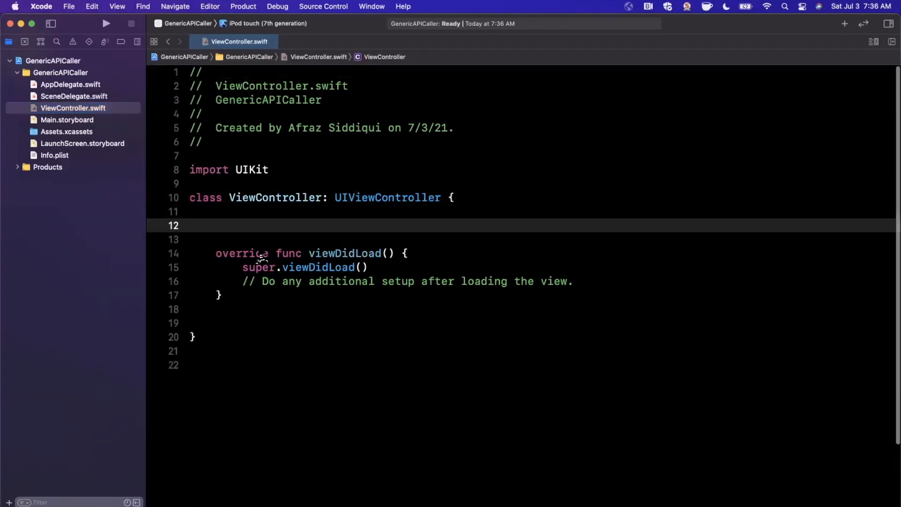
type("struct Constant")
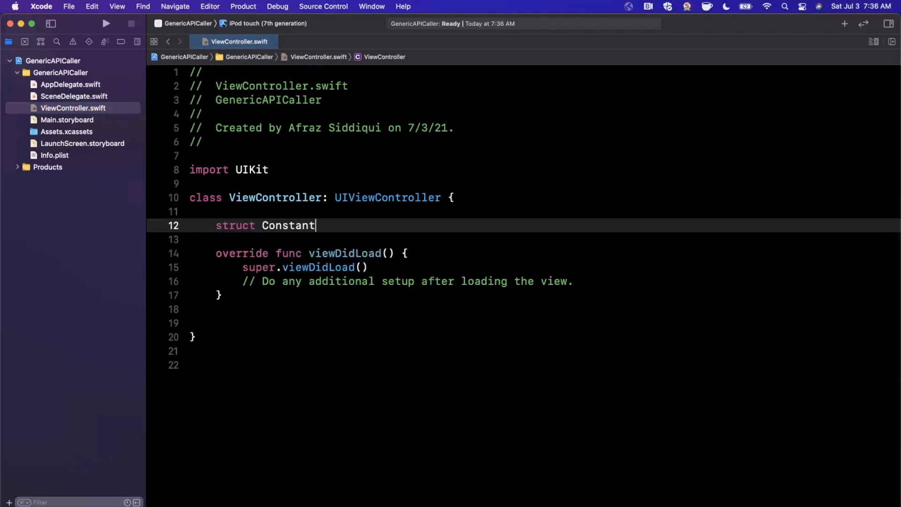
type("s {")
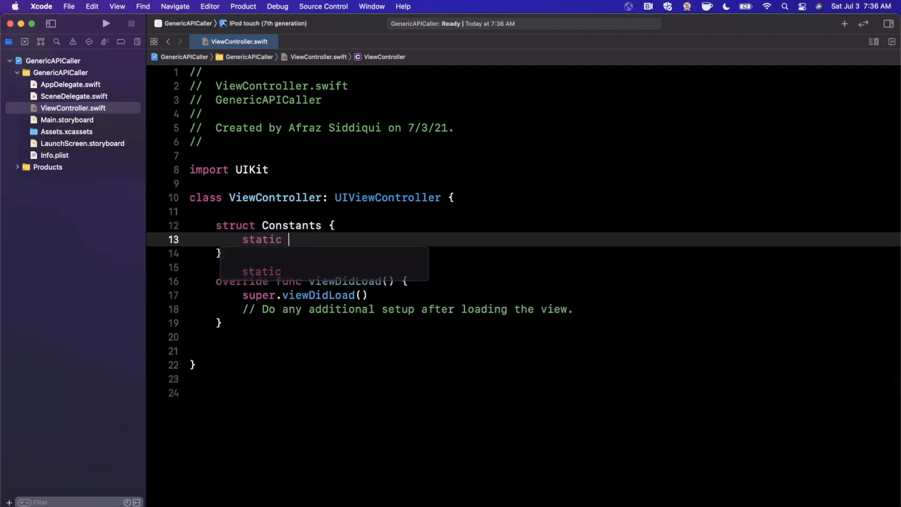
type("let")
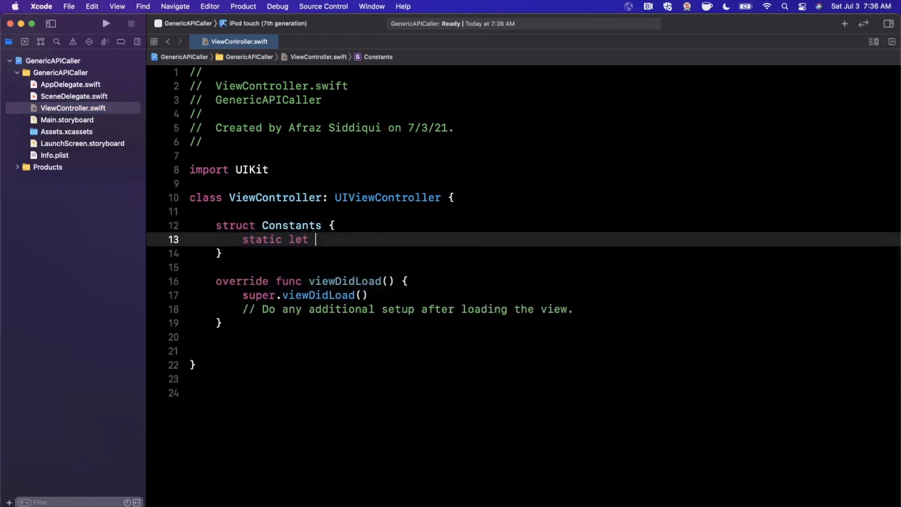
type("usersUrl =")
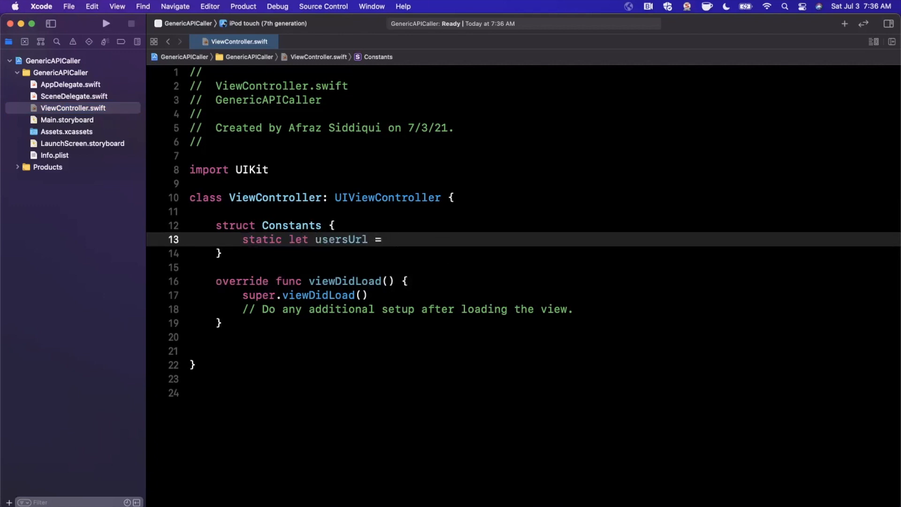
type("URL(string: \"\")")
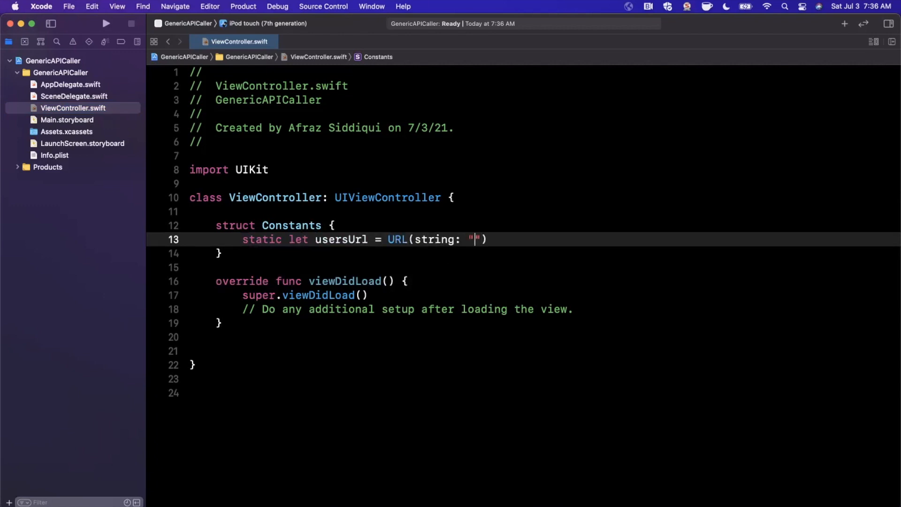
type("https://jsonplaceholder.typicode.com/users")
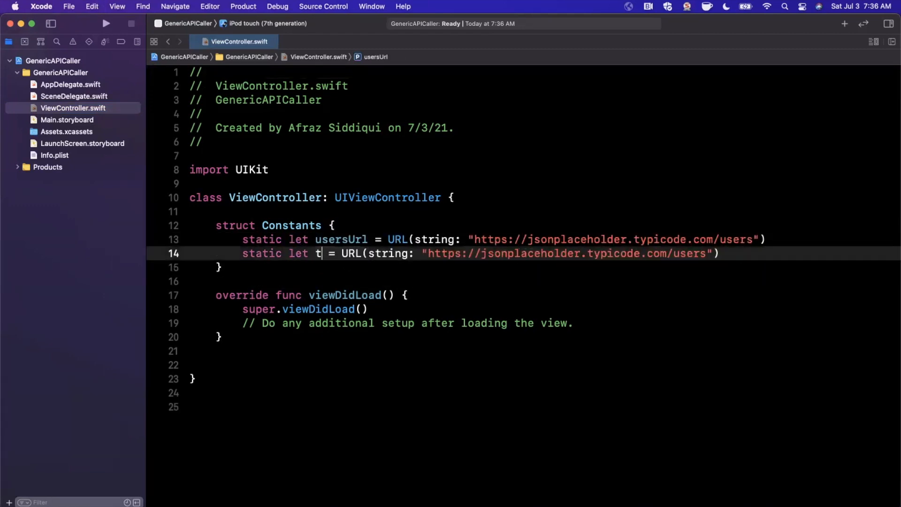
Add a todolistUrl constant pointing to the jsonplaceholder todos endpoint
type("odolist")
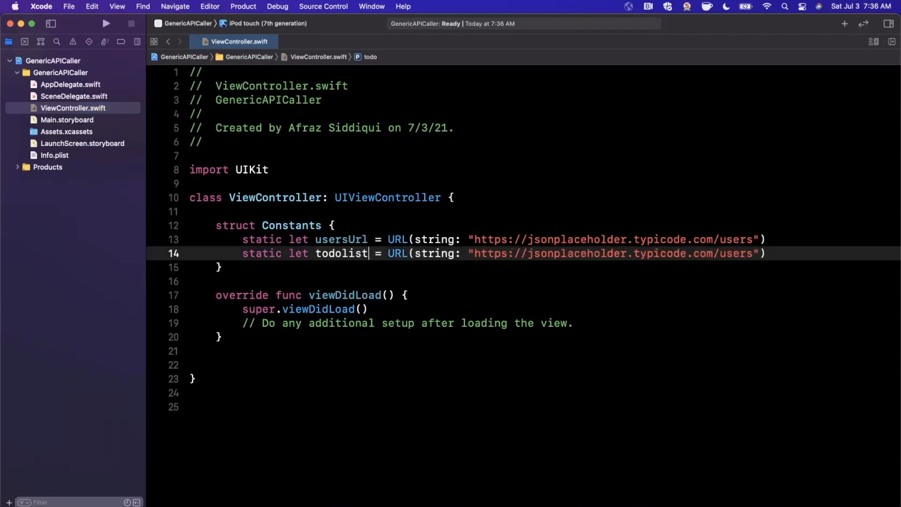
type("Url")
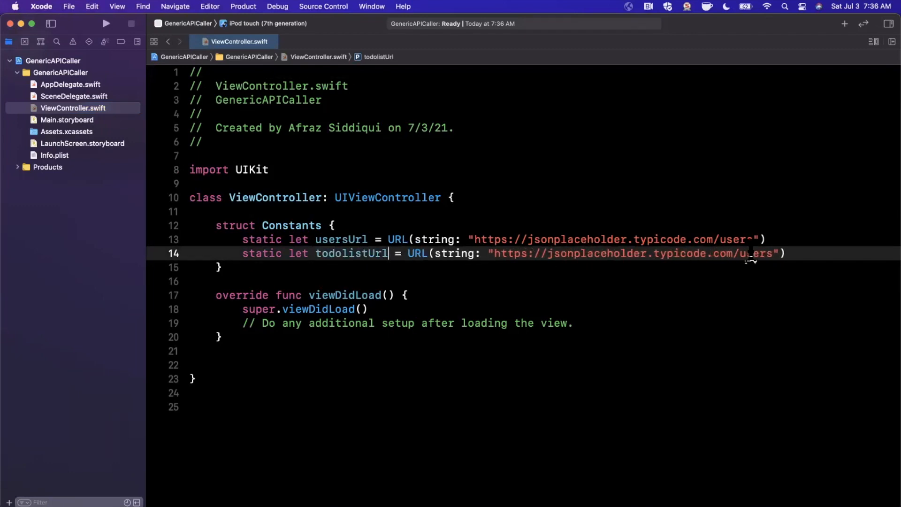
type("tod")
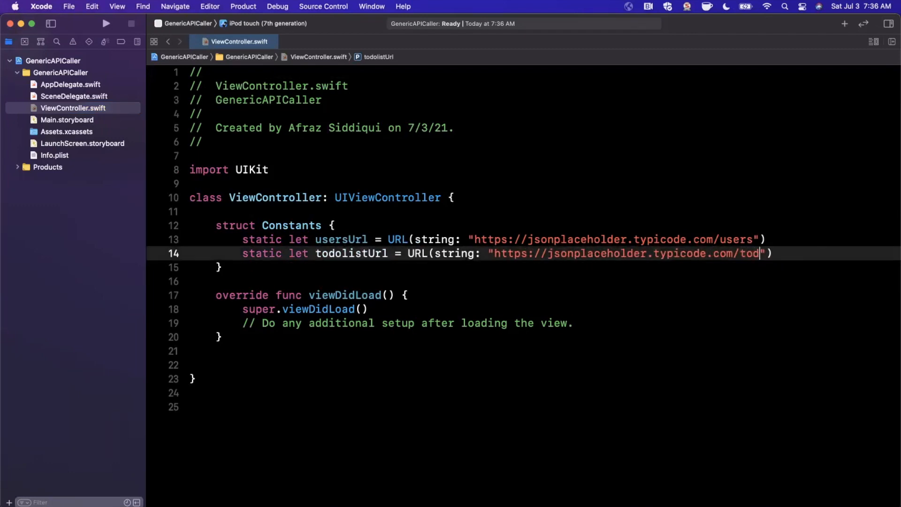
type("os")
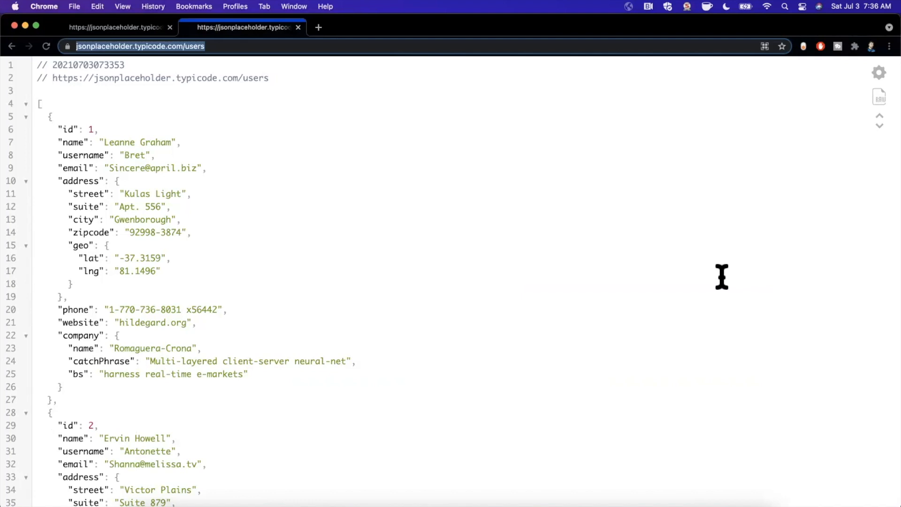
mouse_move(75, 199)
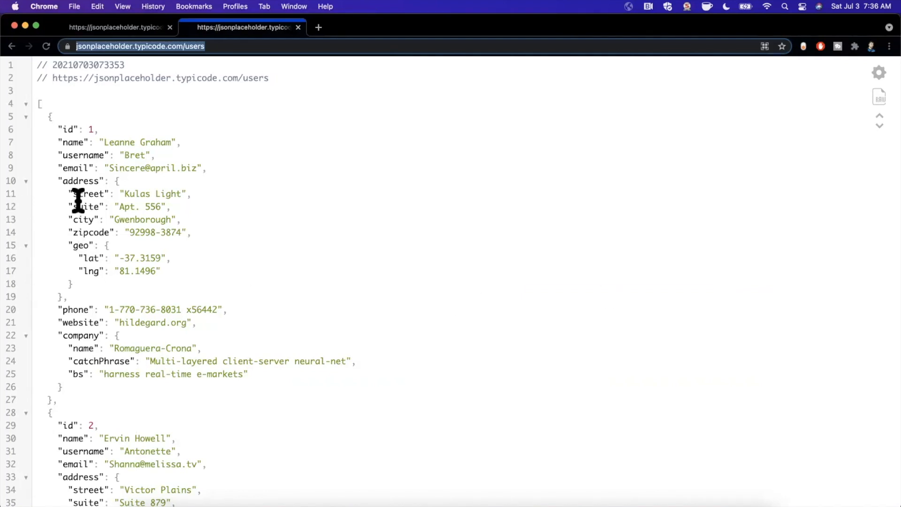
left_click(120, 26)
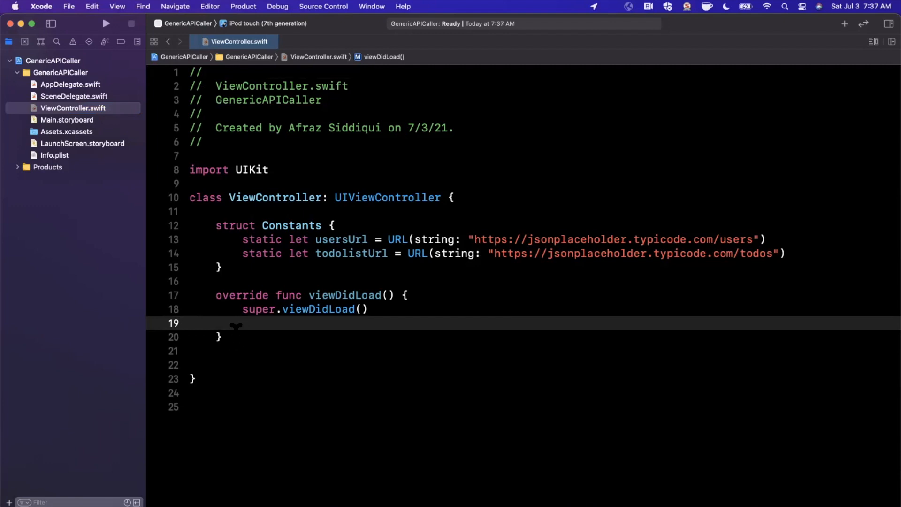
Below the class, declare extension URLSession with func request<T: Codable>(url: URL?, ...)
left_click(243, 323)
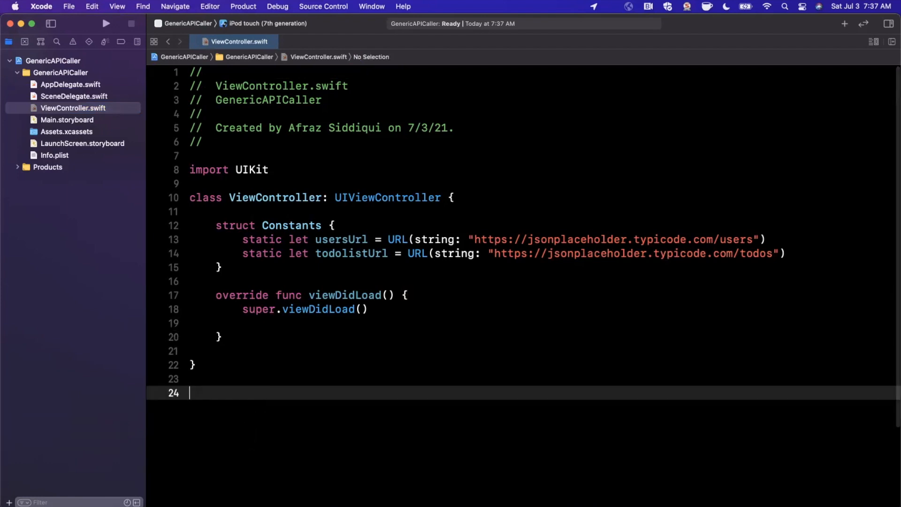
type("extension")
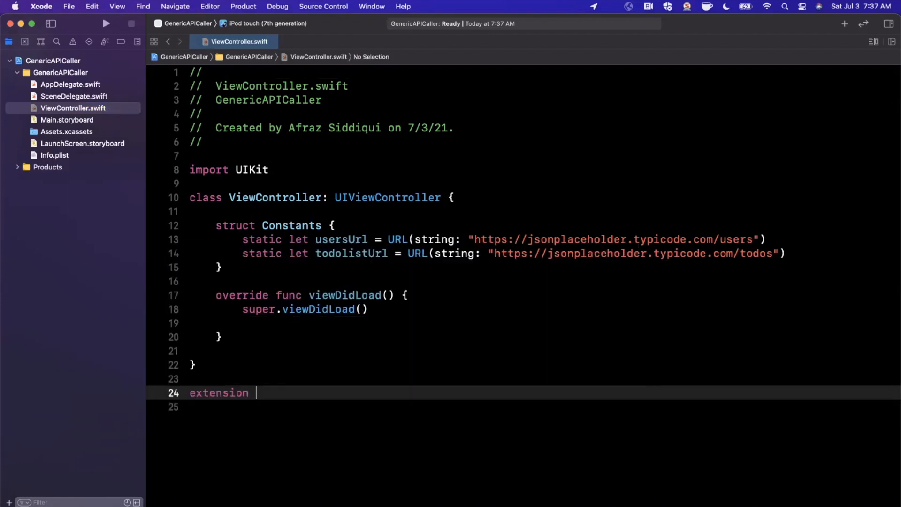
type("UUR")
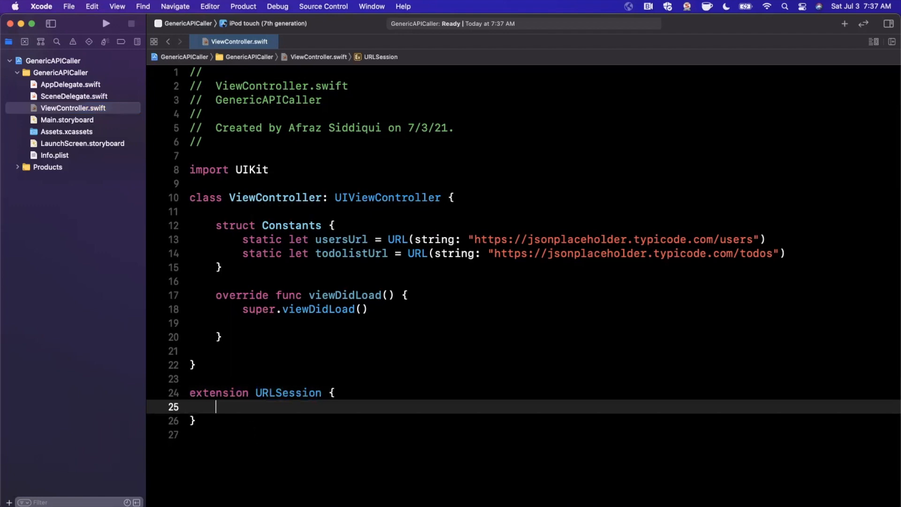
type("func")
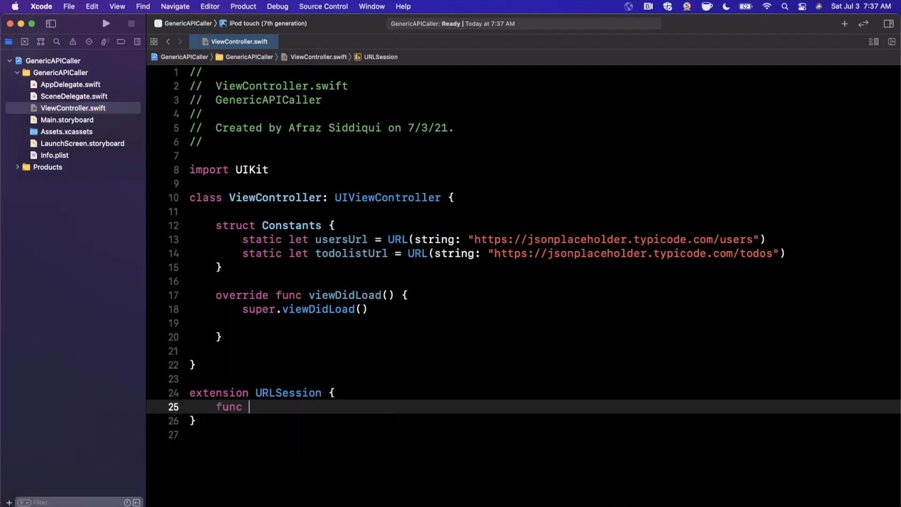
type("request")
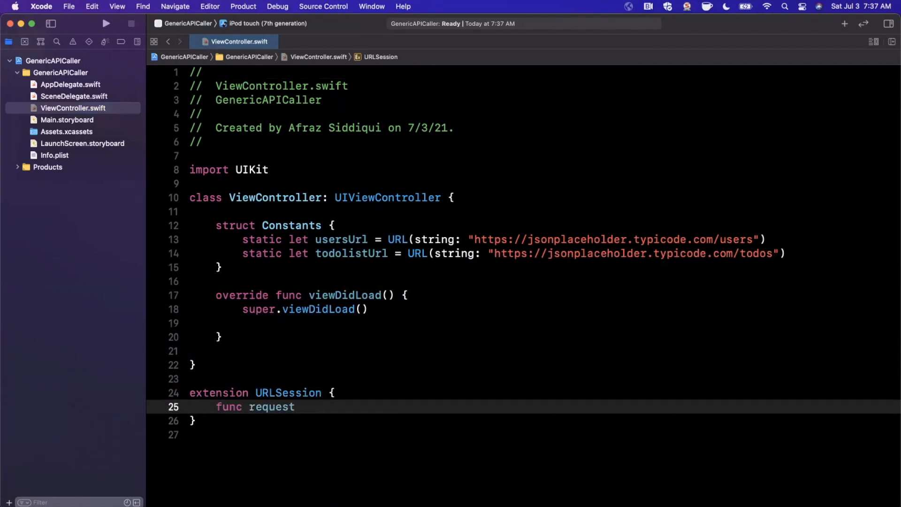
type("(url: U")
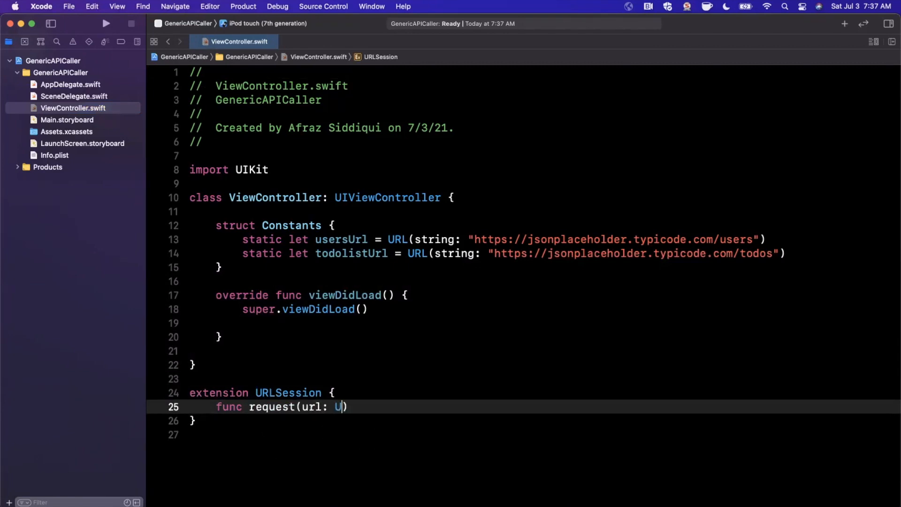
type("RL?")
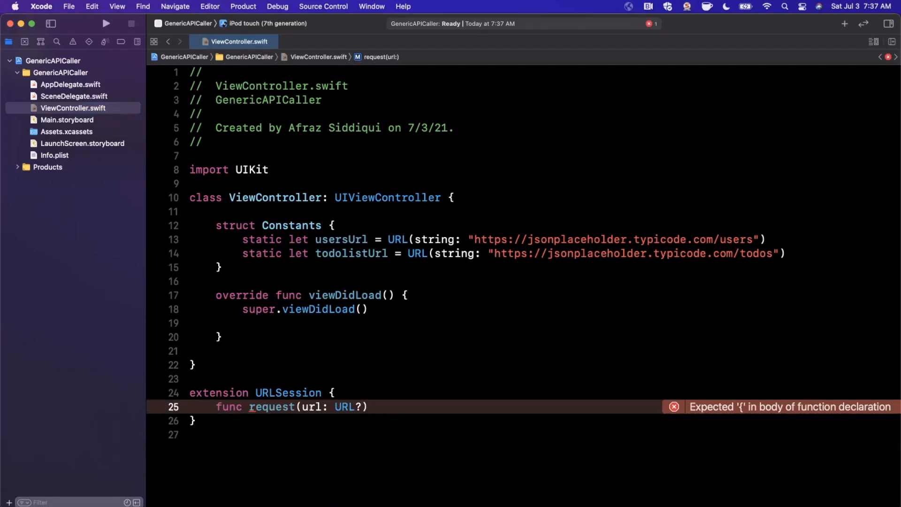
type(",")
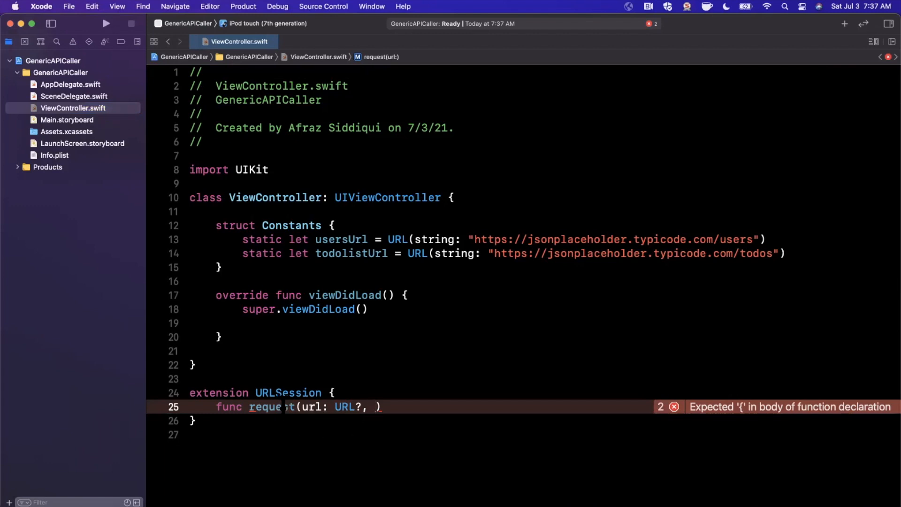
type("<>")
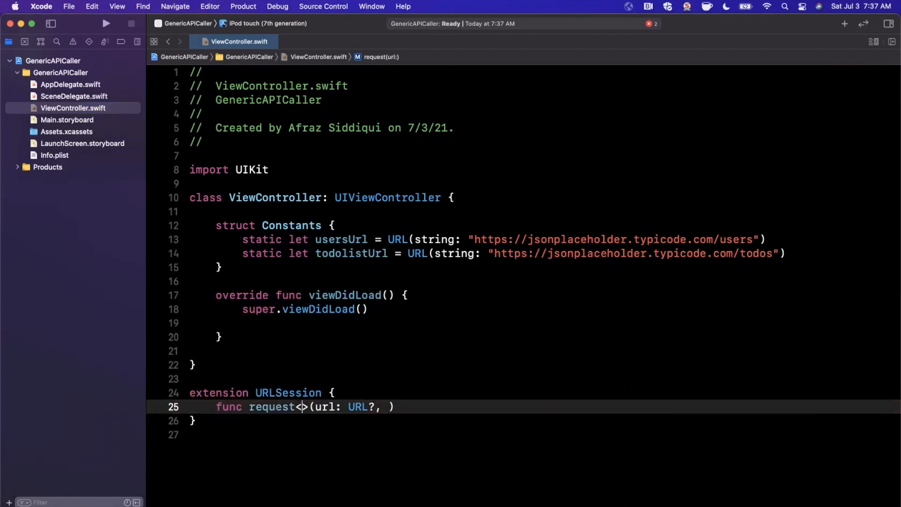
type("T: Codabl")
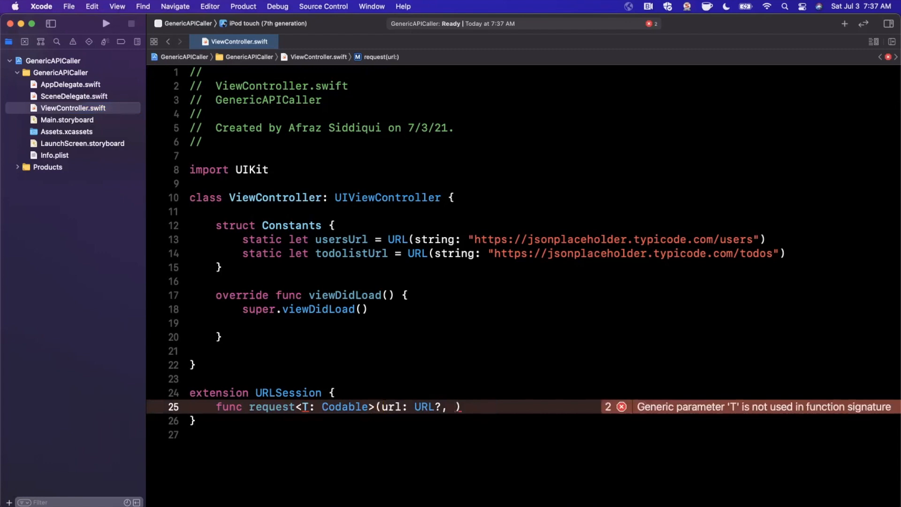
type("expe")
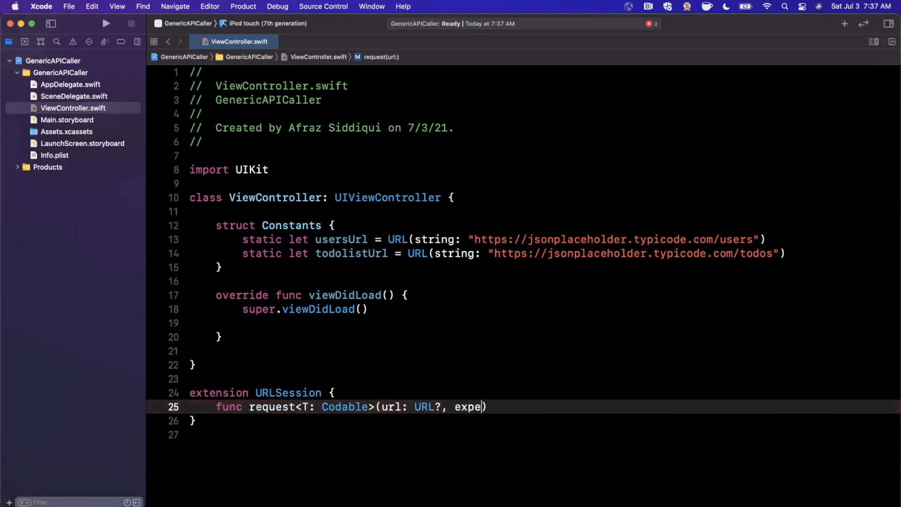
type("cting")
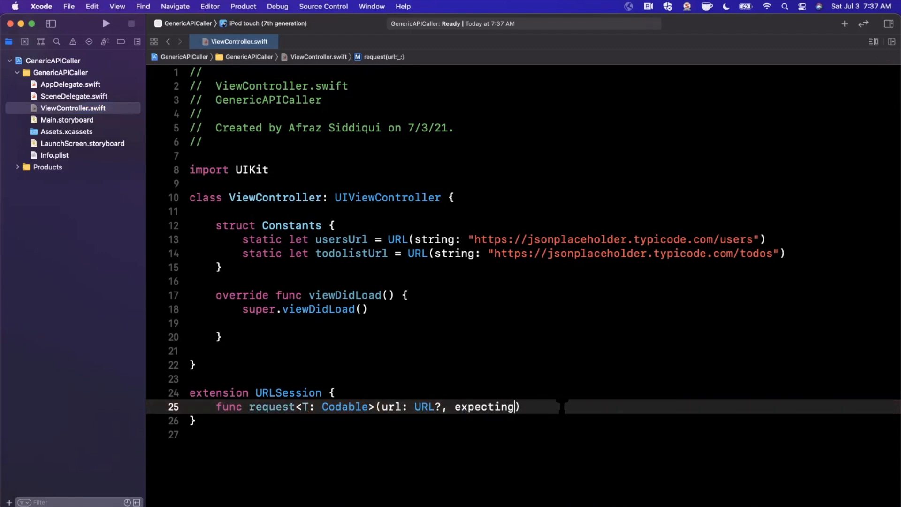
type(": T.")
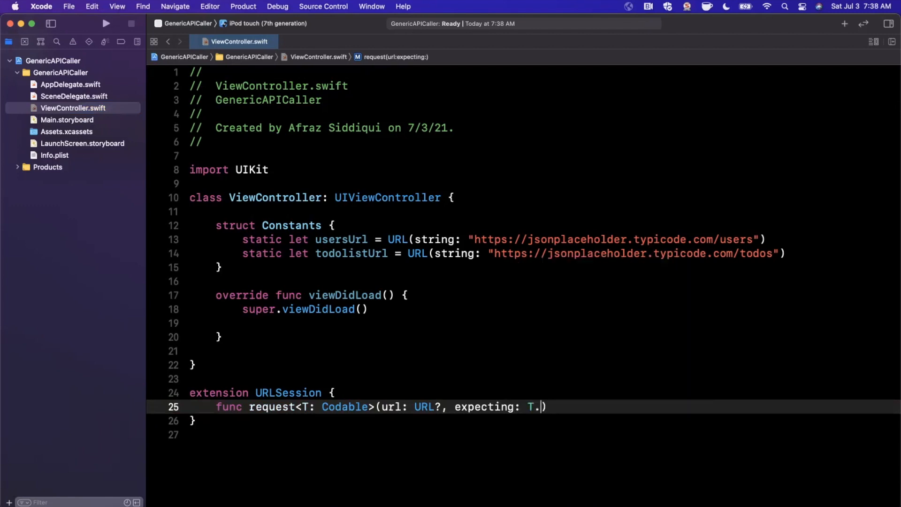
type("Type")
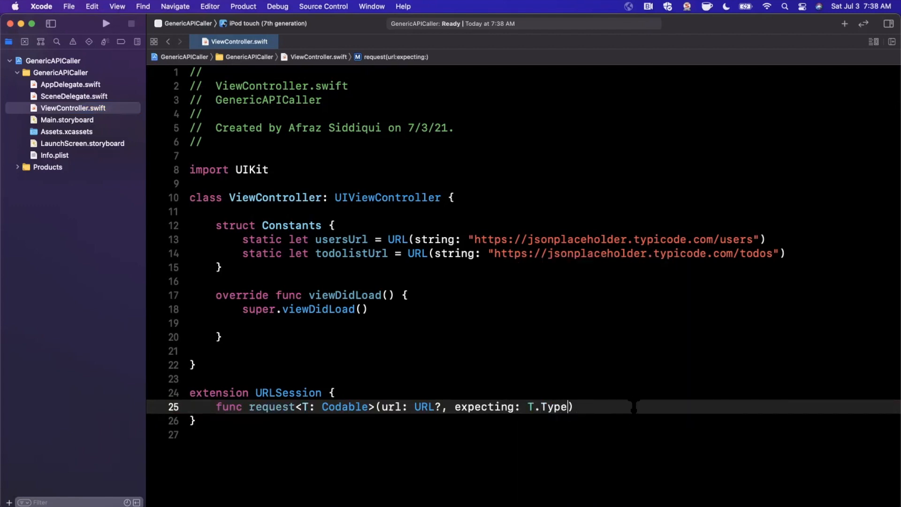
type(", compl")
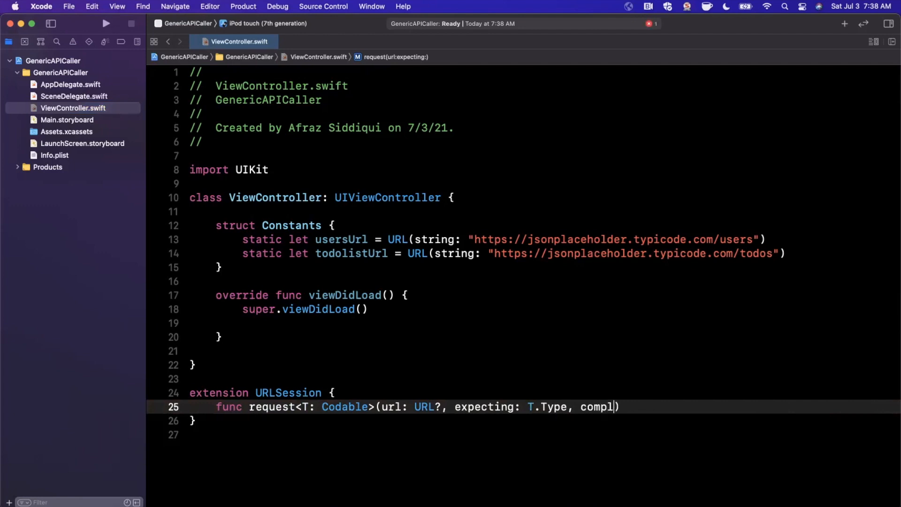
type("etion")
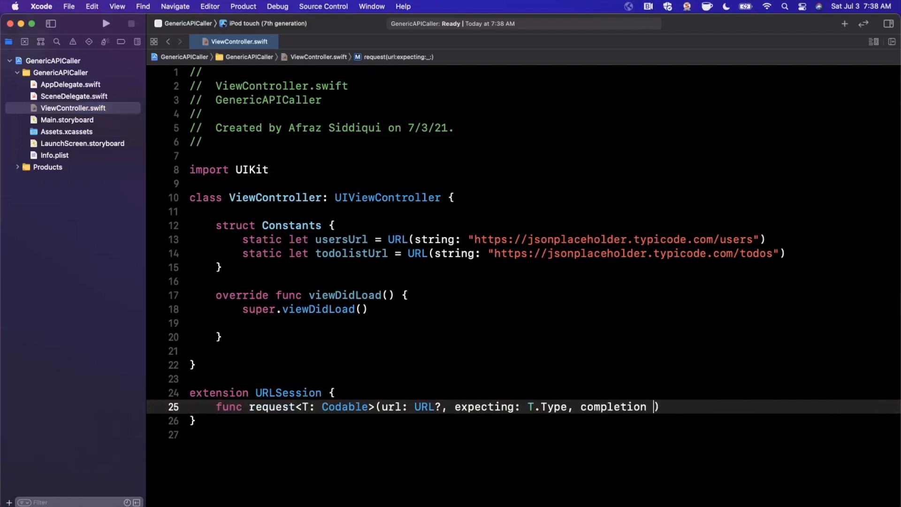
type("@escping")
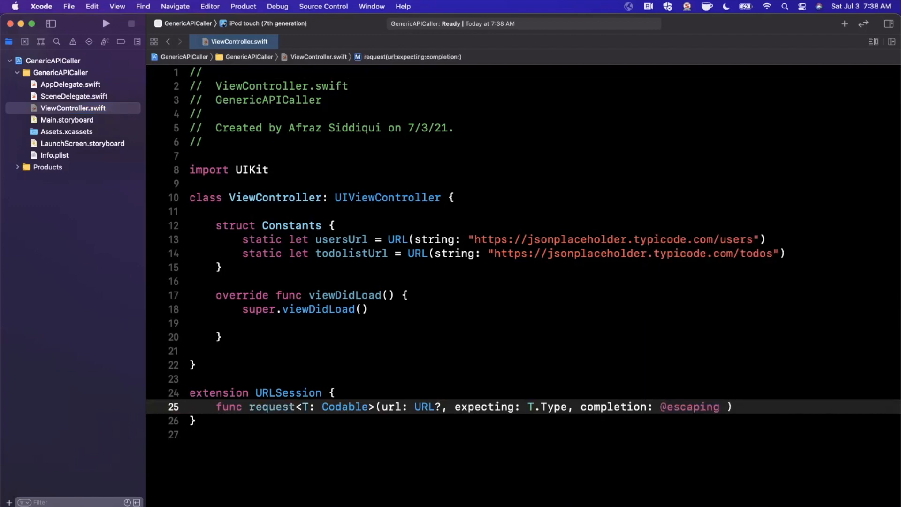
type("(Result<T>")
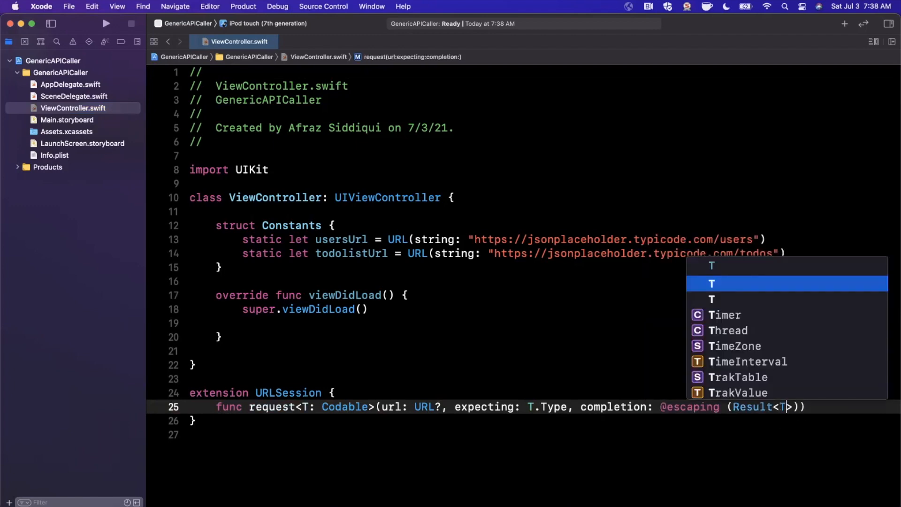
type(", Error")
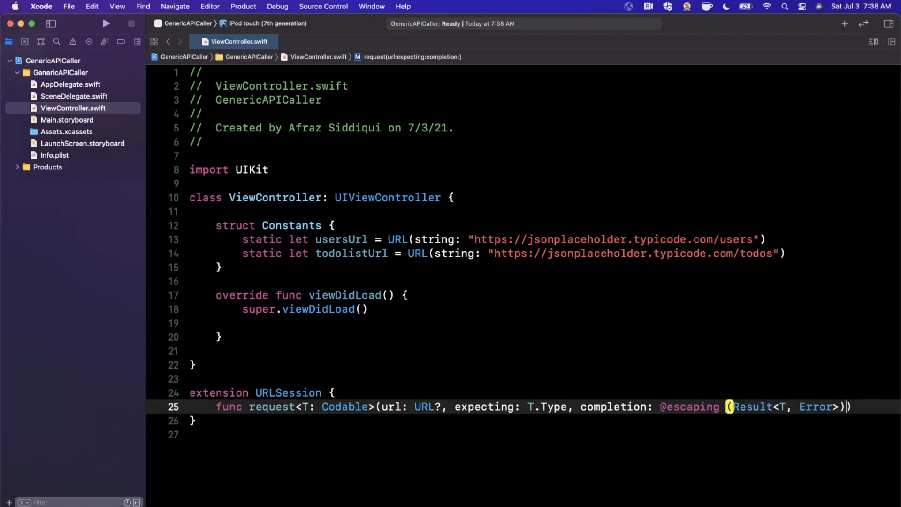
type("-> V")
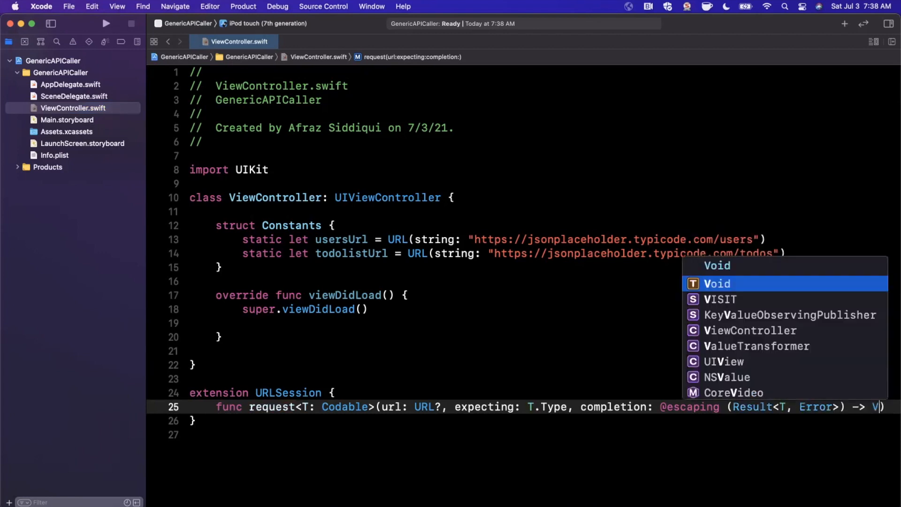
key("Return")
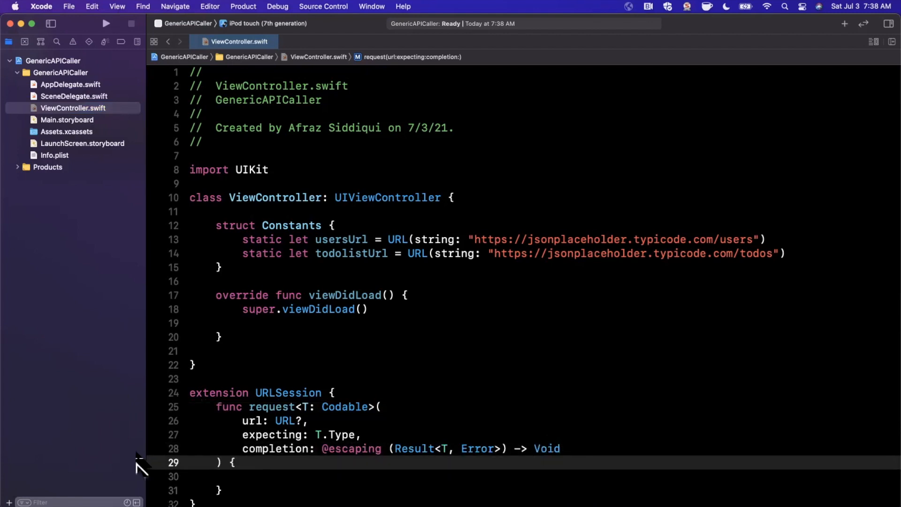
Review the request signature's expecting, Result and Error parts and open a line above the function
scroll("down", 3)
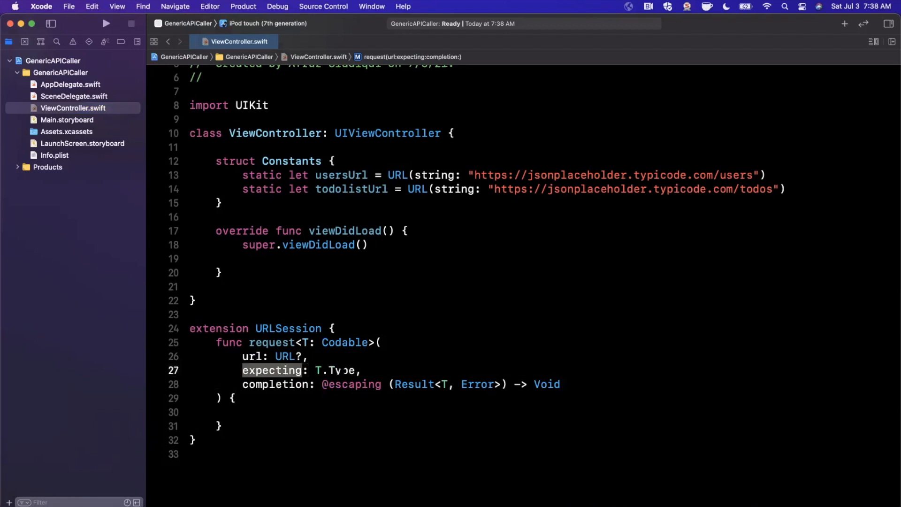
double_click(334, 371)
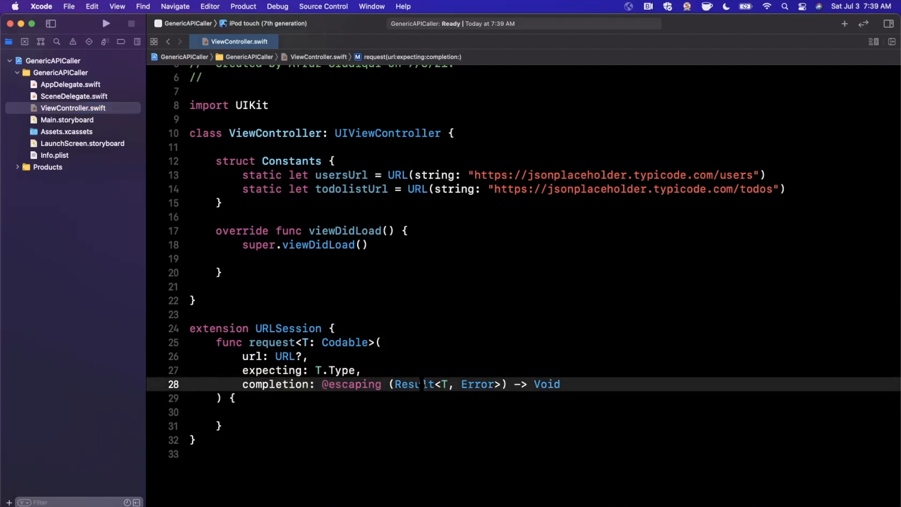
double_click(413, 385)
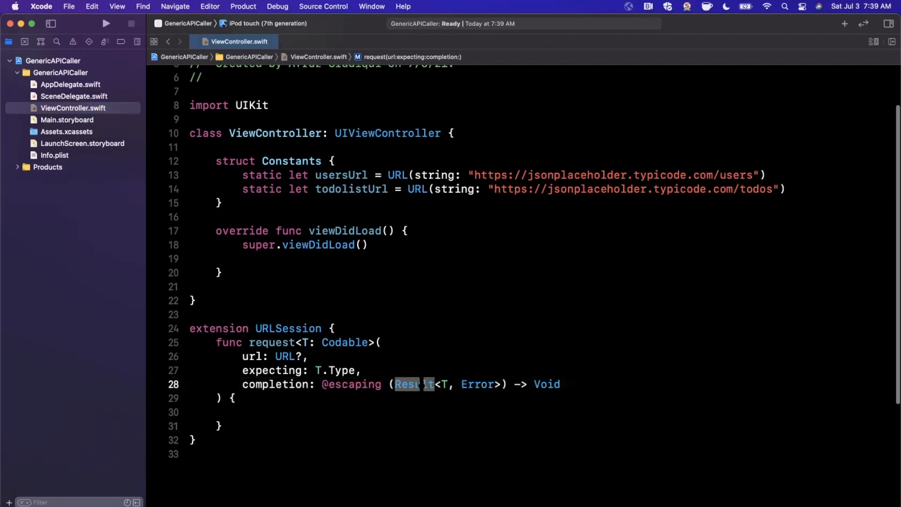
left_click(434, 384)
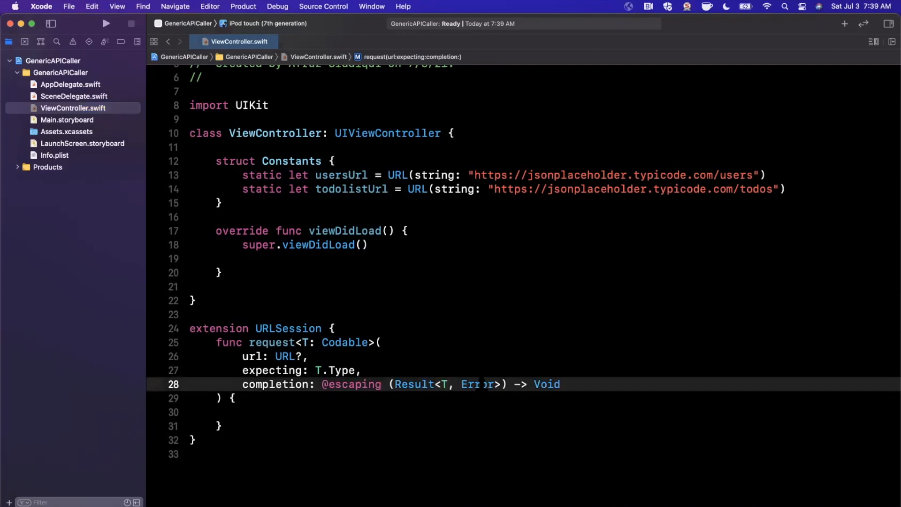
double_click(476, 385)
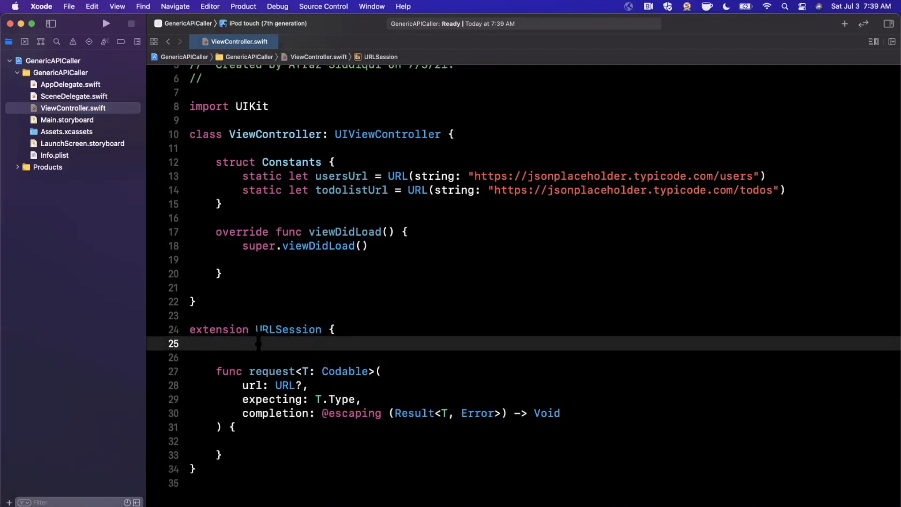
Declare enum CustomError: Error with cases invalidUrl and invalidData
type("enum Custo")
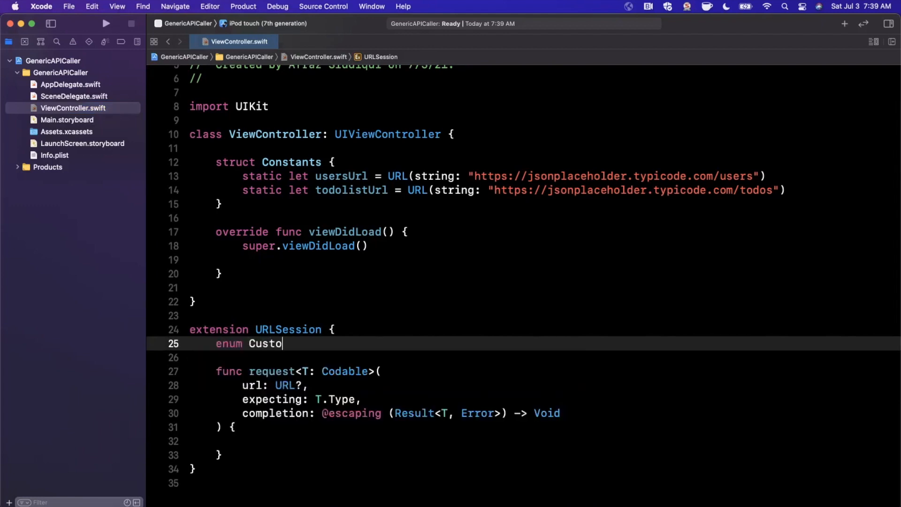
type("mError: E")
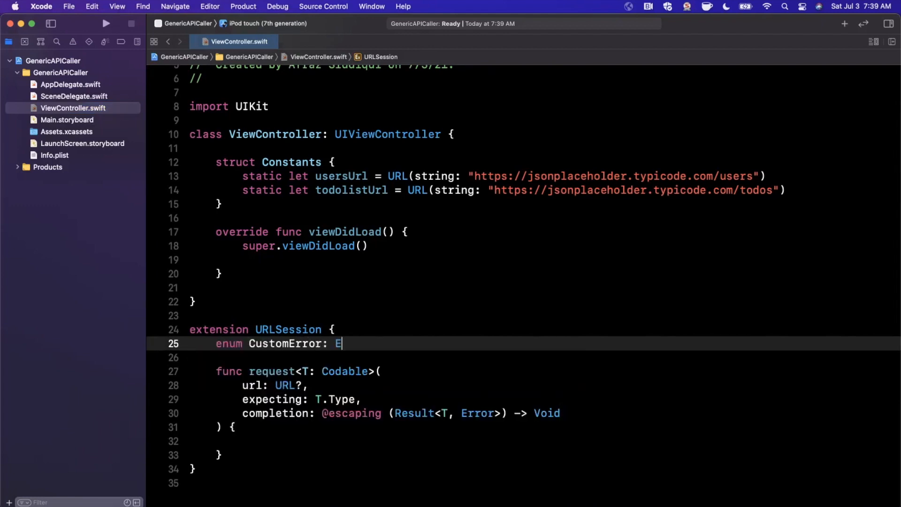
type("rror {")
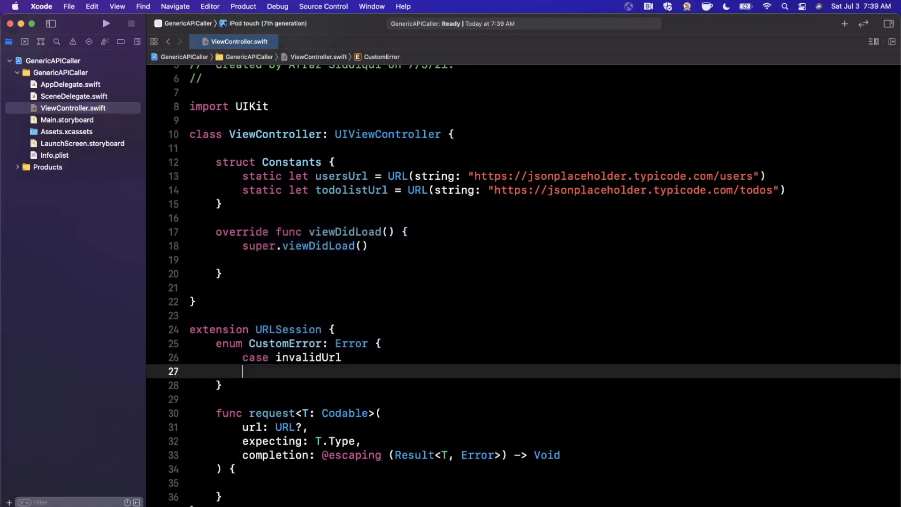
type("c")
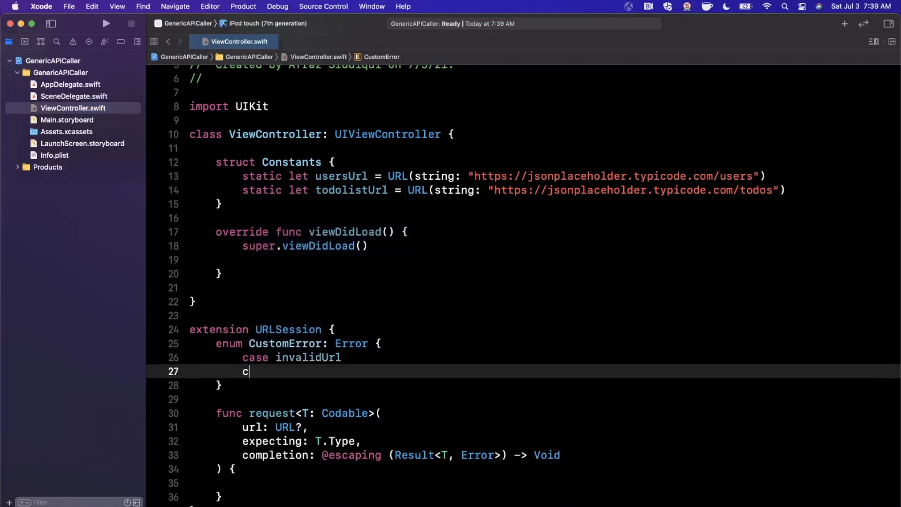
type("ase")
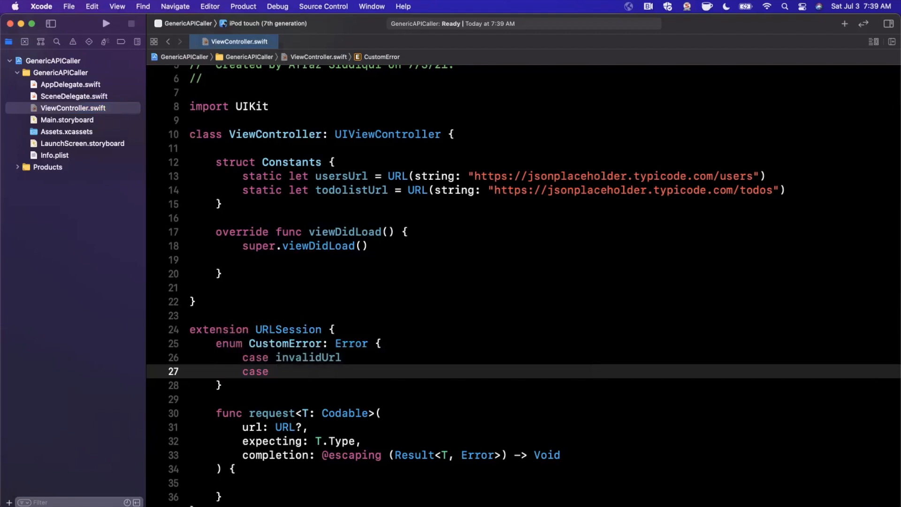
type("invalidData")
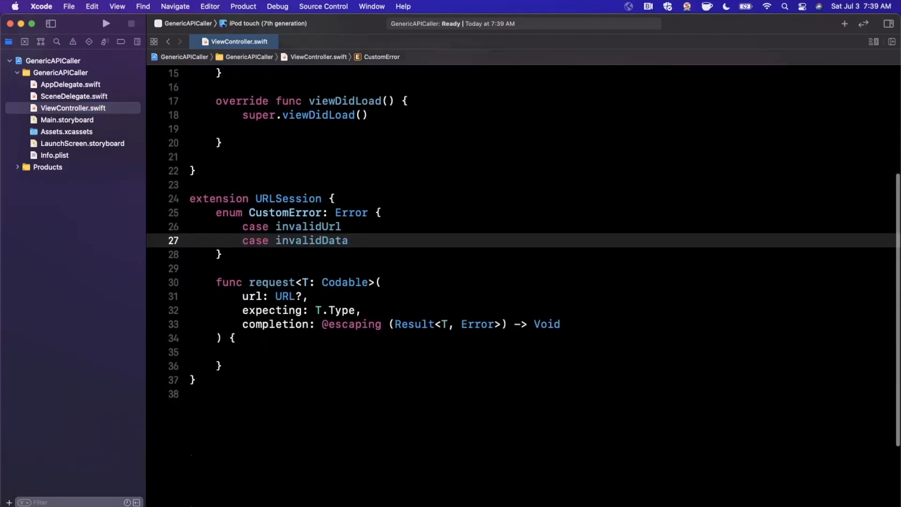
Add guard let url = url else { return } at the start of request
type("g")
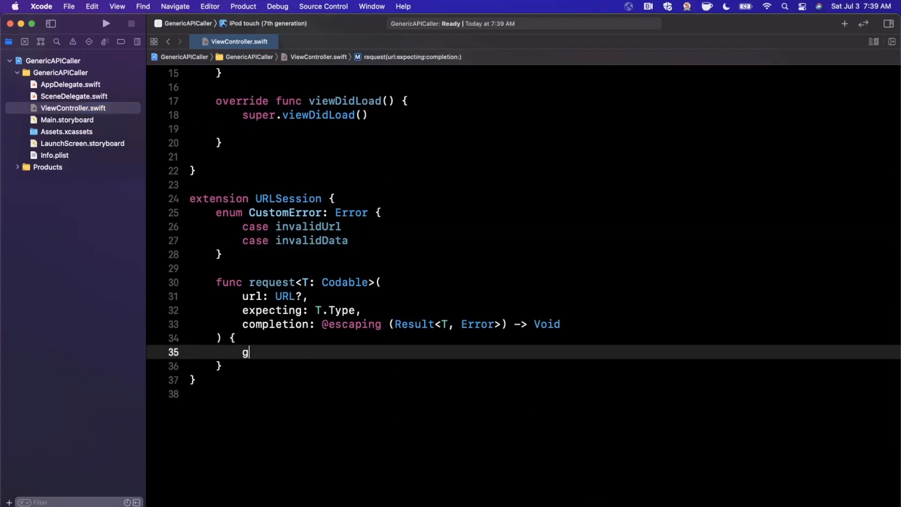
type("uard let d")
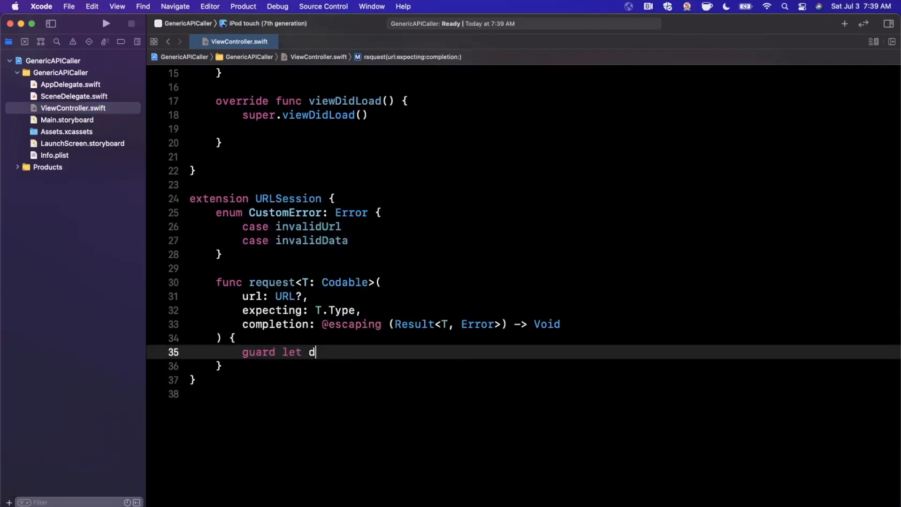
type("rl =")
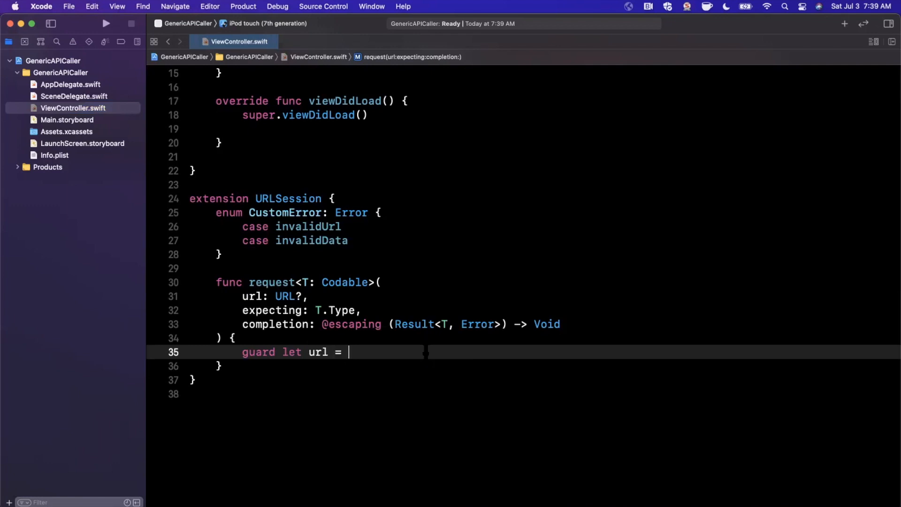
type("url else {")
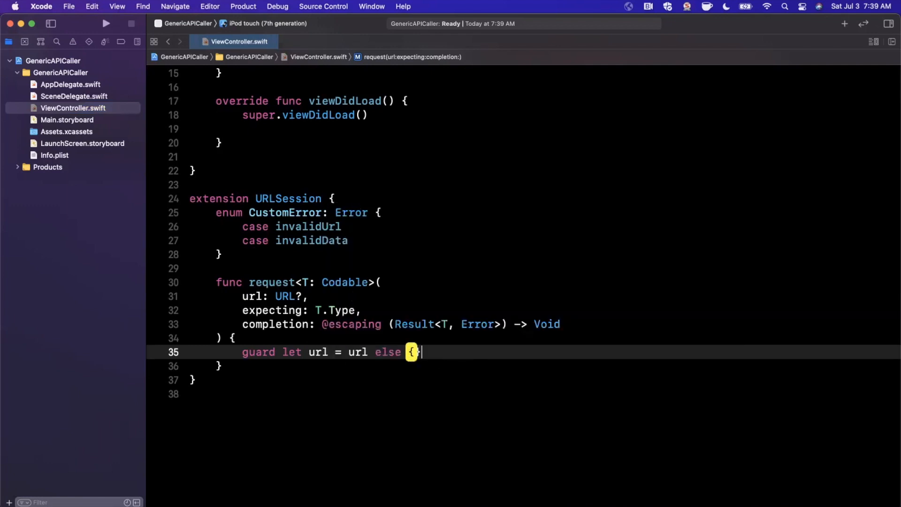
type("return")
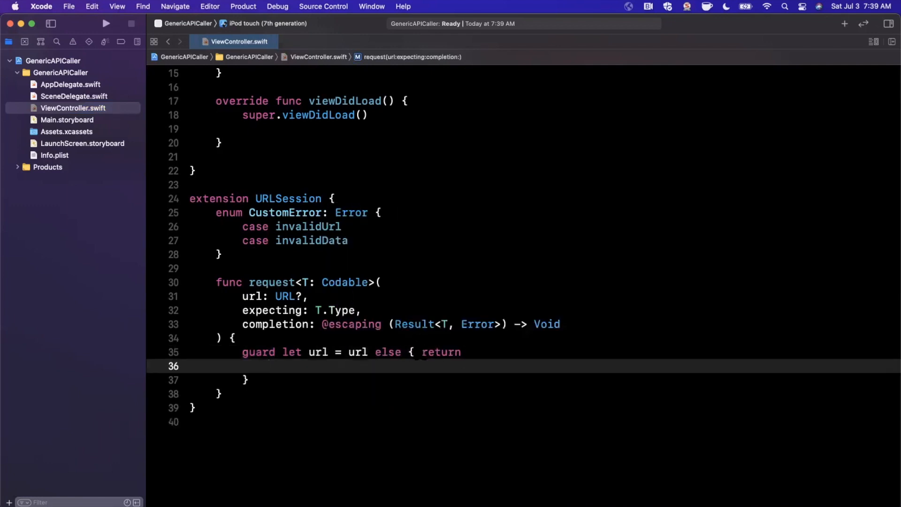
key("enter")
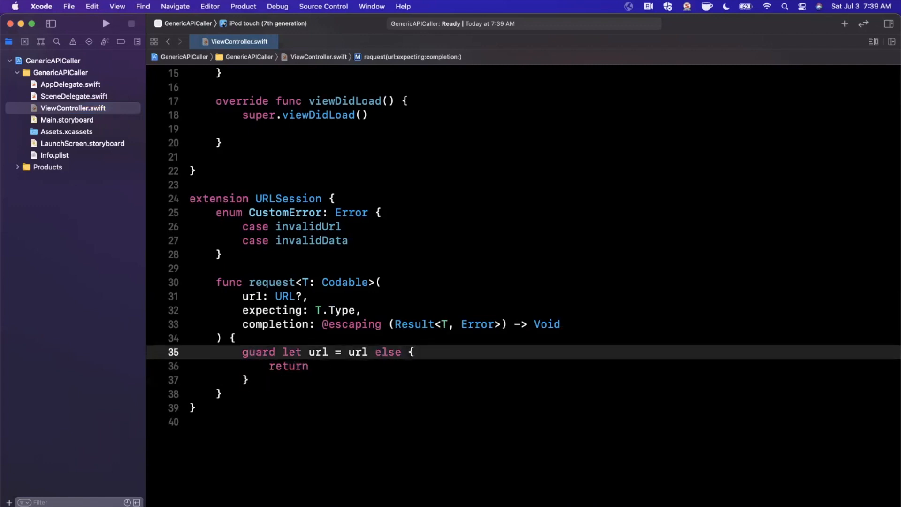
Call completion(.failure(CustomError.invalidUrl)) inside the guard and begin 'let task'
type("completion(.failure(Error")
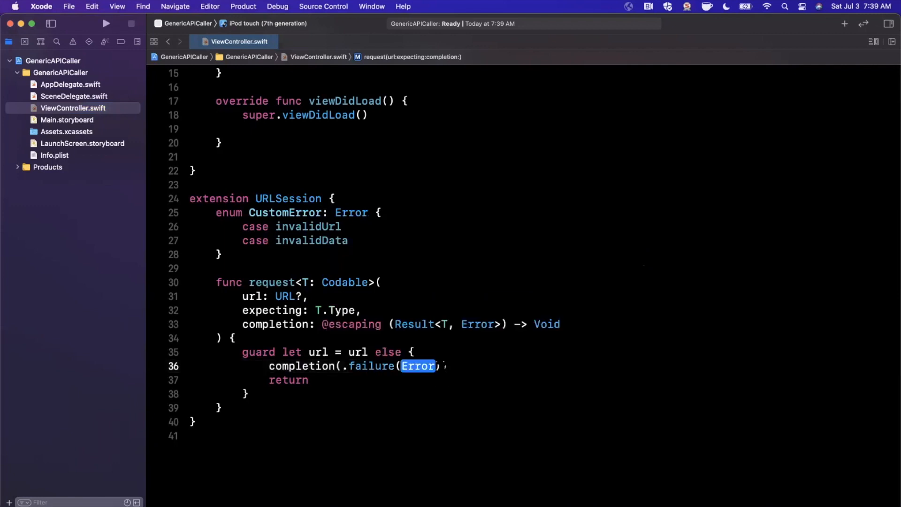
type("CustomError")
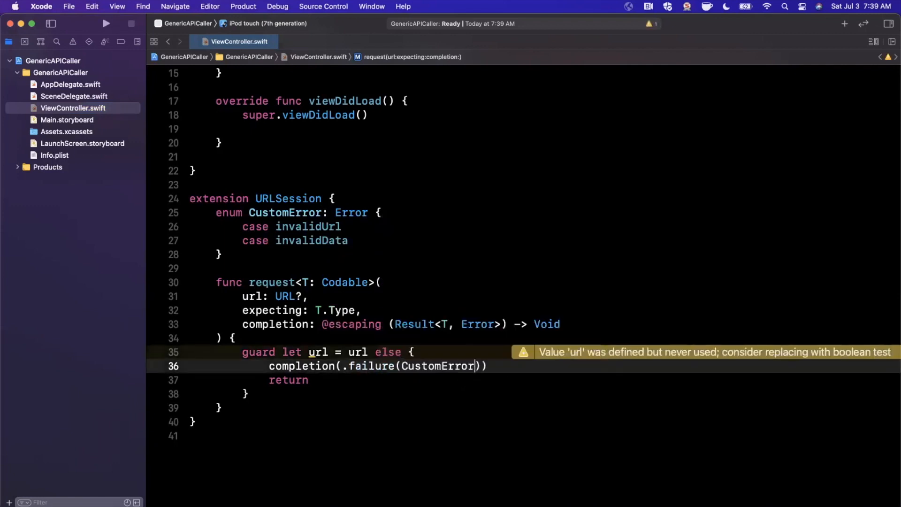
type(".inva")
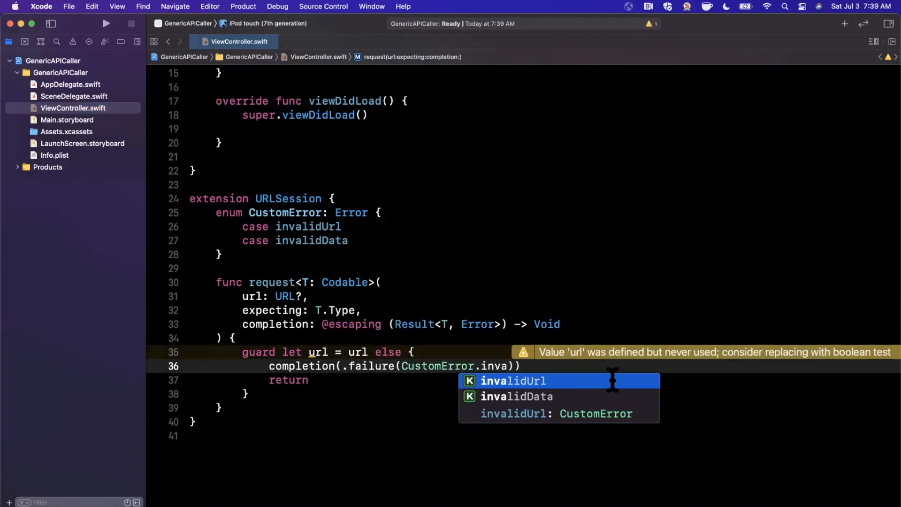
key("Return")
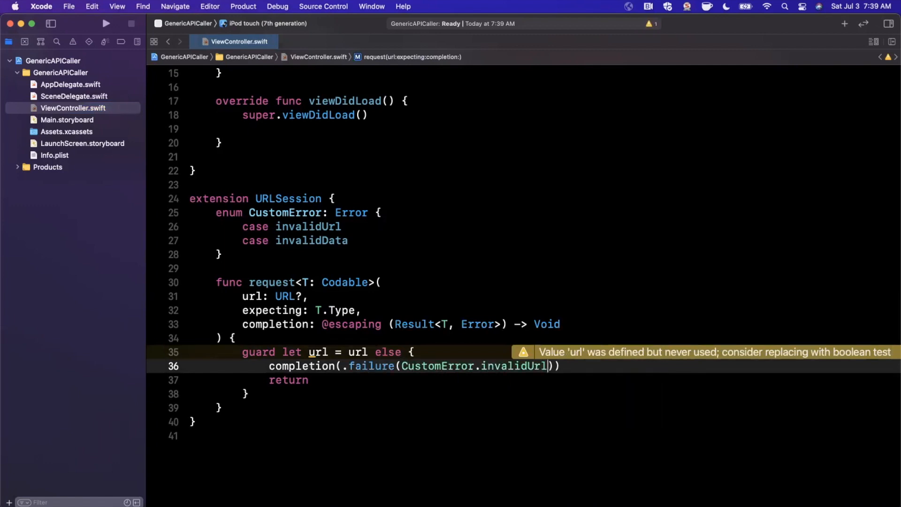
type("let t")
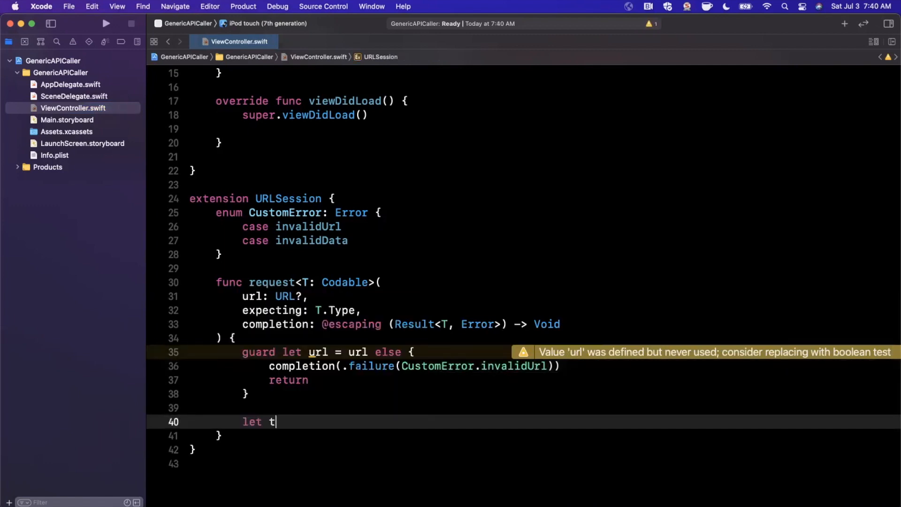
Assign task = self.dataTask(with: url) and clear the closure's code placeholder
type("ask =")
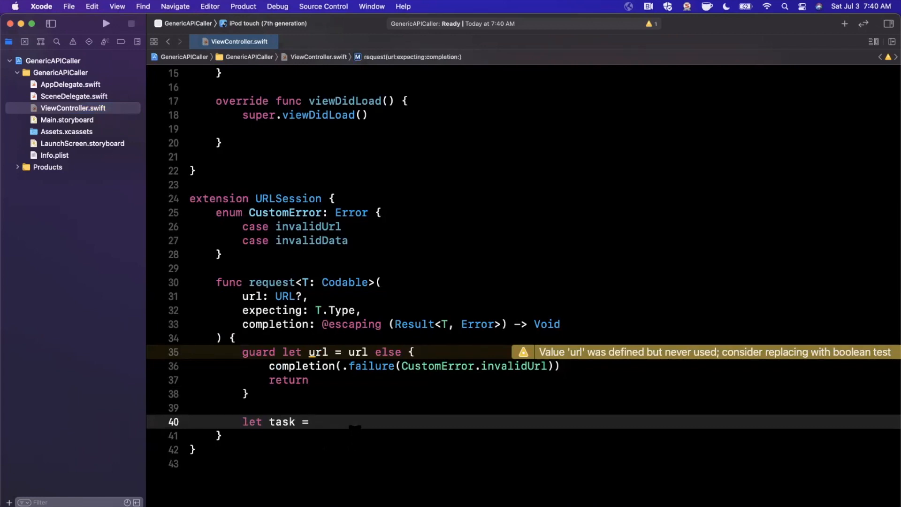
type("self.dat")
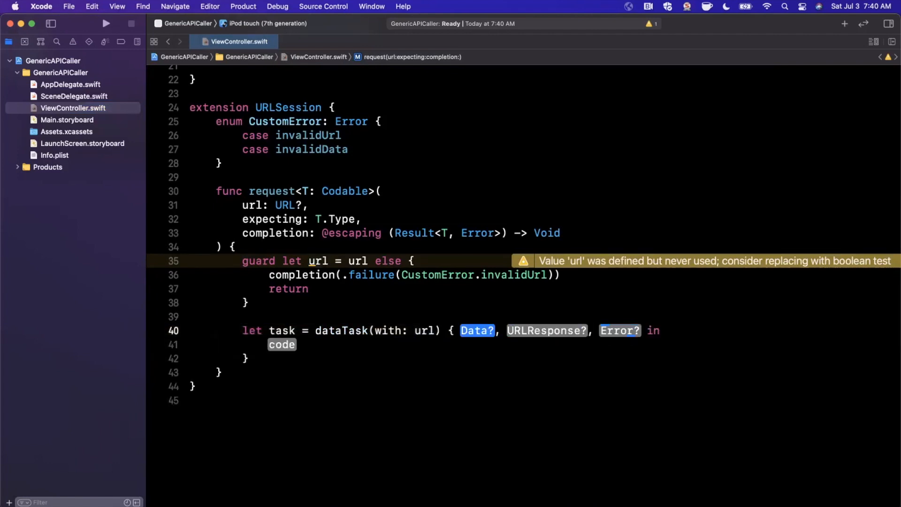
type("d")
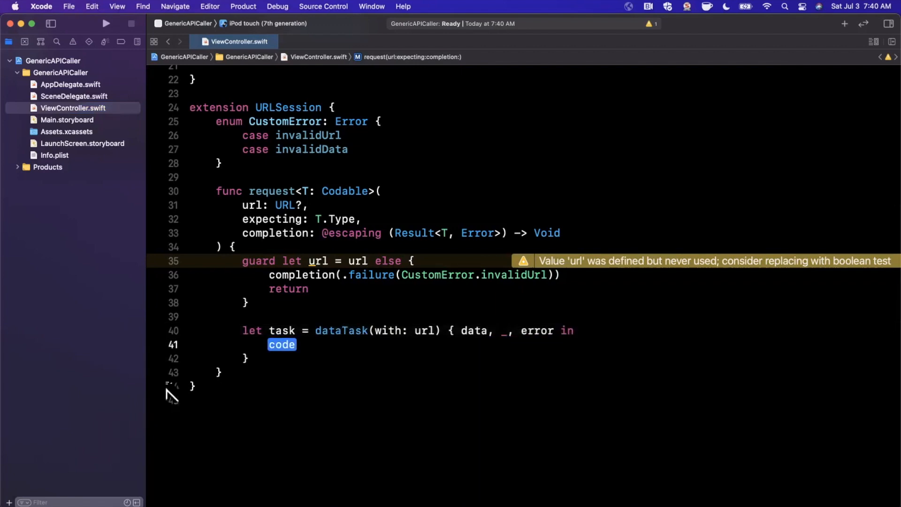
key("Delete")
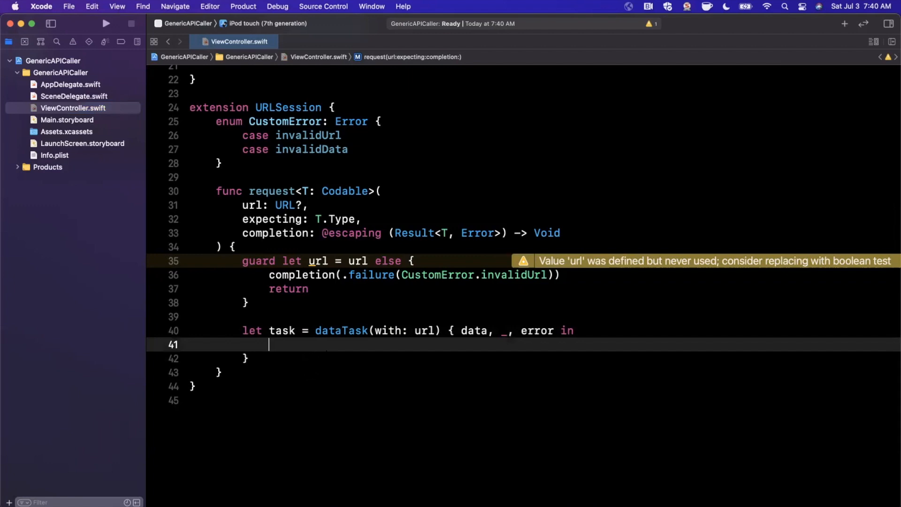
Guard let data = data, else complete with the returned error or CustomError.invalidData
type("guard let data")
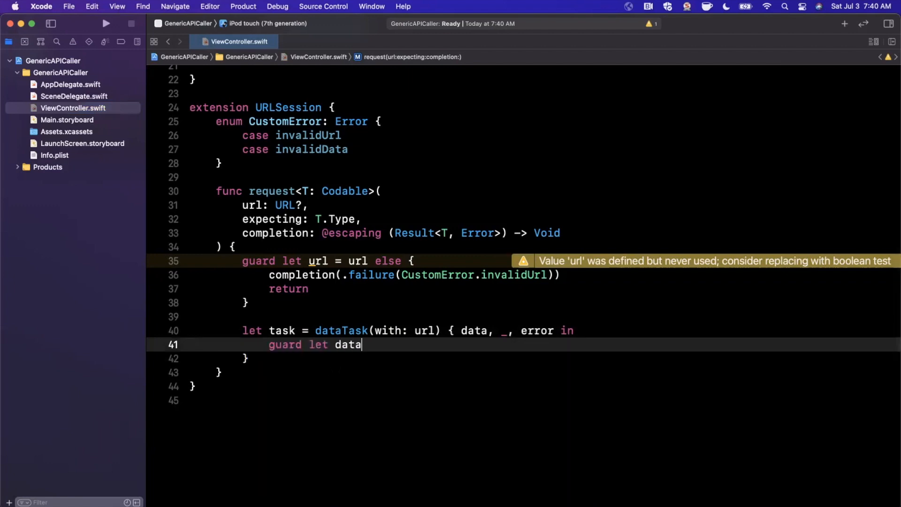
type("= data else")
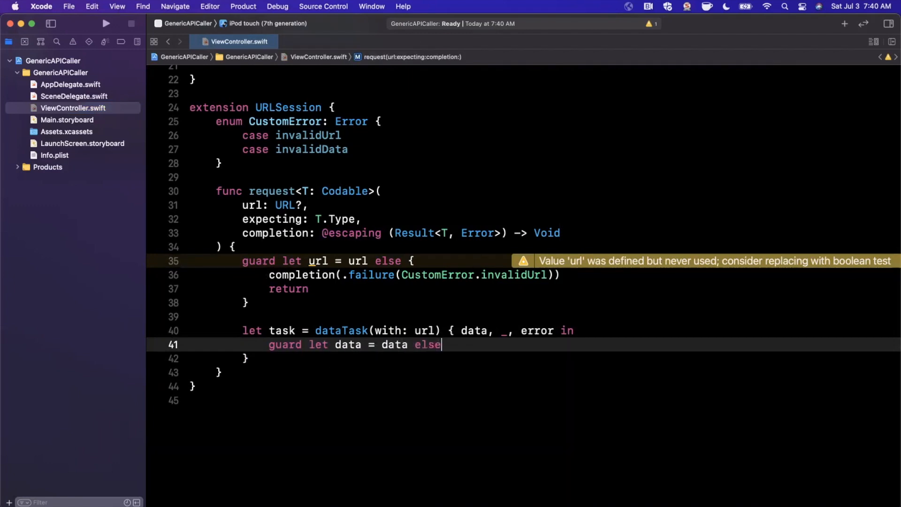
type("{")
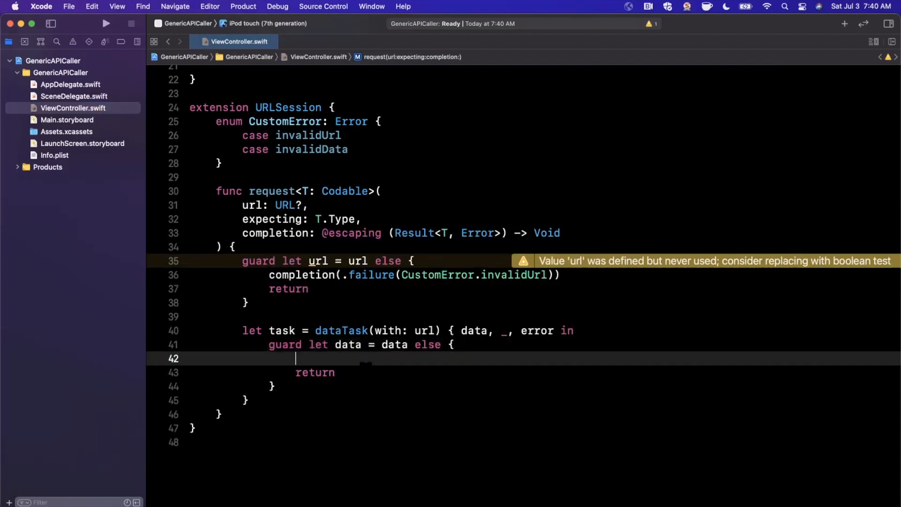
type("if")
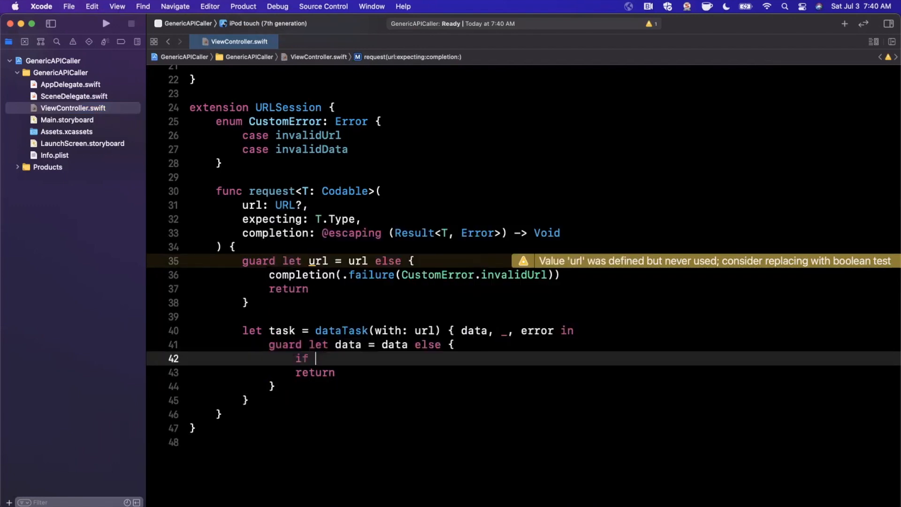
type("let error ==")
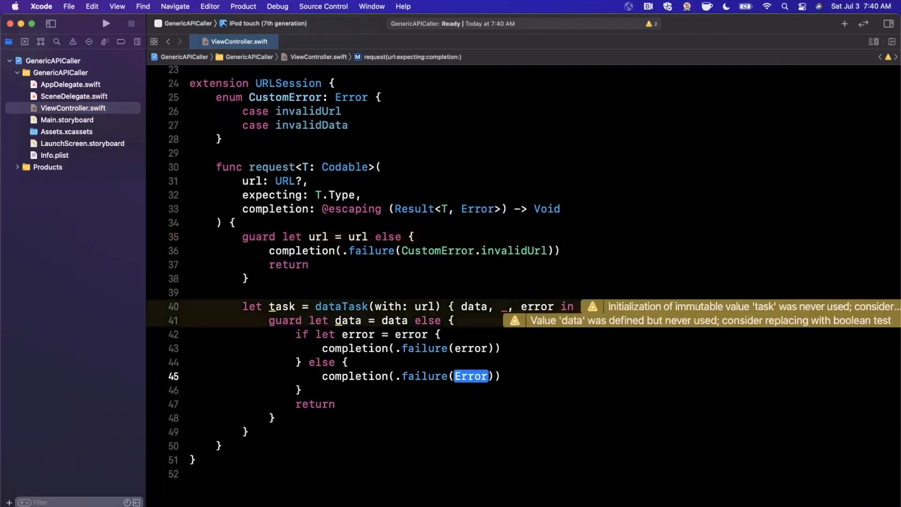
type("CustomError.invalidData")
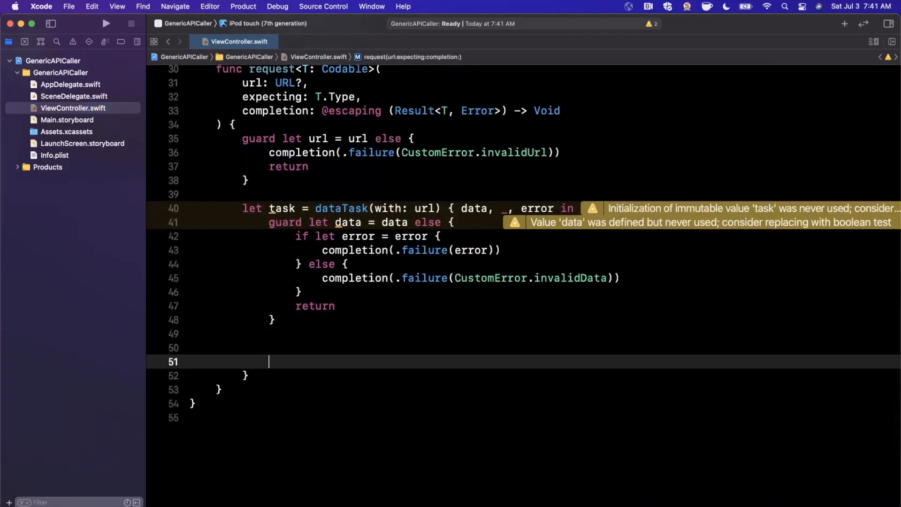
Add do/catch: try JSONDecoder().decode(expecting, from: data), completion(.success(result)), catch completion(.failure(error))
type("completion(")
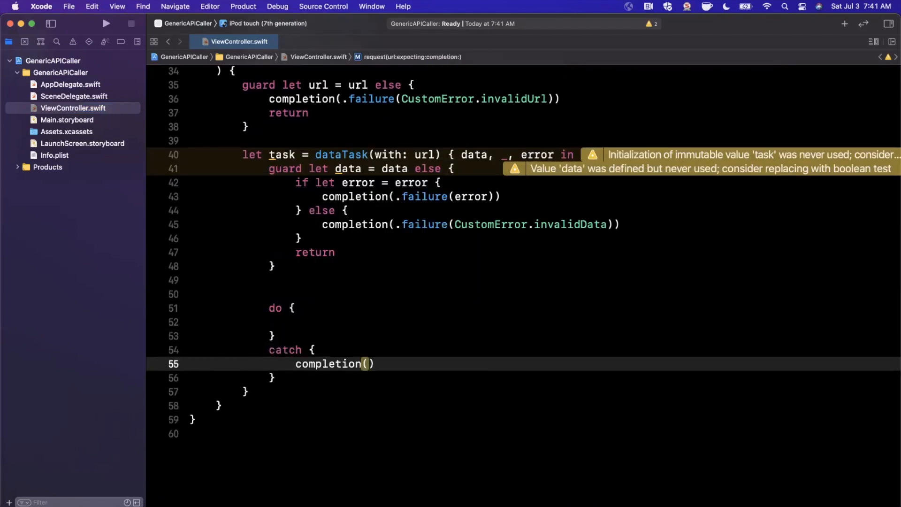
type(".failure(error)")
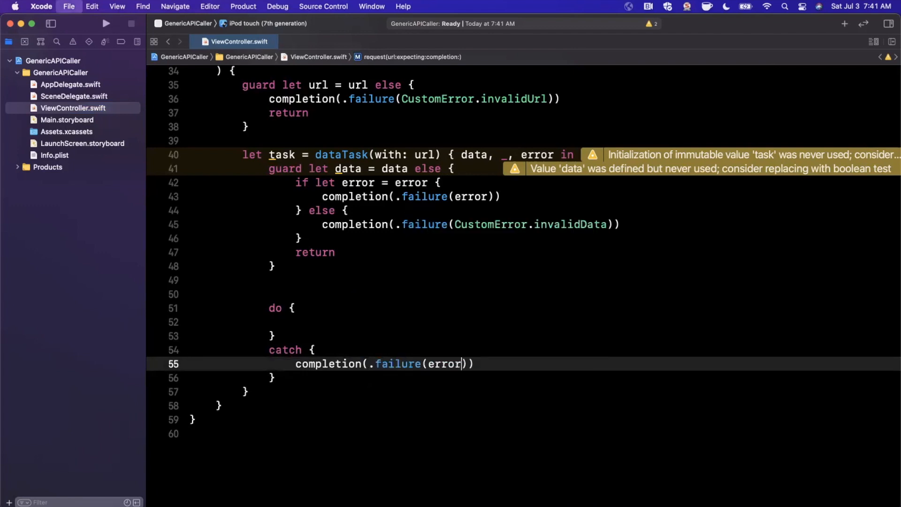
type("let r")
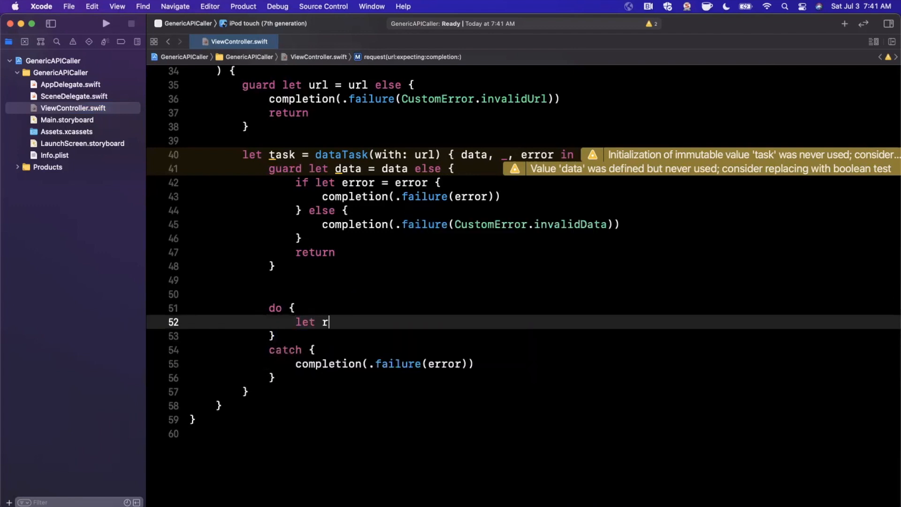
type("esult = try")
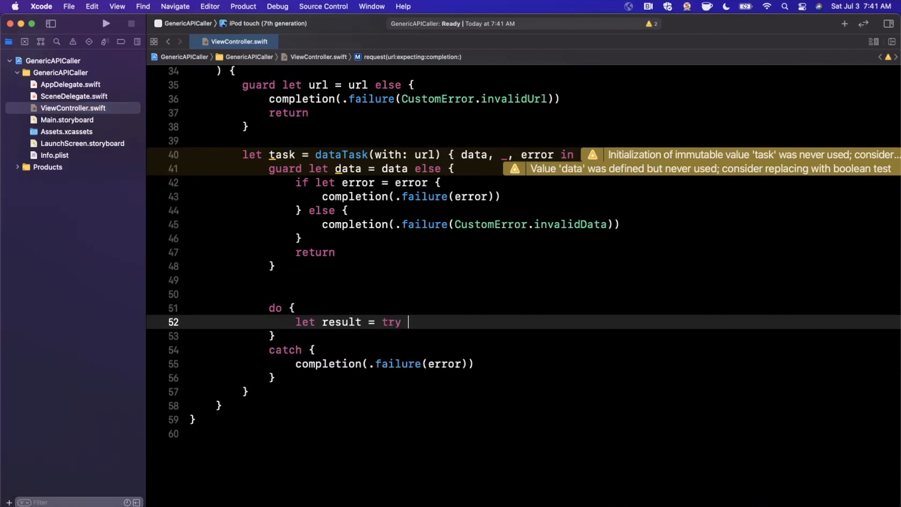
type("JSONDecoder()")
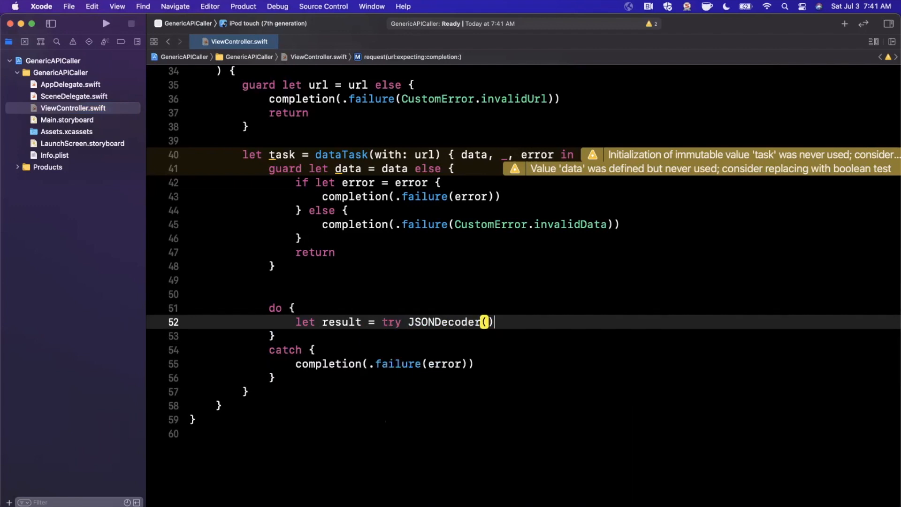
type(".decode(type: Decodable.Protocol, from: Data")
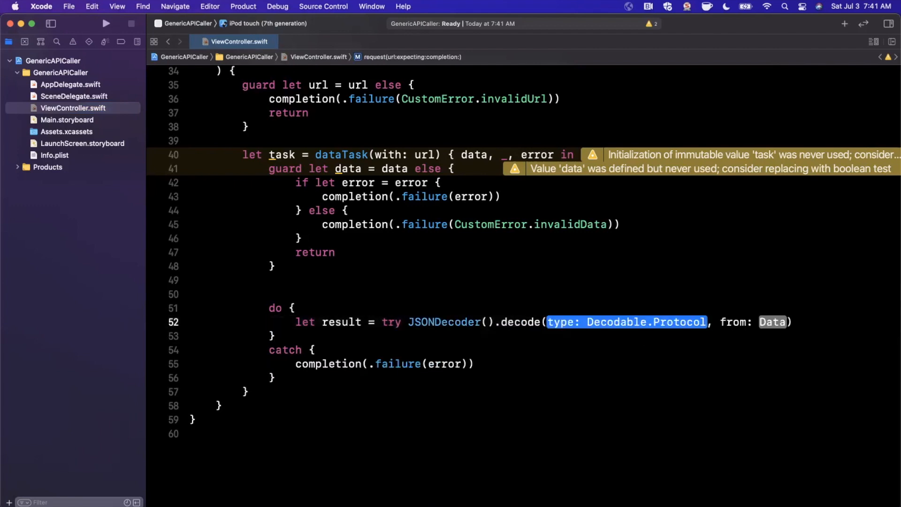
type("expe")
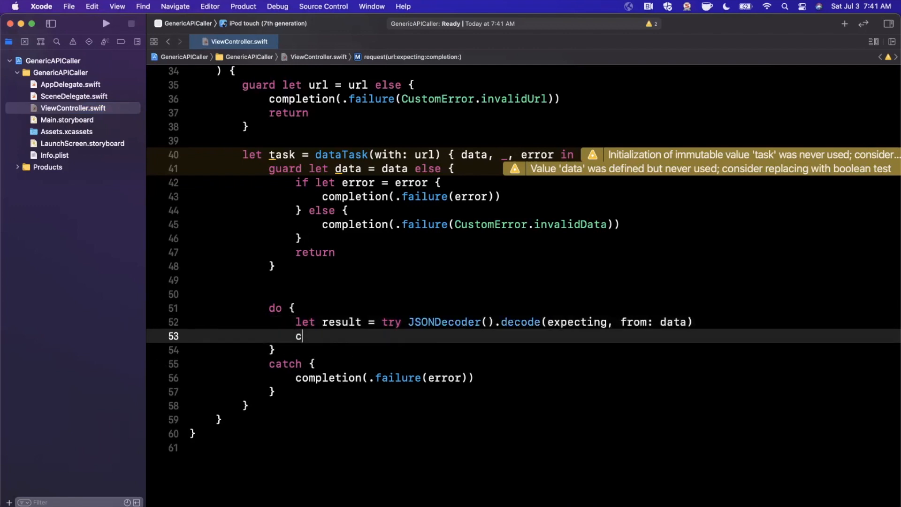
type("ompletion(.success(result")
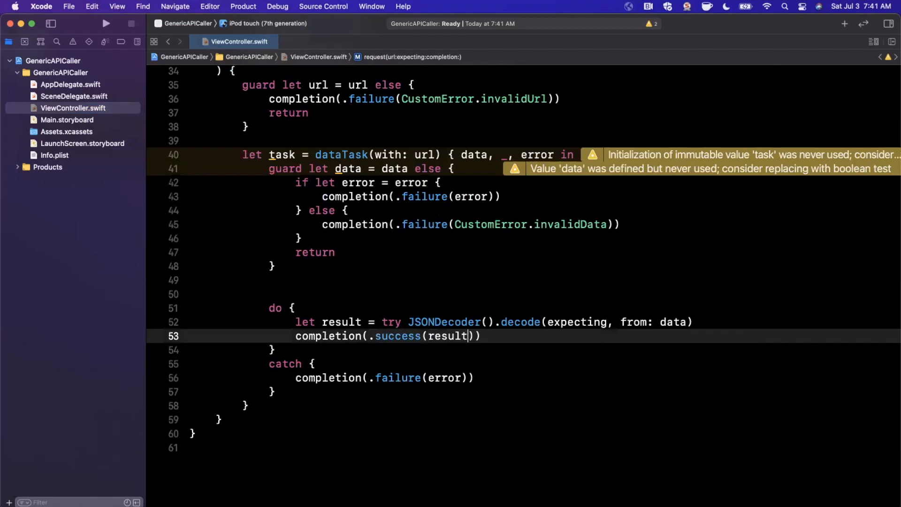
double_click(577, 322)
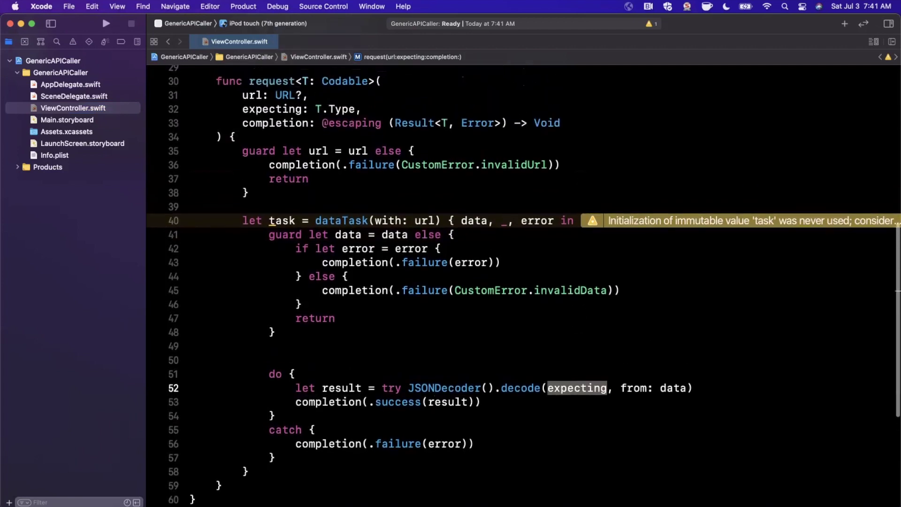
Add task.resume() after the dataTask closure, before the function's closing brace
scroll("up", 3)
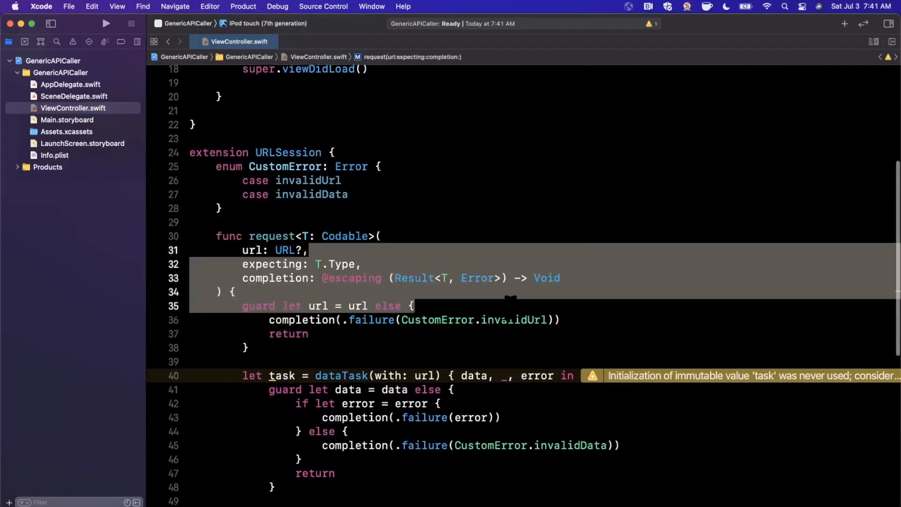
scroll("down", 3)
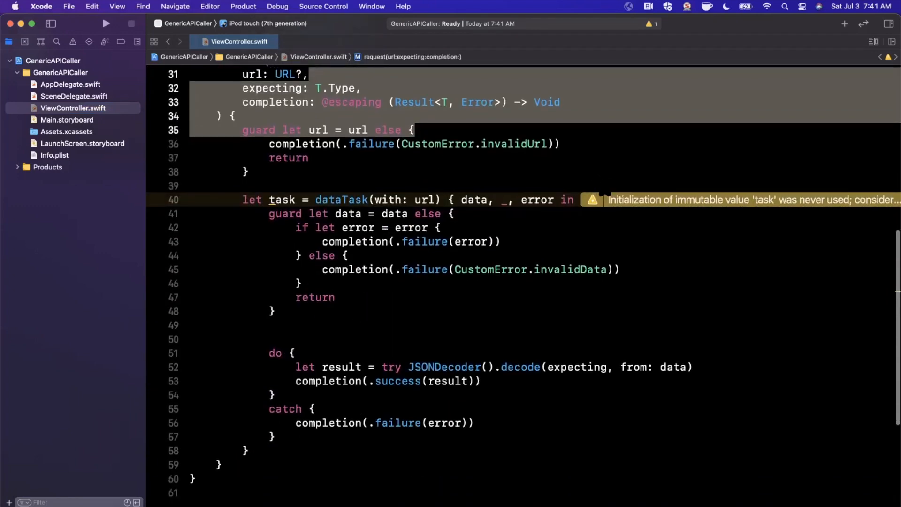
scroll("down", 3)
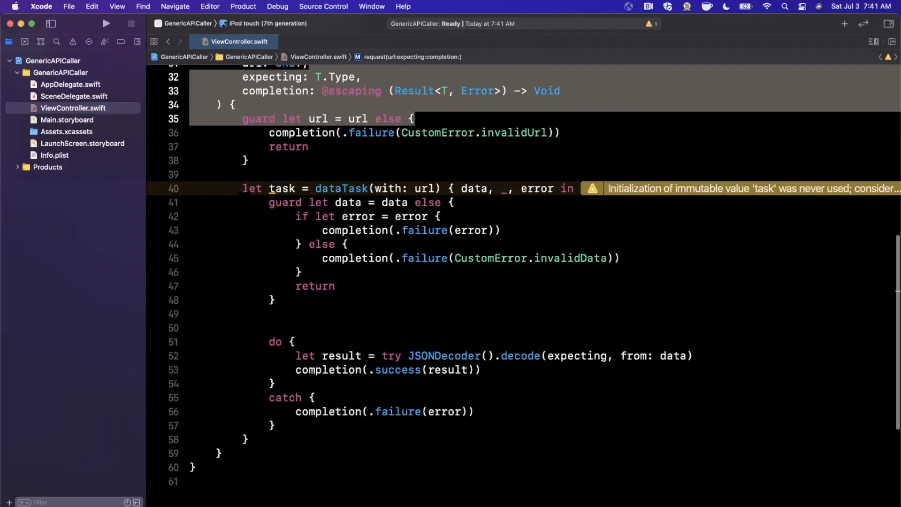
scroll("down", 3)
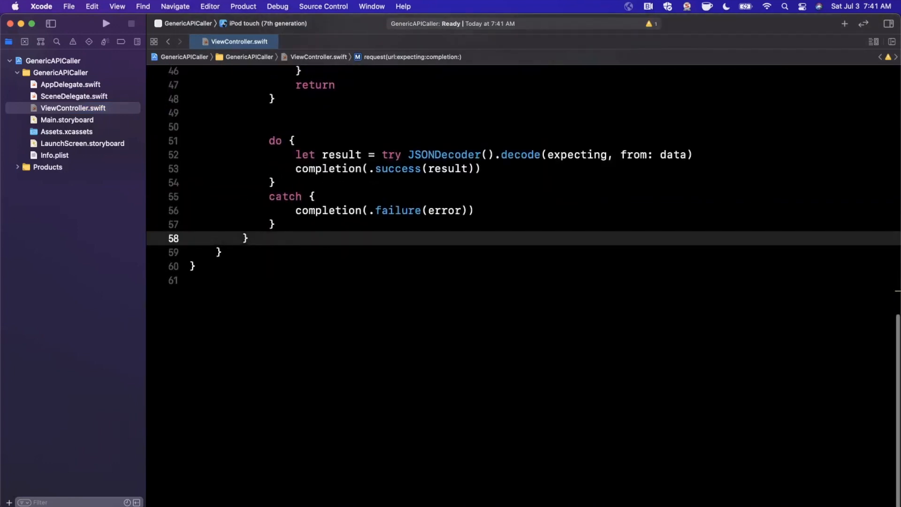
type("task")
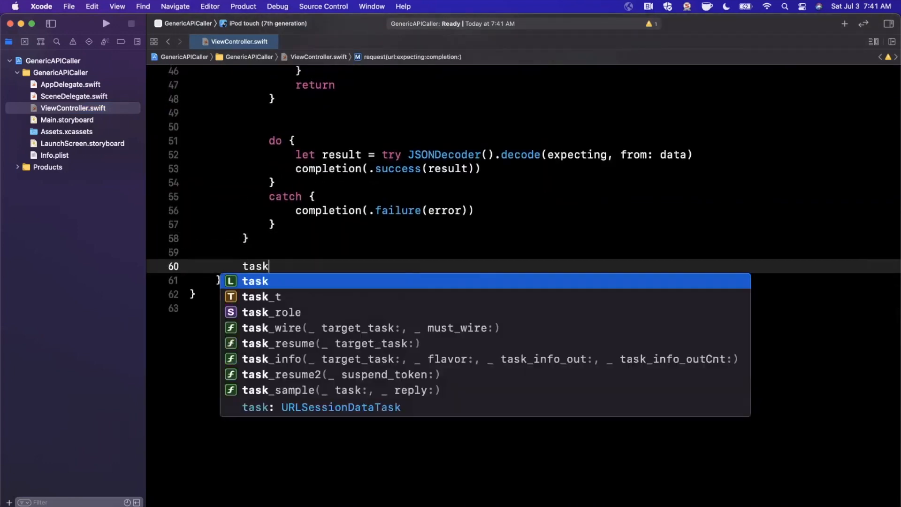
type(".resume()")
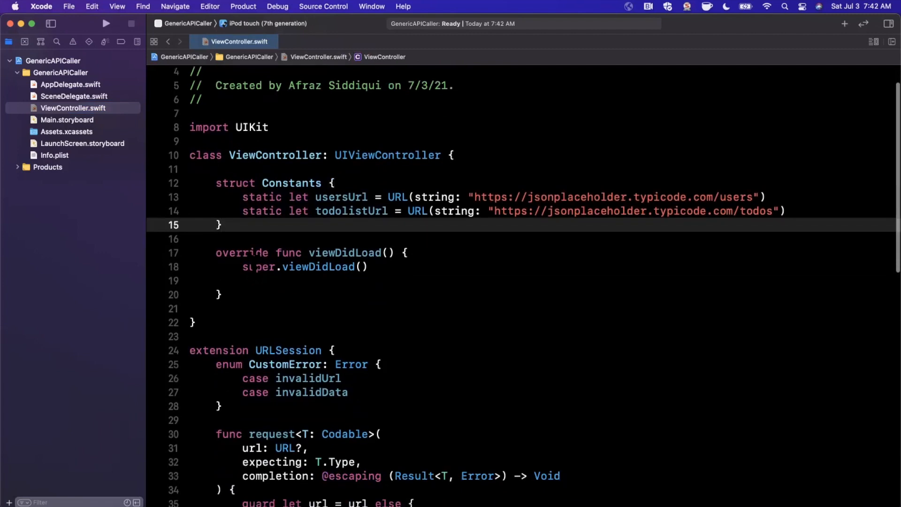
Declare private let table: UITableView built from an immediately-invoked closure
type("p")
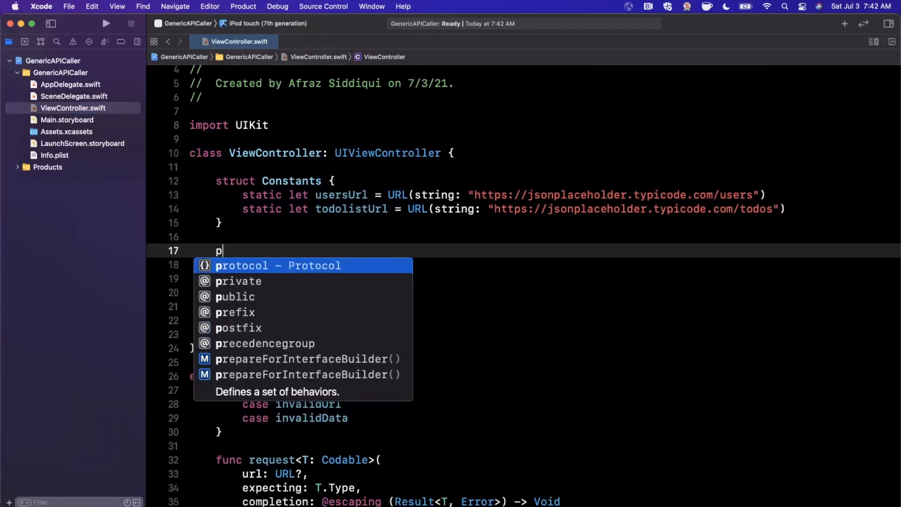
type("private")
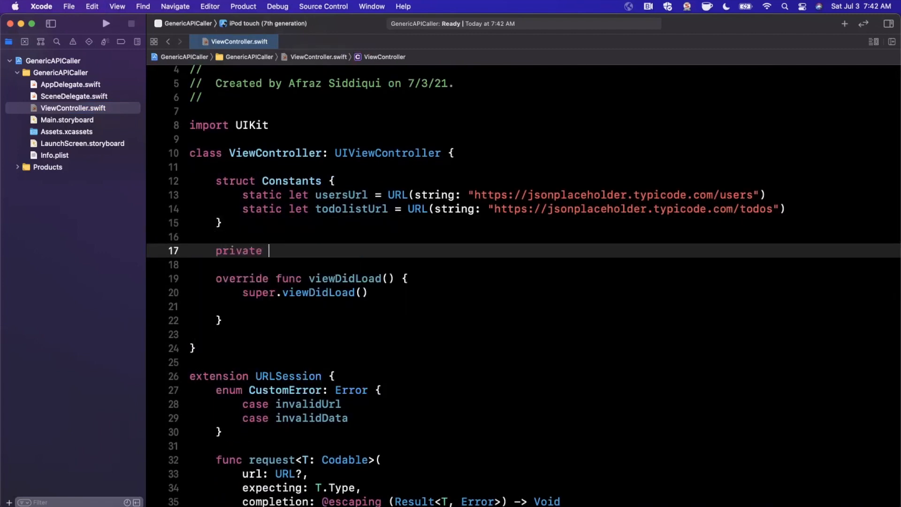
type("let tab")
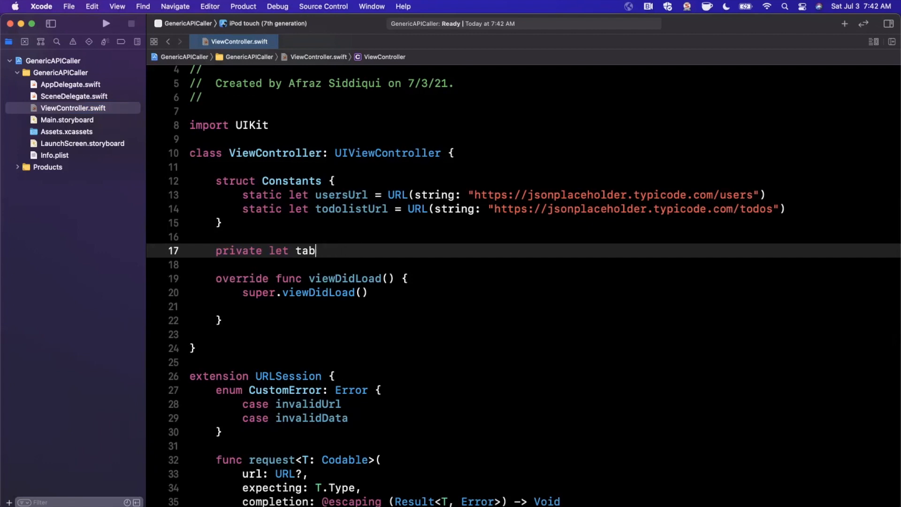
type("le")
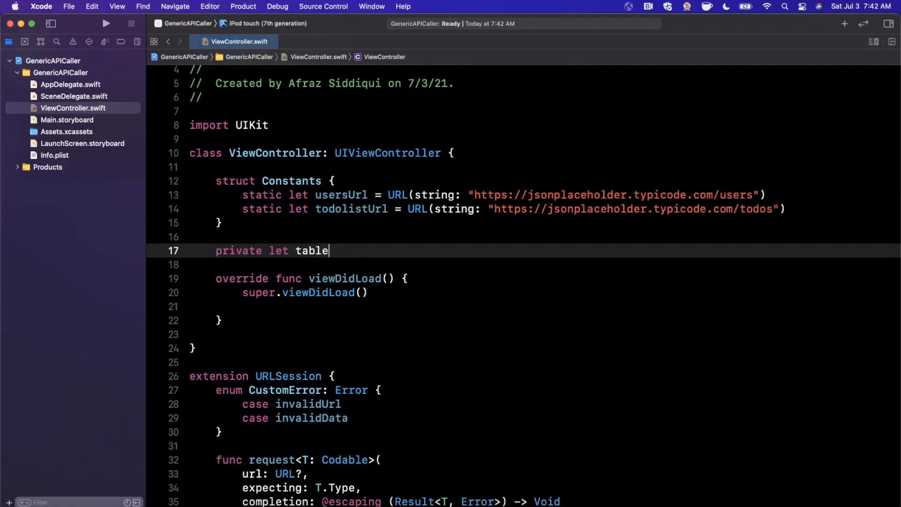
type(": UITableView =")
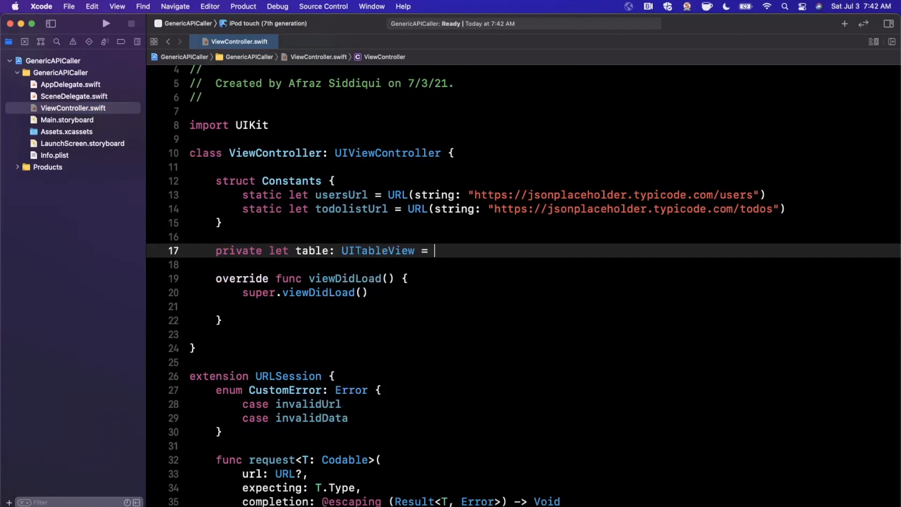
type("{")
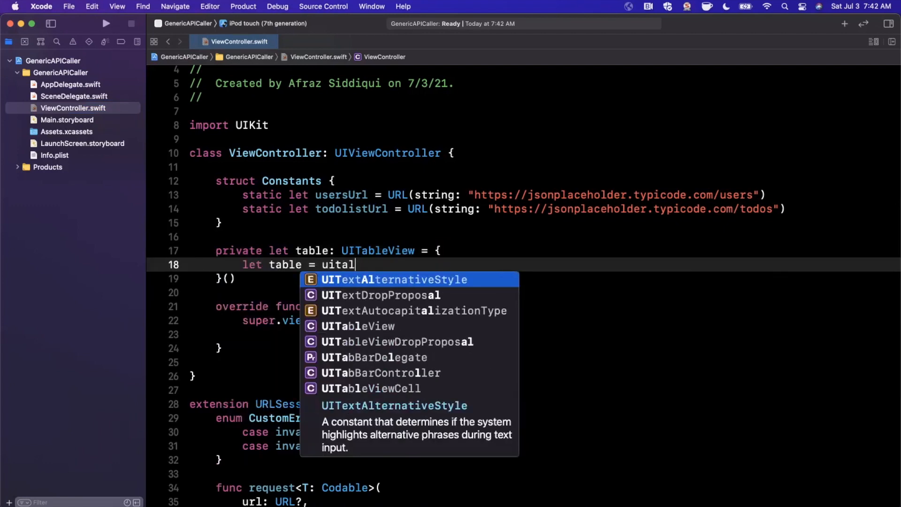
Inside the closure create UITableView(), register UITableViewCell for reuse identifier "cell" and return it
type("UITableView()")
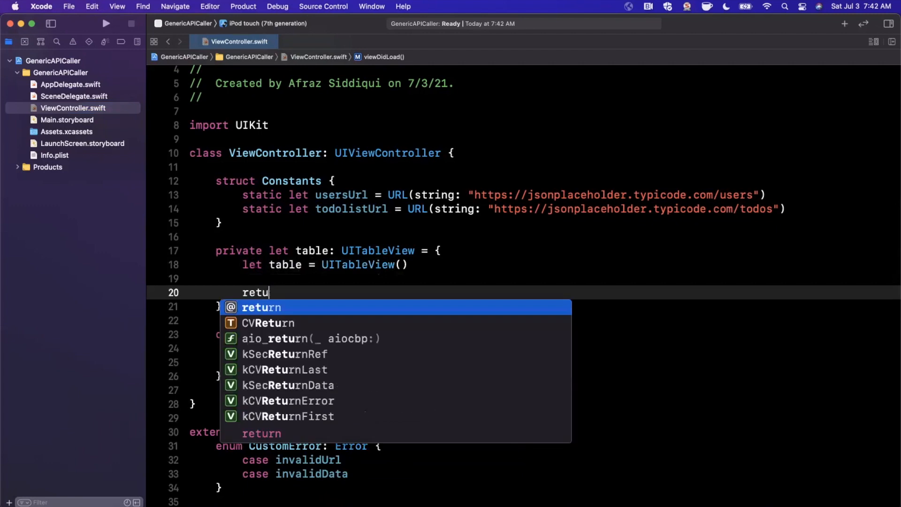
type("table")
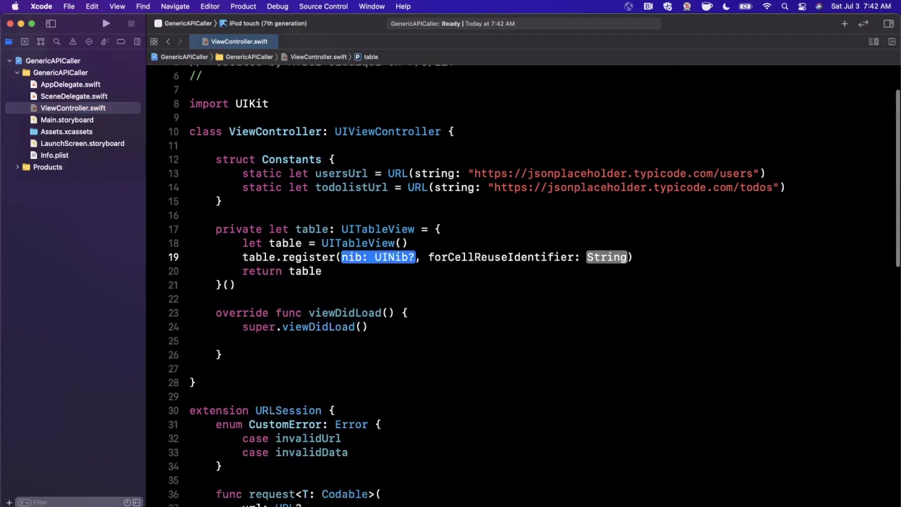
type("uita")
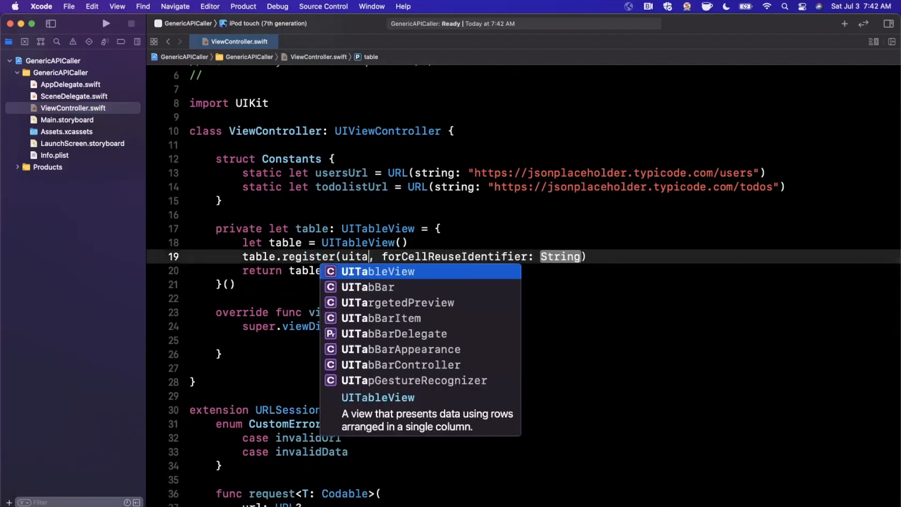
type("t")
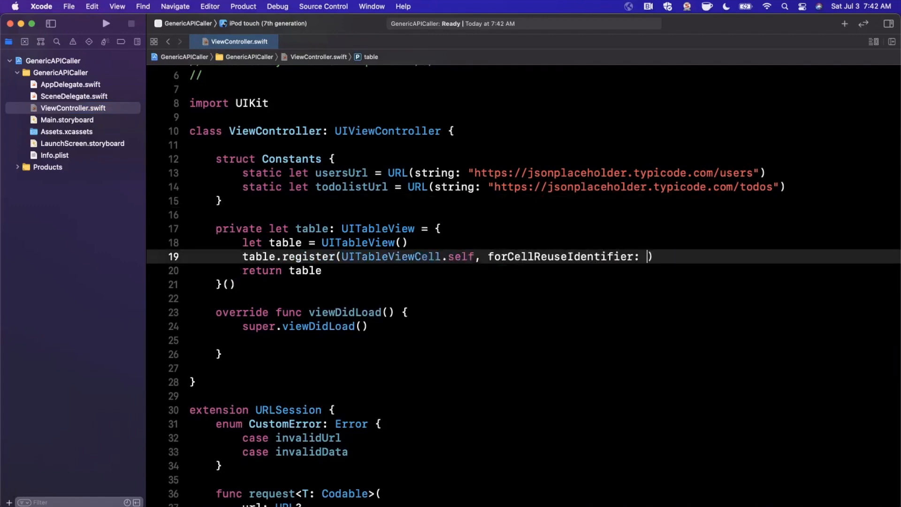
type("\"cell\"")
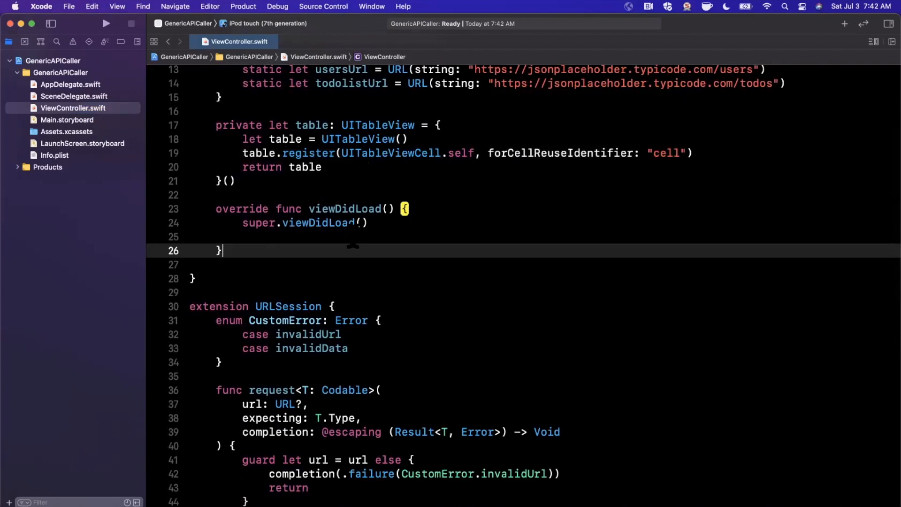
In viewDidLoad add the table as a subview and set self as its delegate and dataSource
type("view.addSubview(table)")
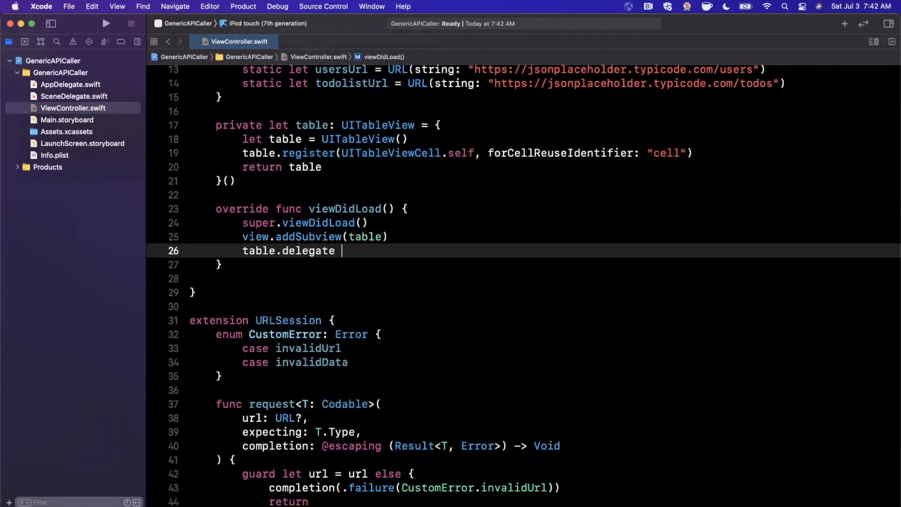
type("= sel")
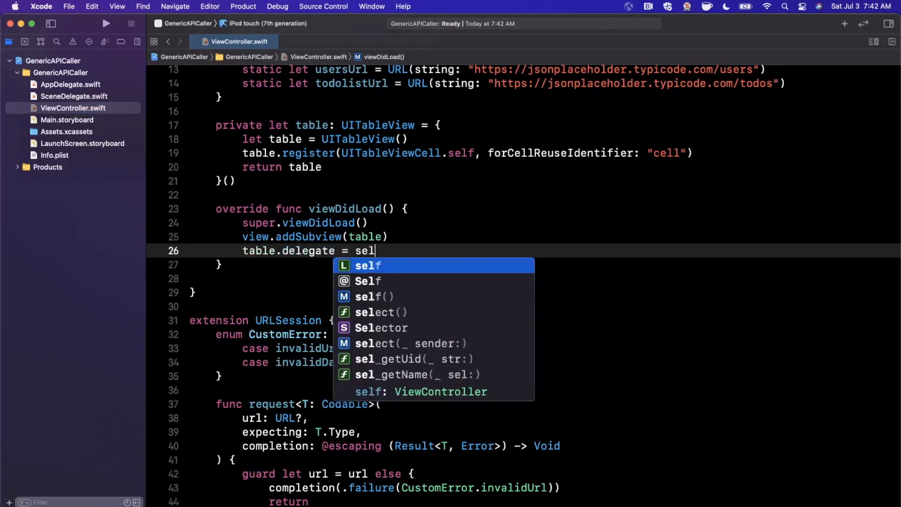
type("table")
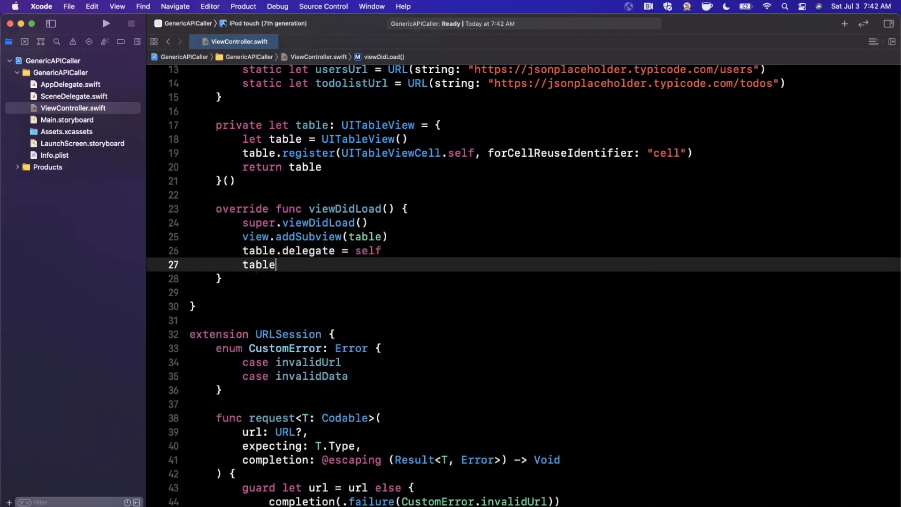
type(".dataSource = self")
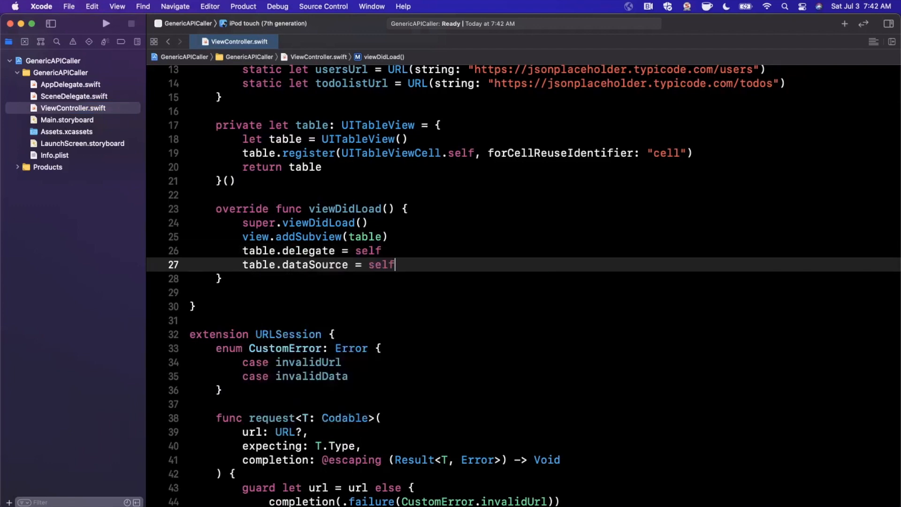
Override viewDidLayoutSubviews, calling super and setting table.frame = view.bounds
type("view")
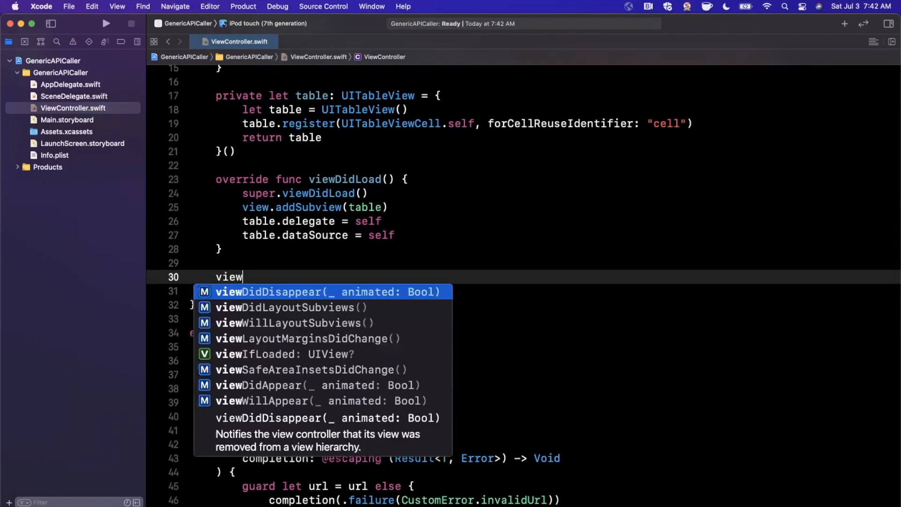
left_click(291, 307)
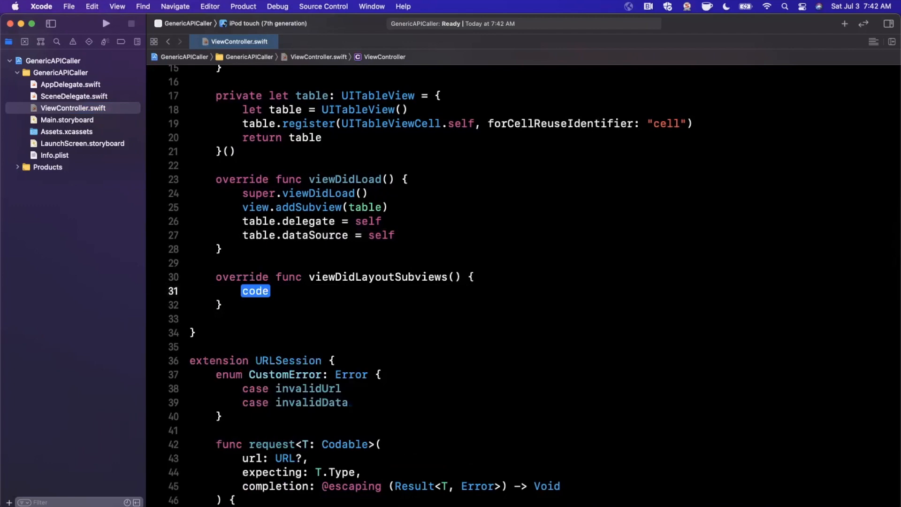
type("super.vieww")
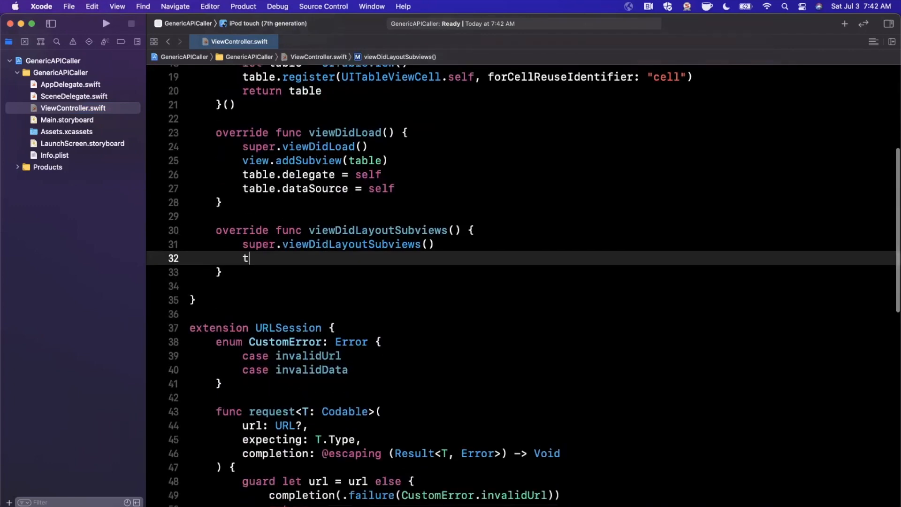
type("able.frame = view.b")
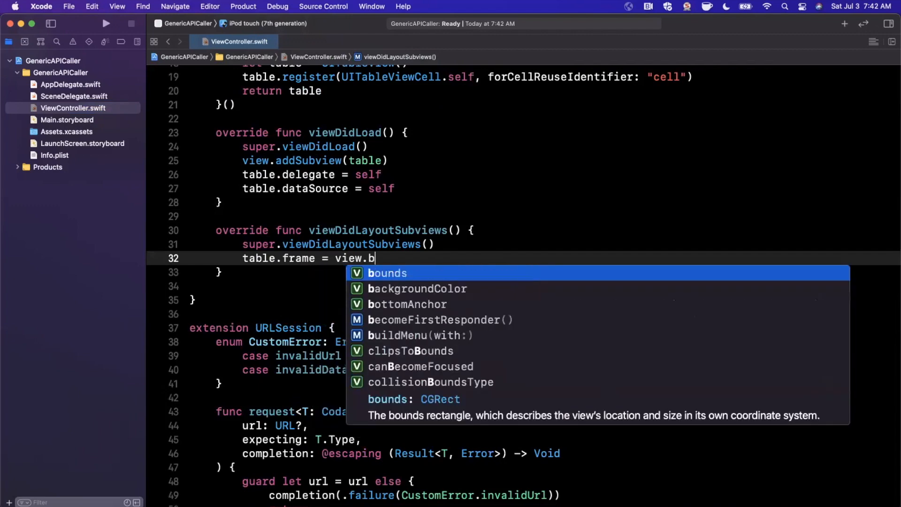
key("Return")
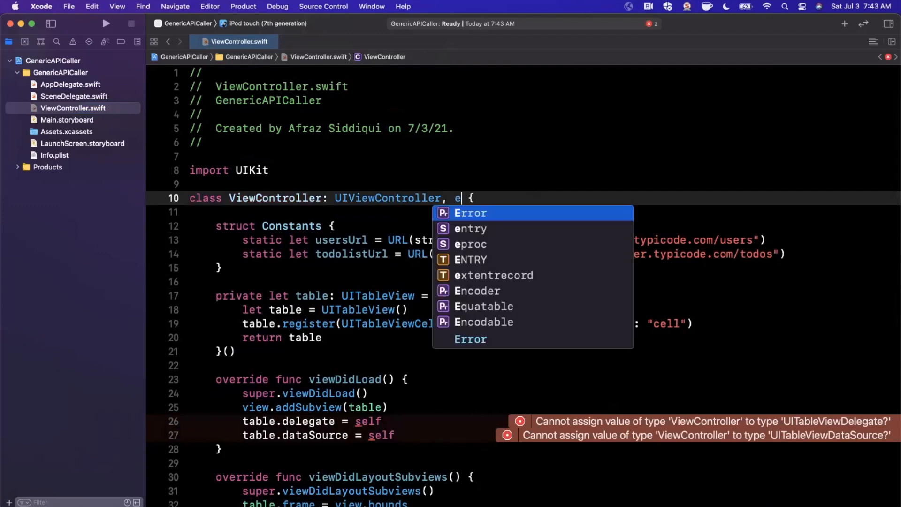
Append UITableViewDelegate and UITableViewDataSource conformances to the ViewController class line
type("uitabble")
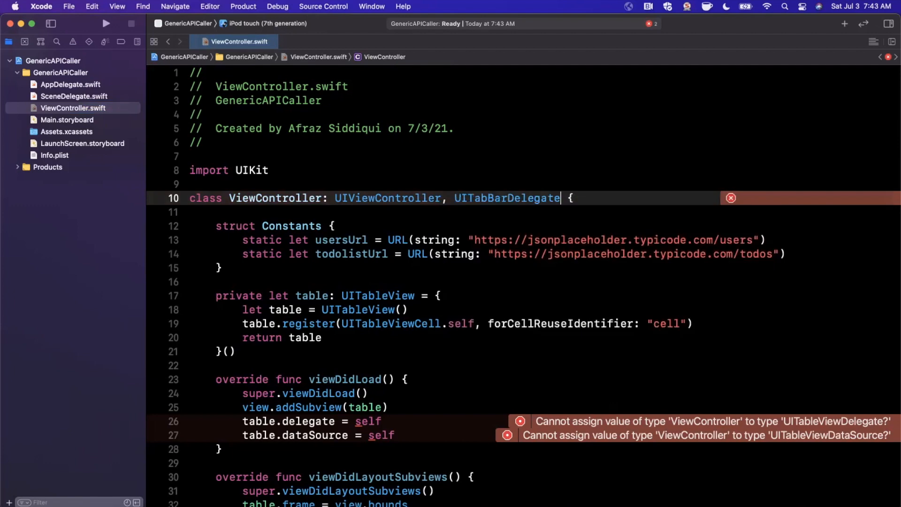
type("uitableviewd")
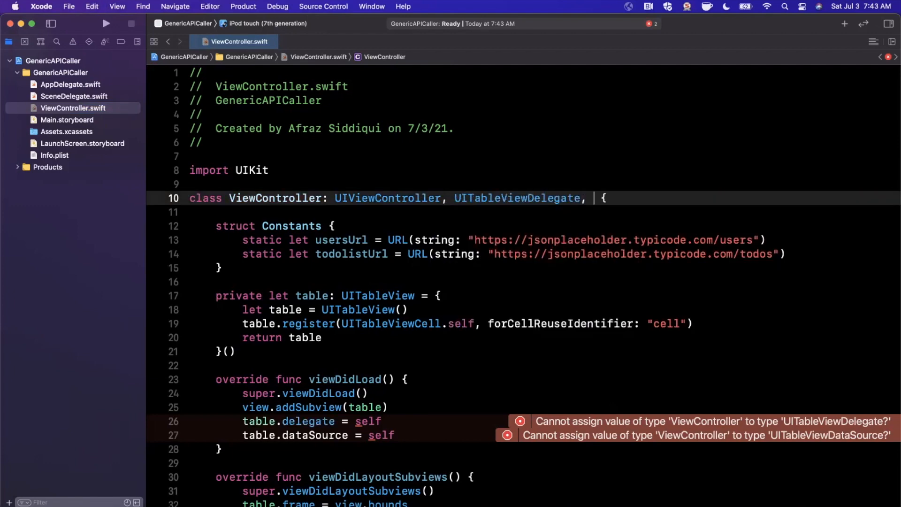
type("uitableview")
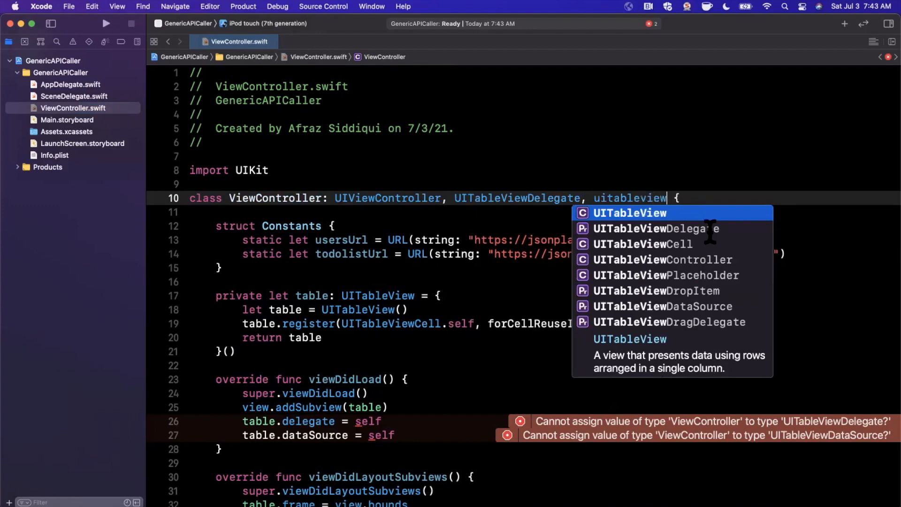
scroll("down", 3)
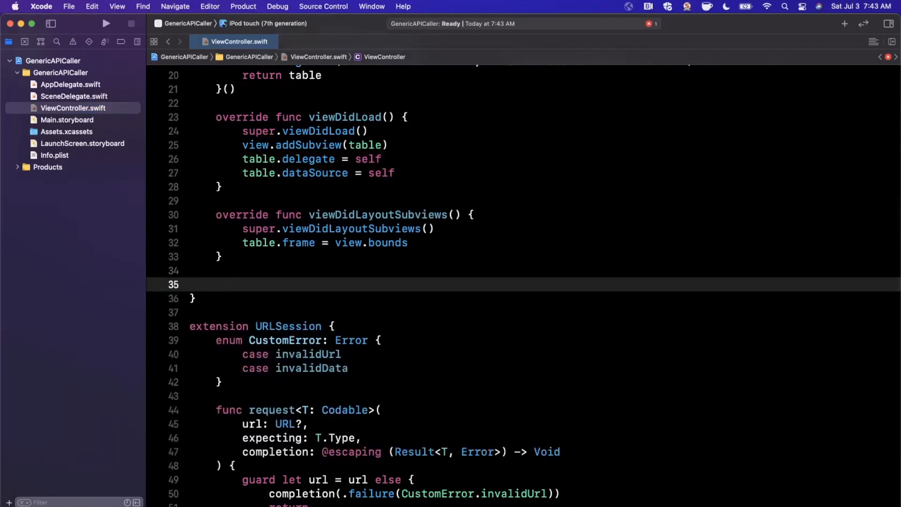
Add cellForRowAt that dequeues a reusable cell with identifier "cell" for the index path
type("cellforrwoat")
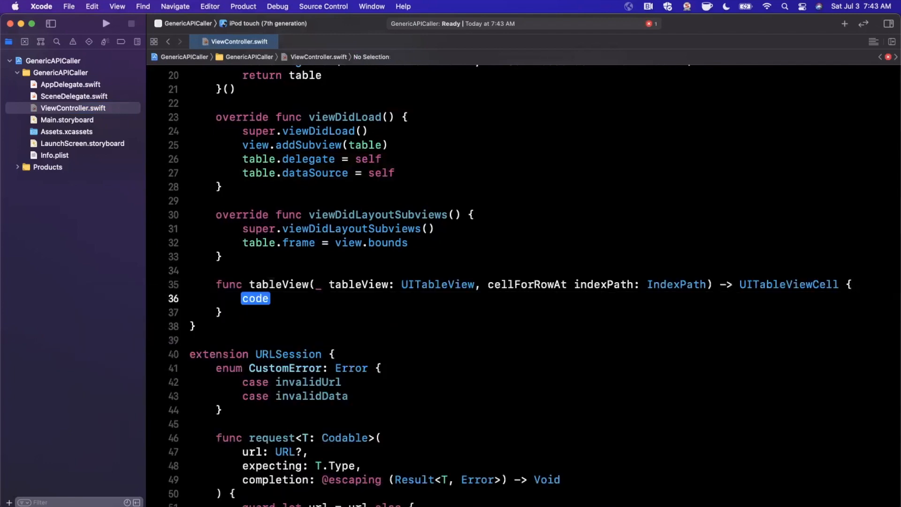
scroll("down", 3)
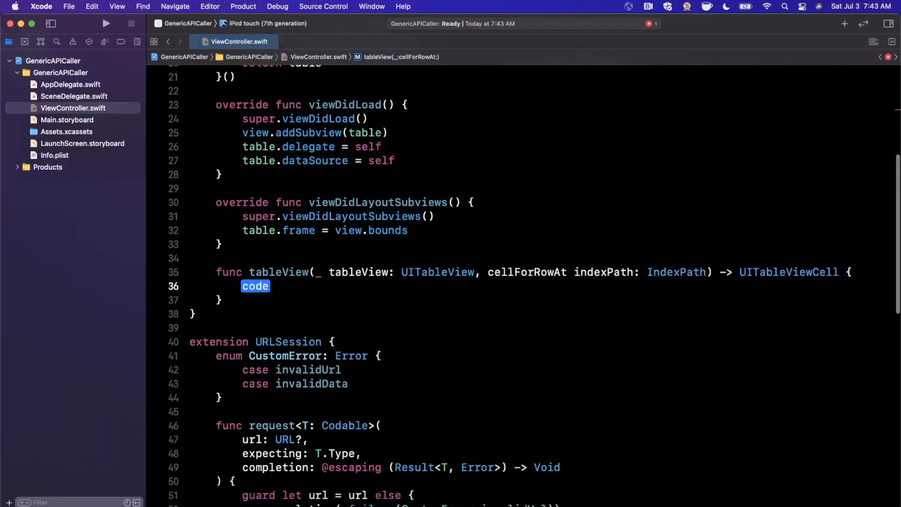
key("Delete")
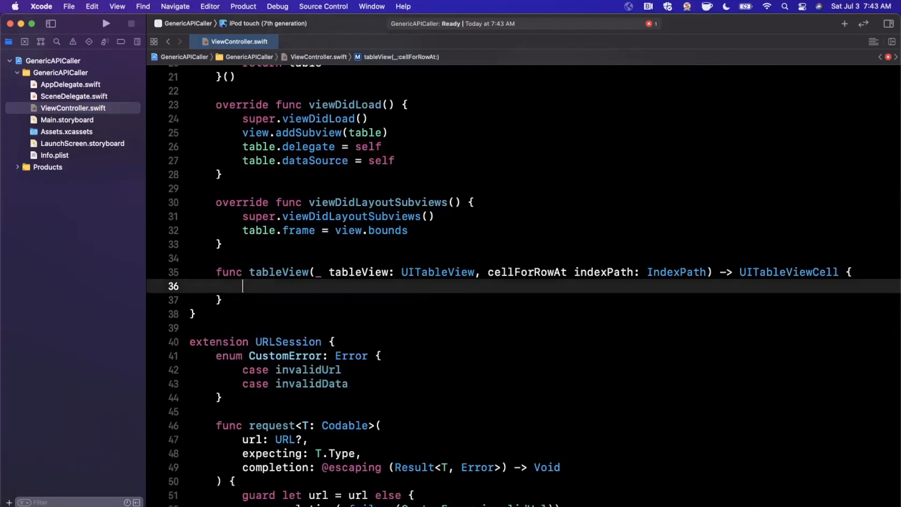
type("let cell = t")
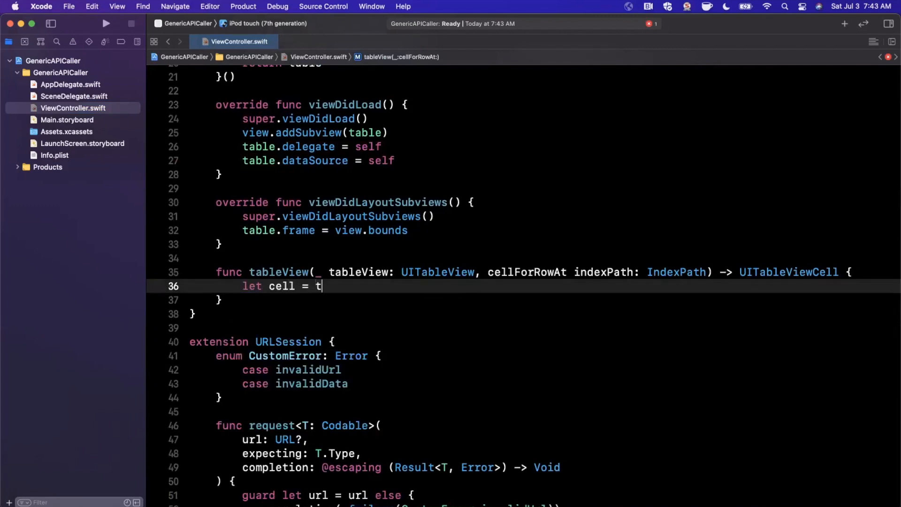
type("able.dequeure")
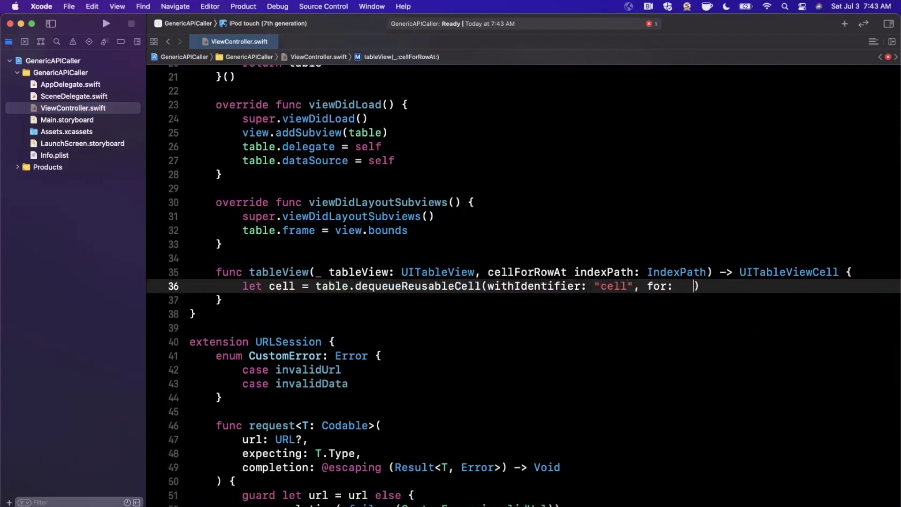
type("indexPath")
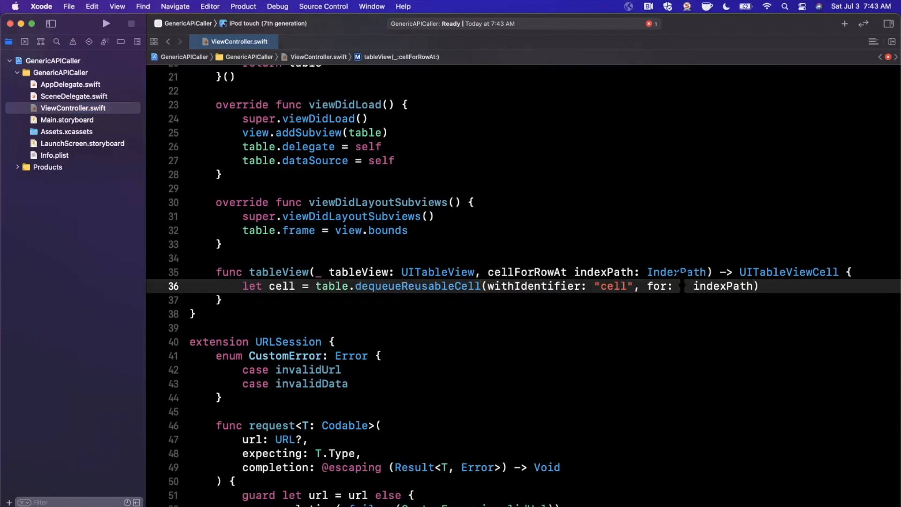
Set the cell's textLabel to "Hello", return it, and add numberOfRowsInSection returning 10
type("cel")
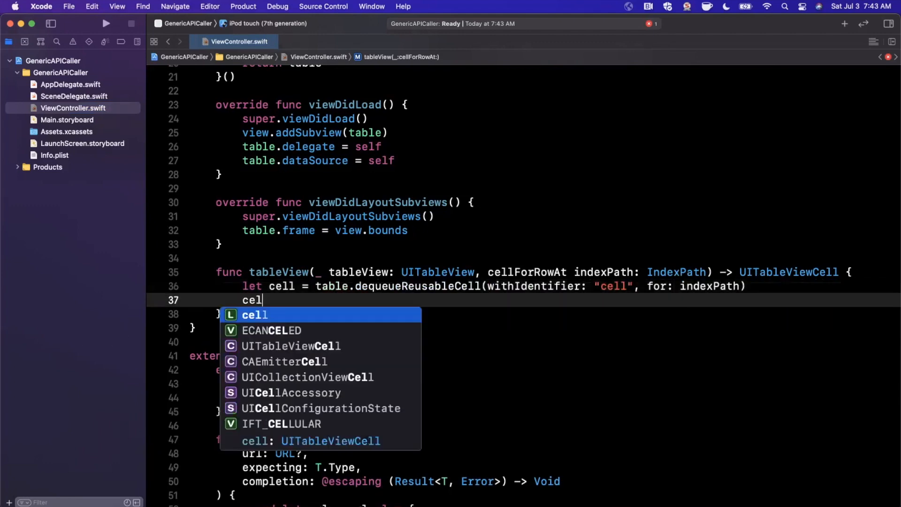
type("l.textLabel?.text =")
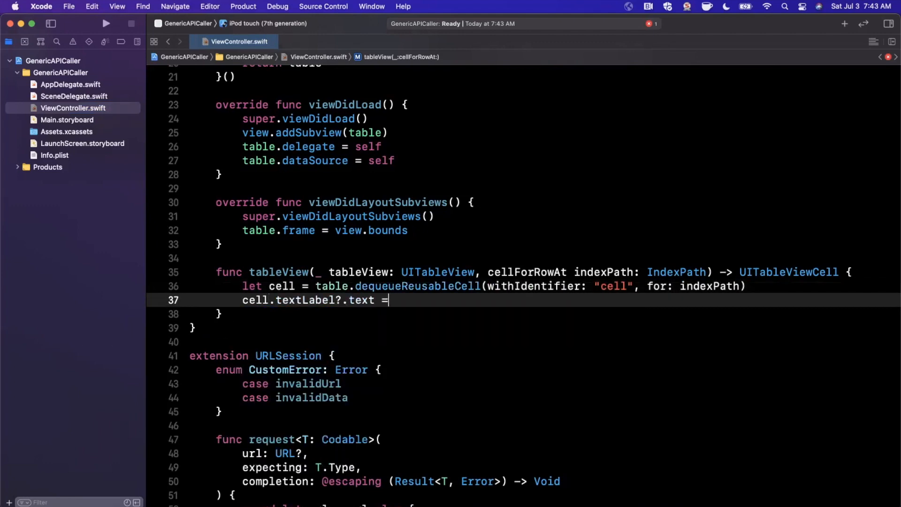
type("\"Hello\"")
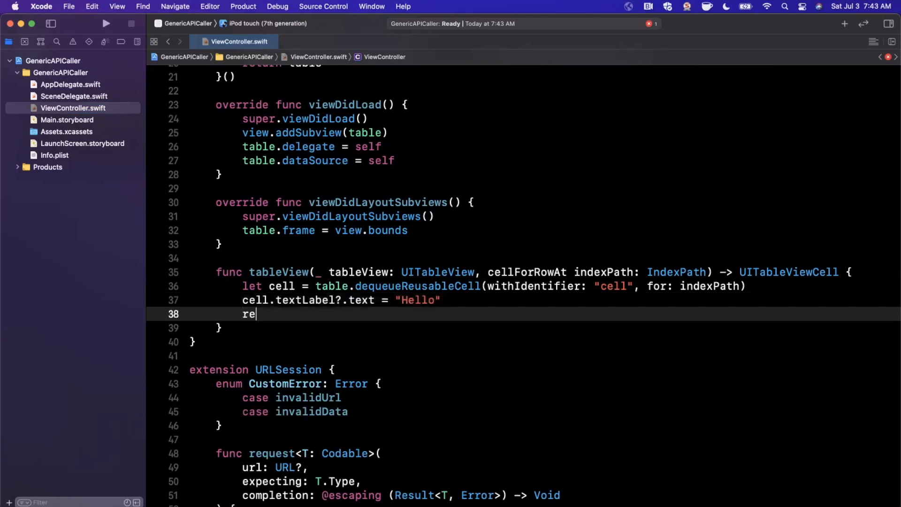
type("turn cell")
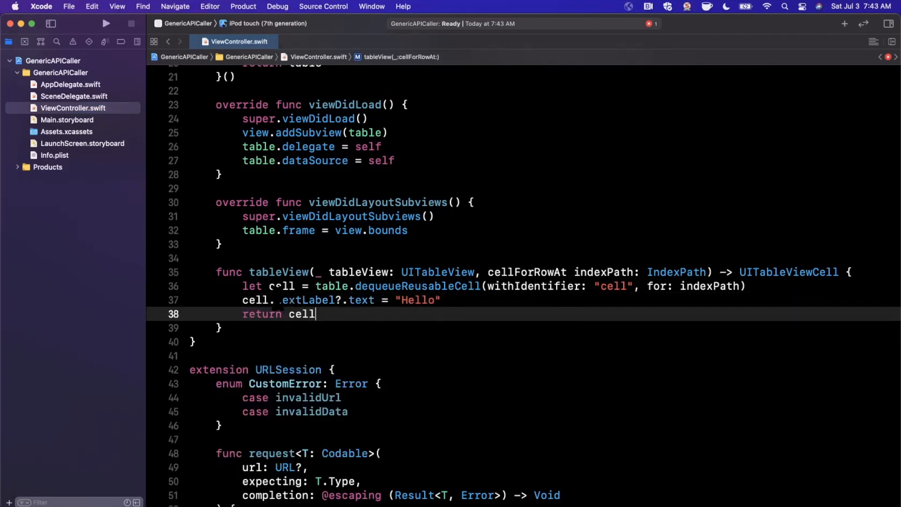
type("num")
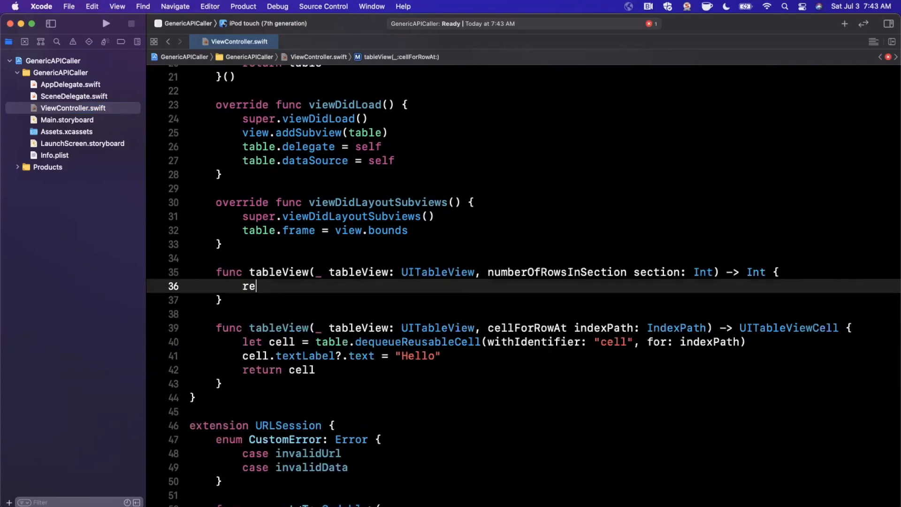
type("turn 10")
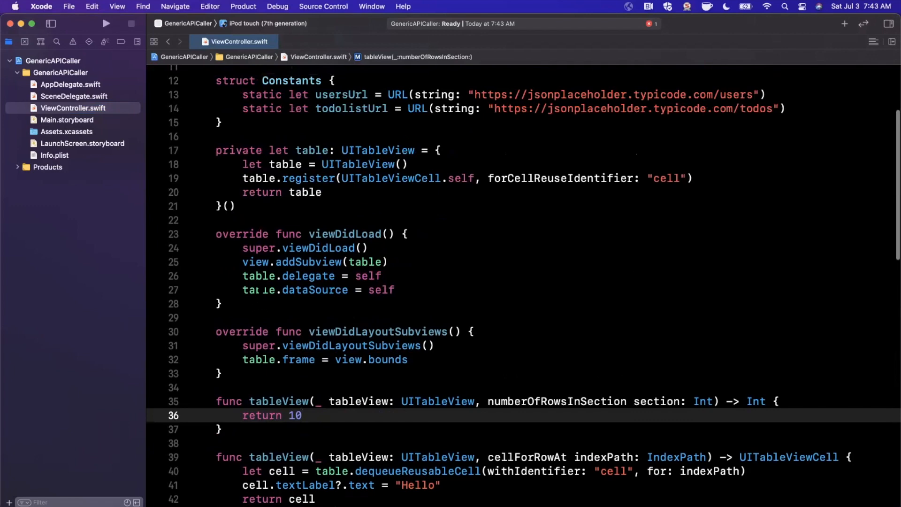
Call fetch() from viewDidLoad and declare an empty func fetch()
type("f")
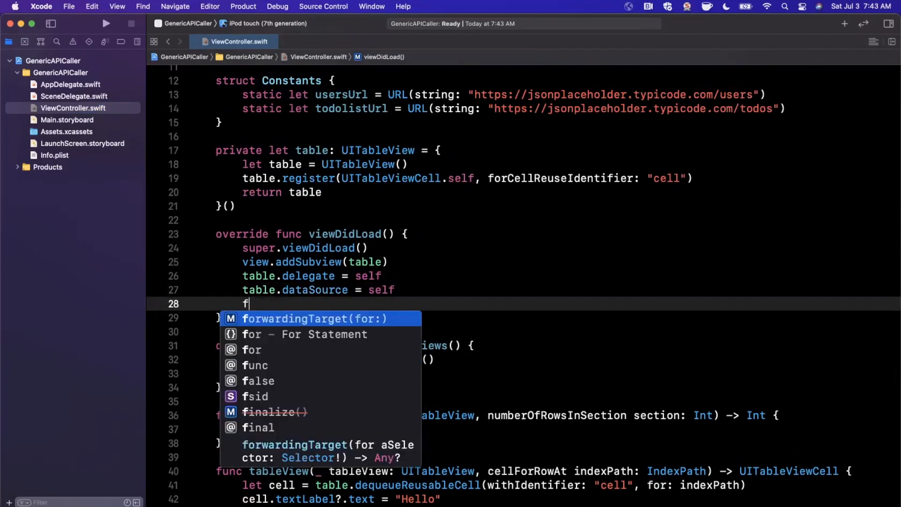
type("etch()")
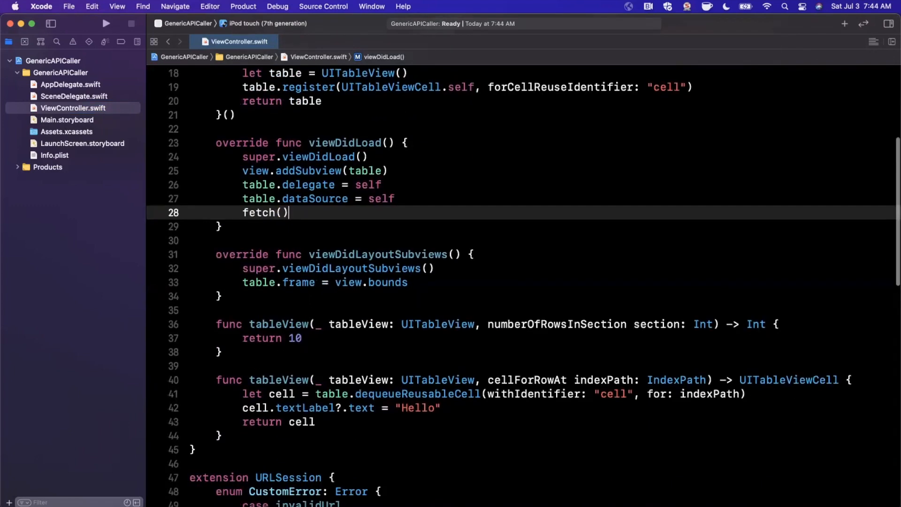
type("func fet")
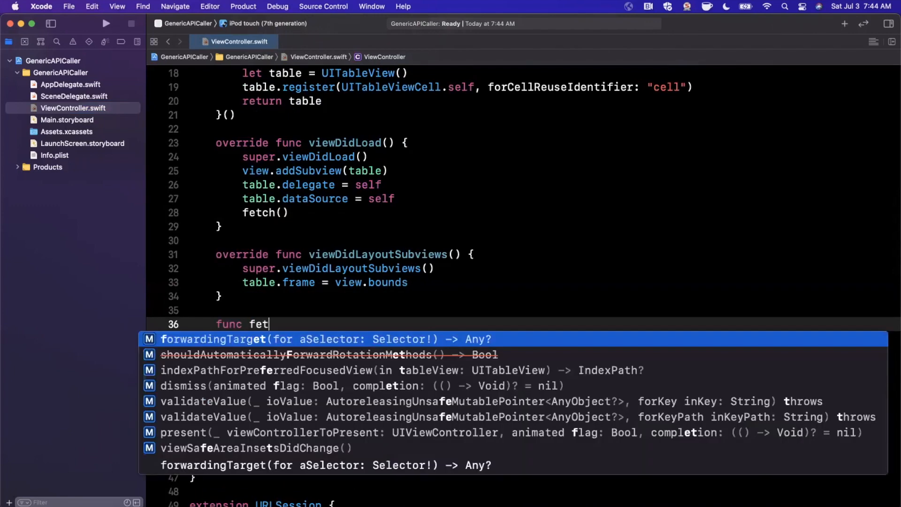
type("ch() {")
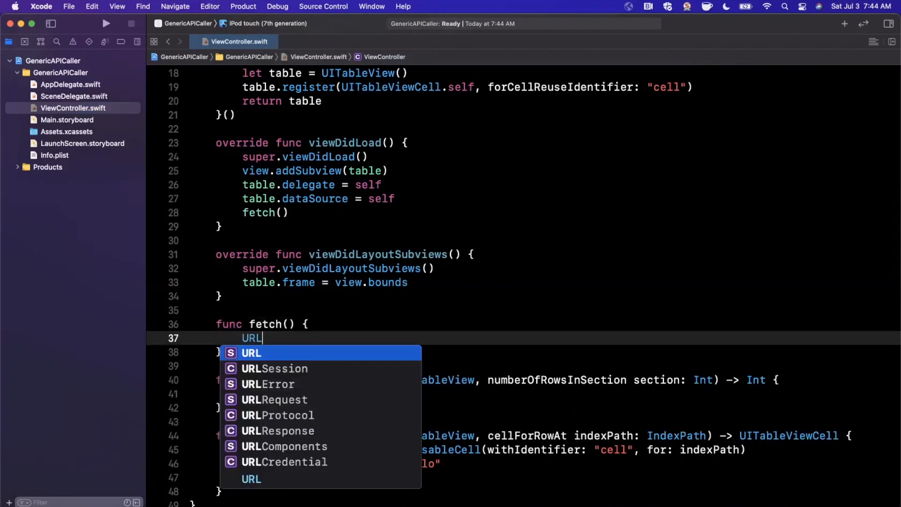
In fetch() call URLSession.shared.request(url:expecting:completion:) with Constants.usersUrl as the URL
type("Session")
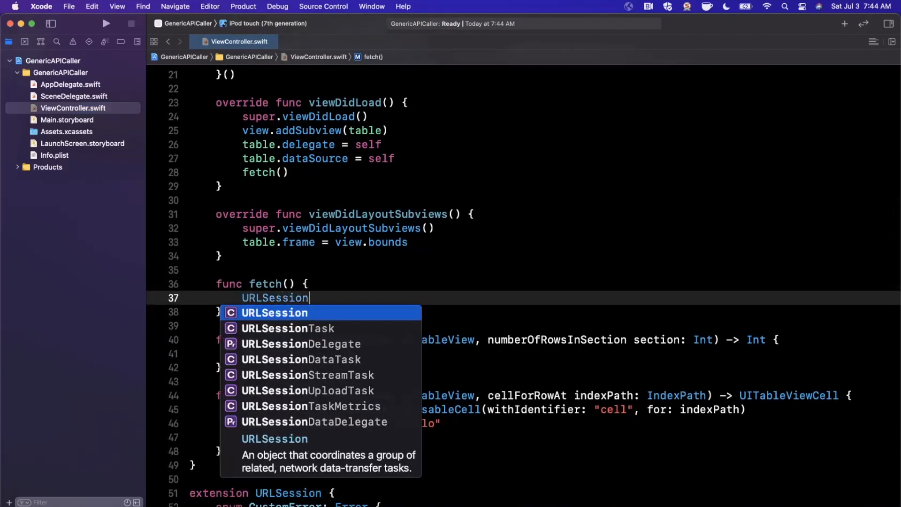
type(".shared.")
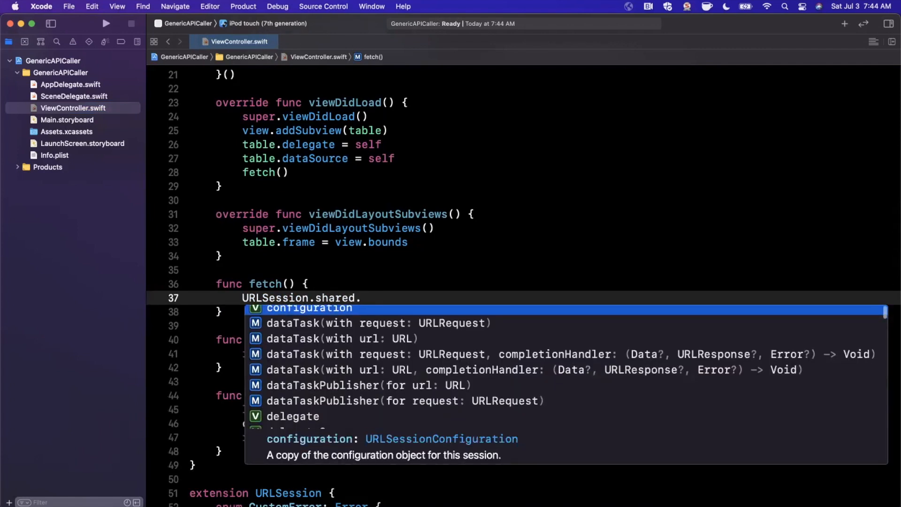
type("r")
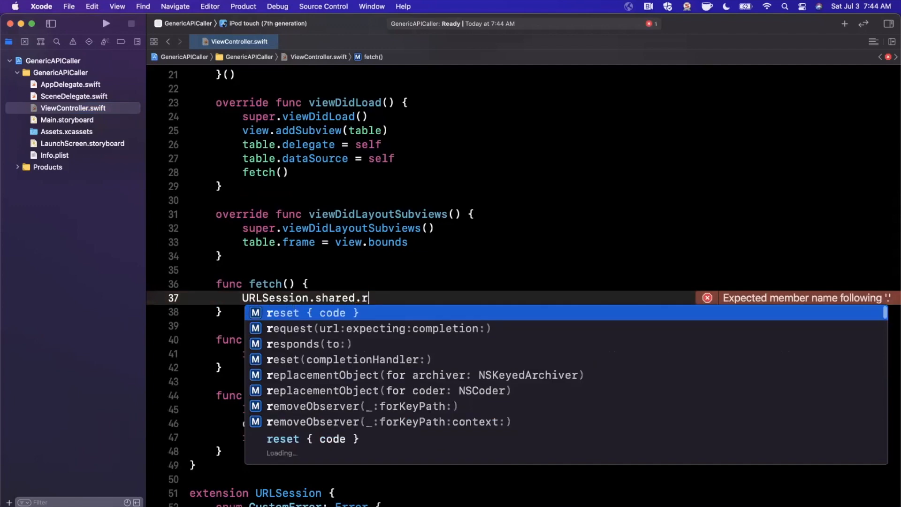
type("equest")
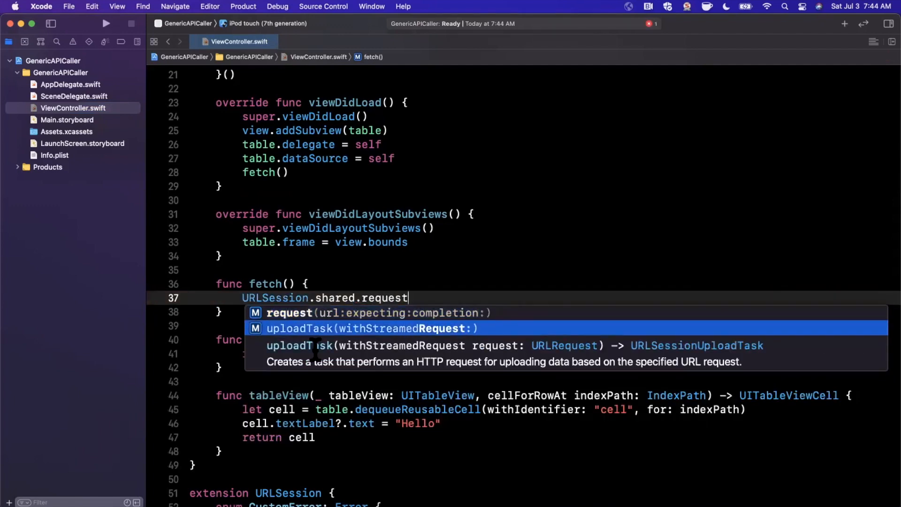
left_click(290, 313)
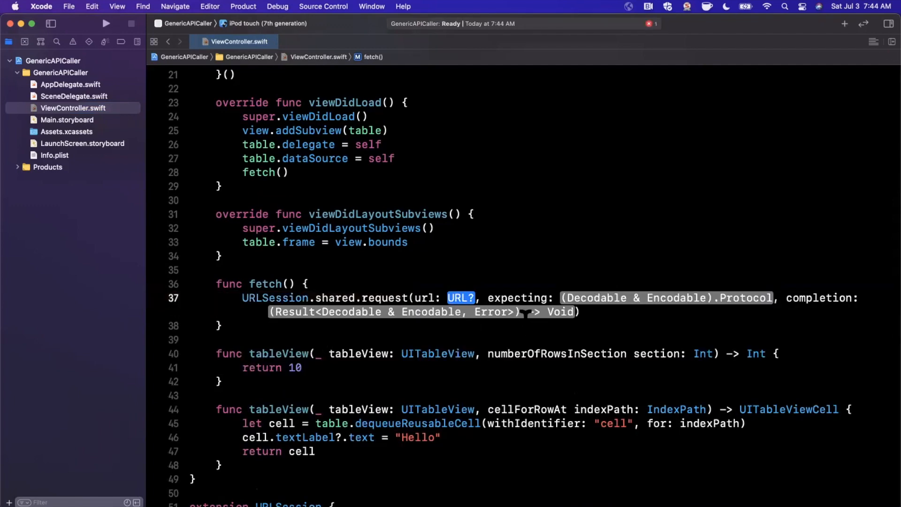
type("Constants.u")
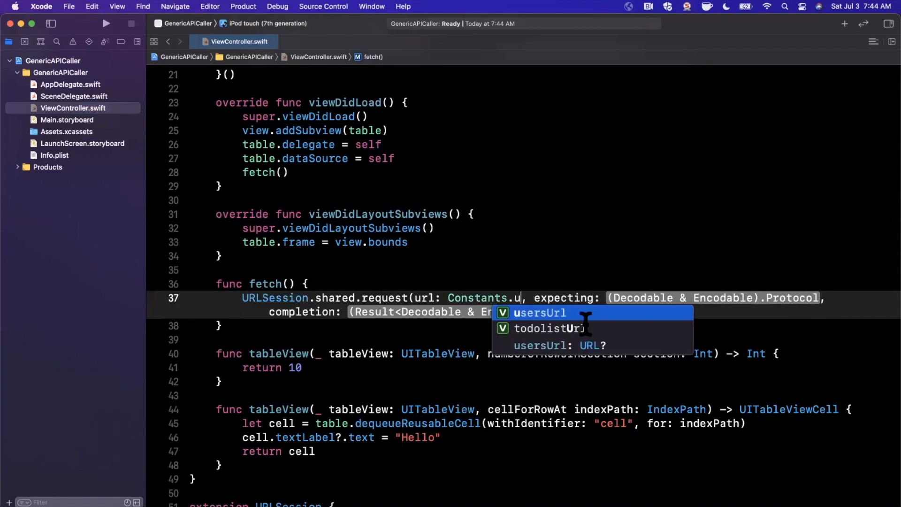
left_click(540, 313)
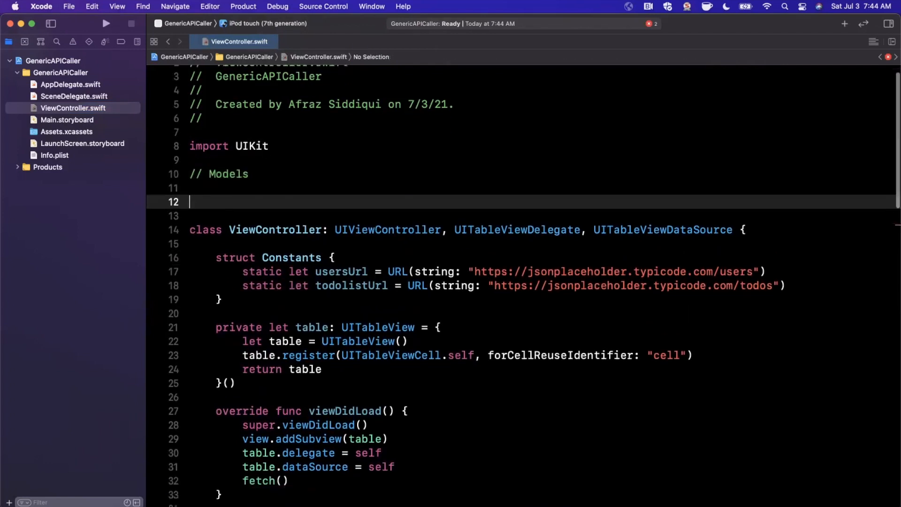
Declare struct User: Codable with name: String and begin an email String property
type("struct Uer: Codable {")
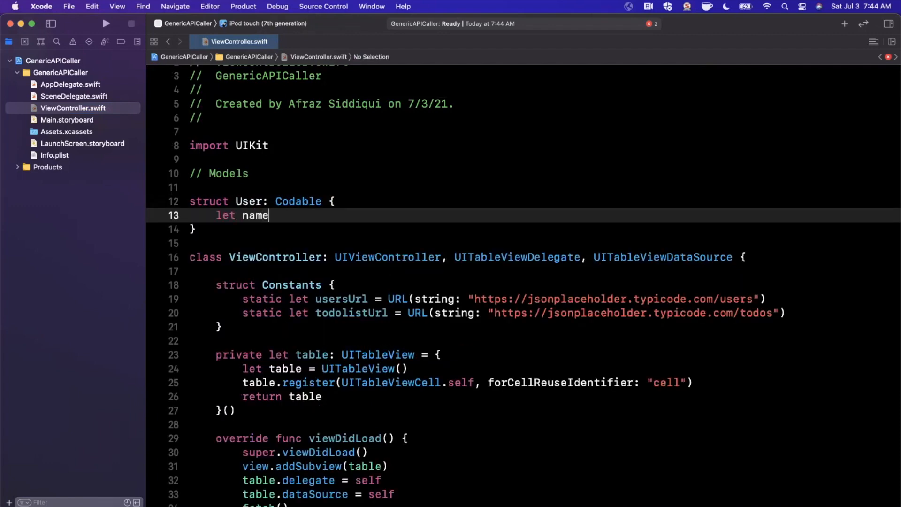
type(": String")
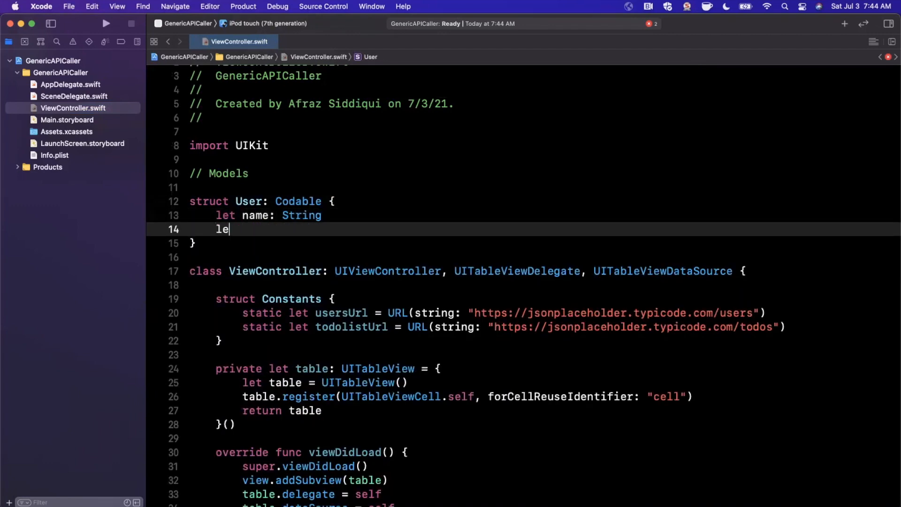
type("email: S")
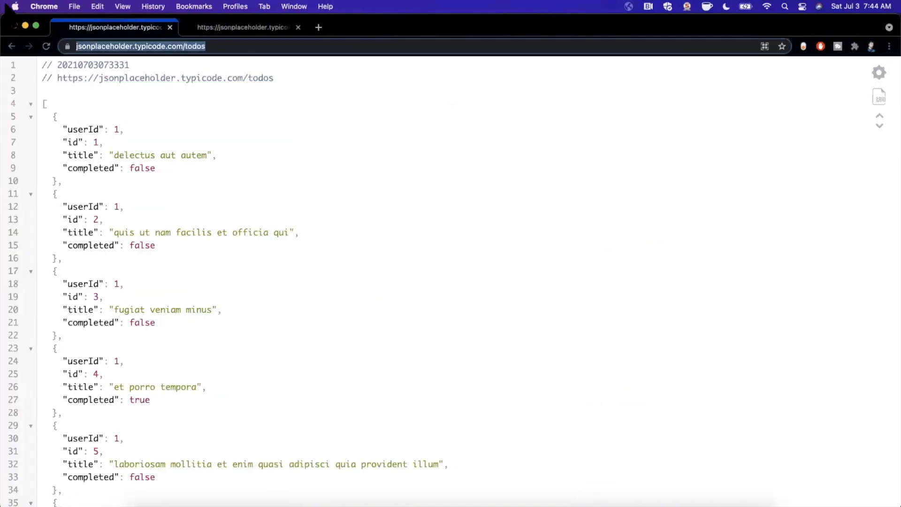
Review the jsonplaceholder users JSON in Chrome, collapsing the first user's address object
left_click(242, 26)
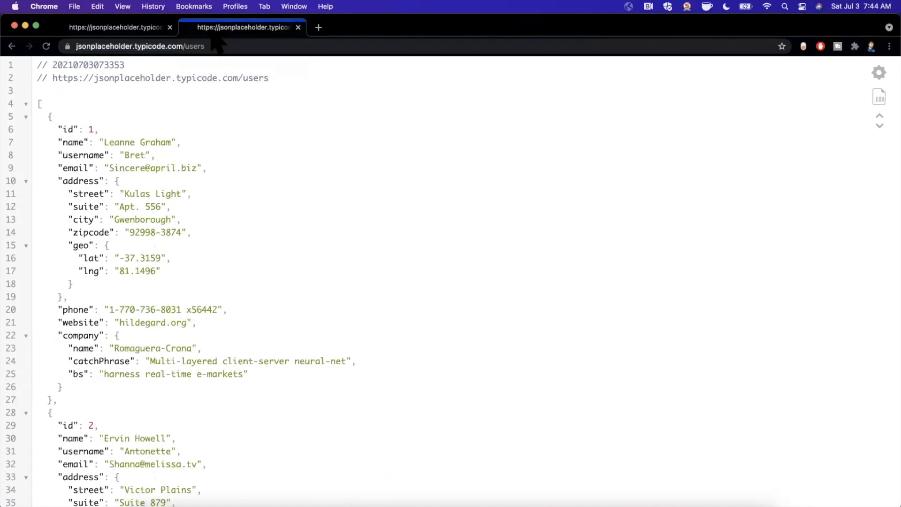
scroll("down", 3)
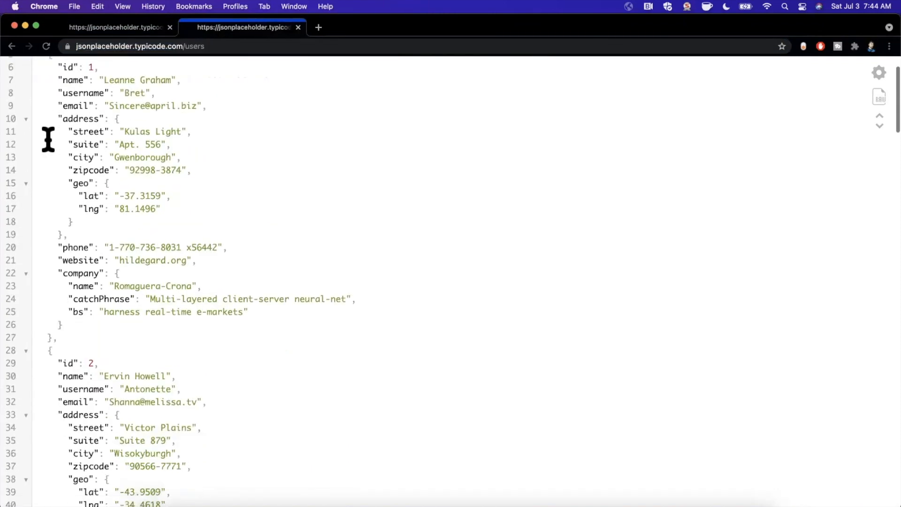
left_click(27, 119)
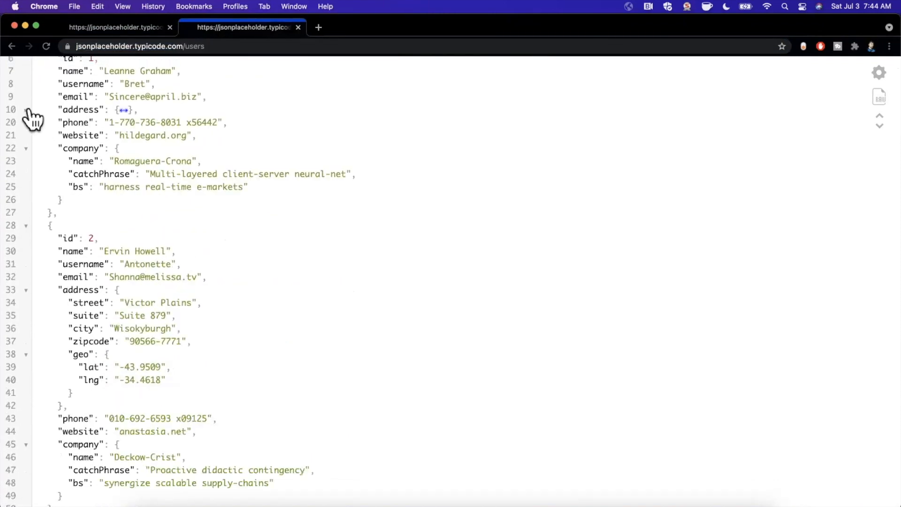
scroll("down", 3)
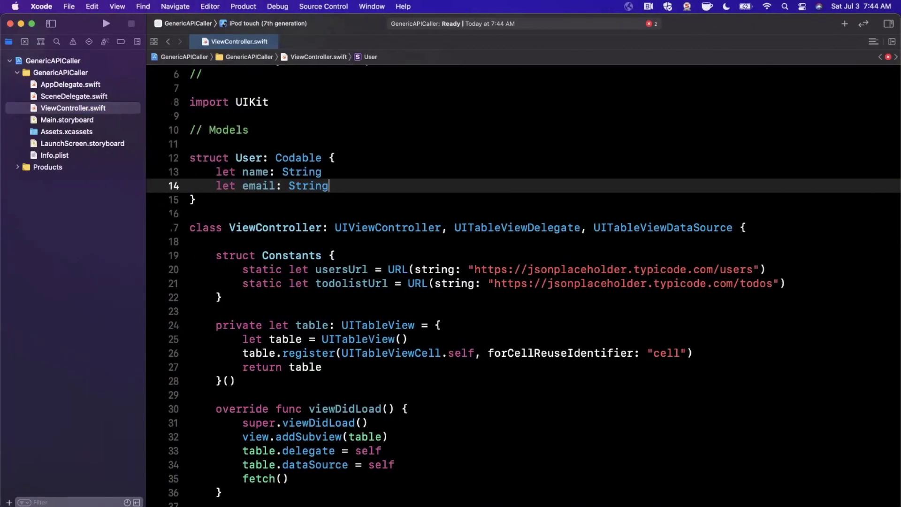
Expect [User].self and add a completion closure switching on result's .success and .failure(let error) cases
scroll("down", 3)
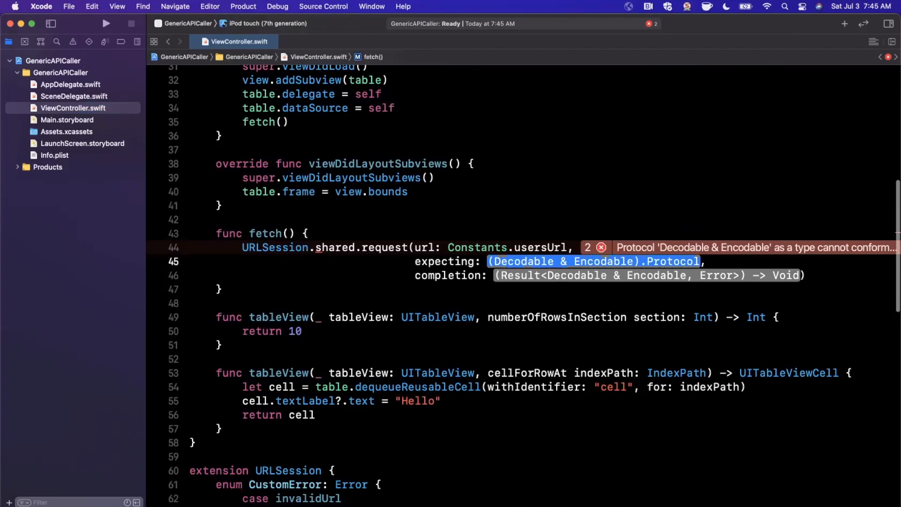
type("[User].self) { Result<")
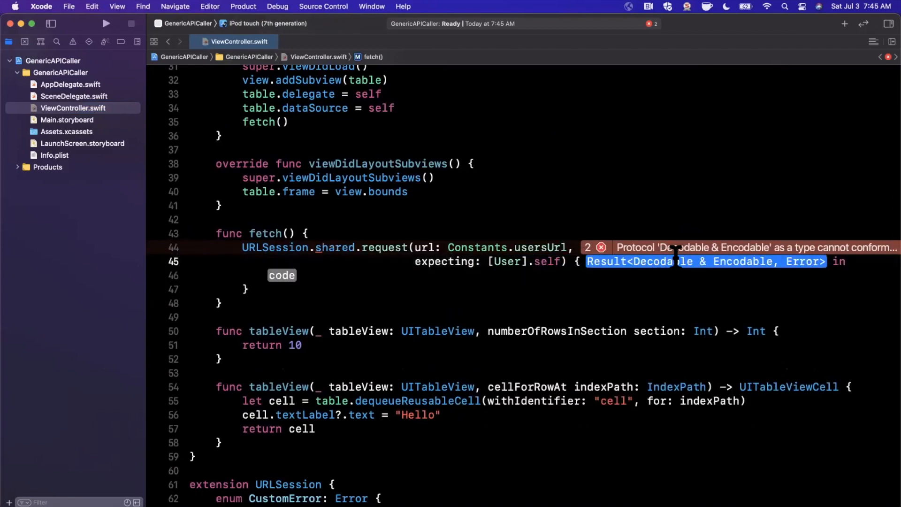
type("result")
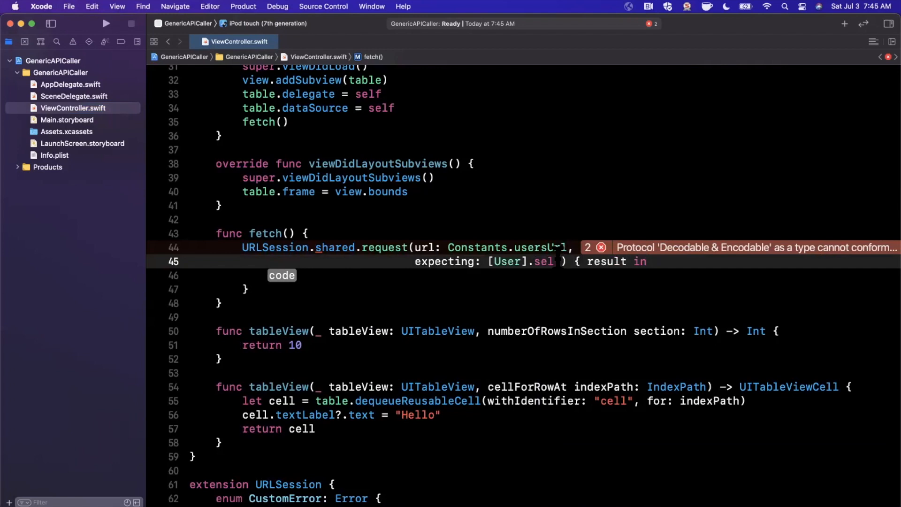
key("enter")
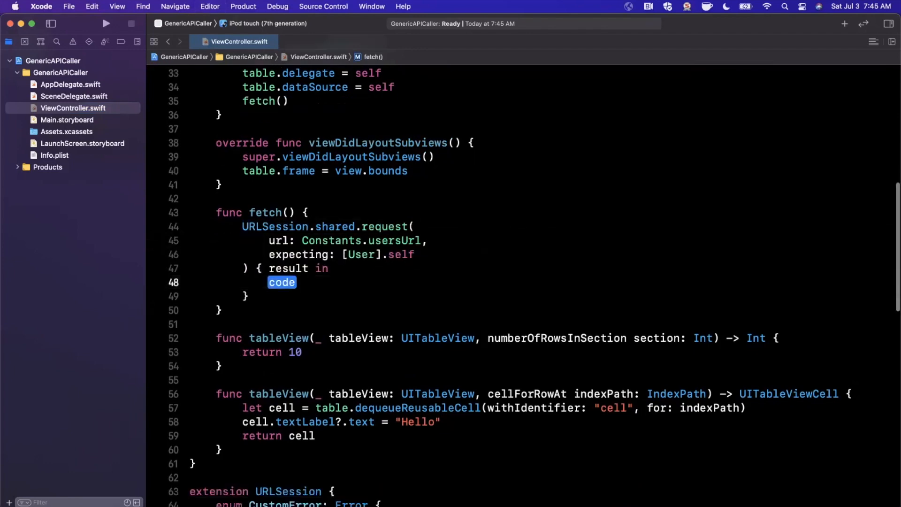
type("switch result {")
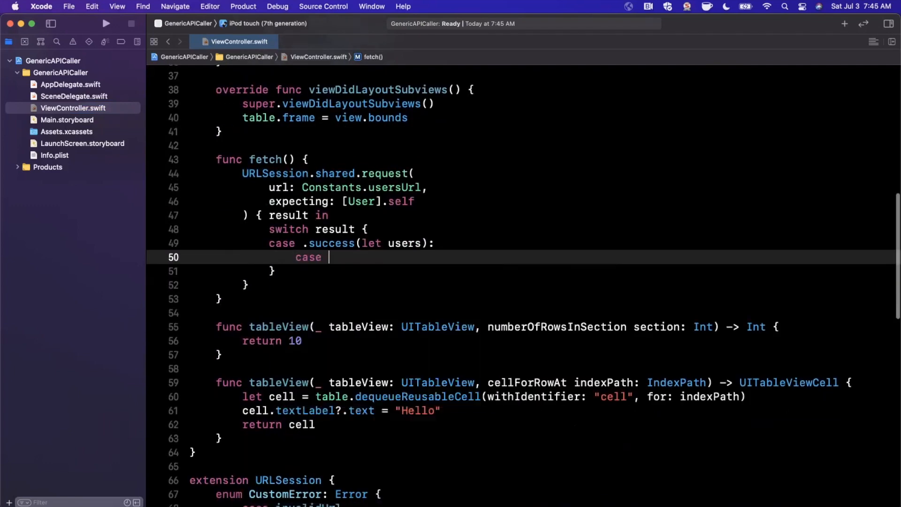
type(".failure(let error):")
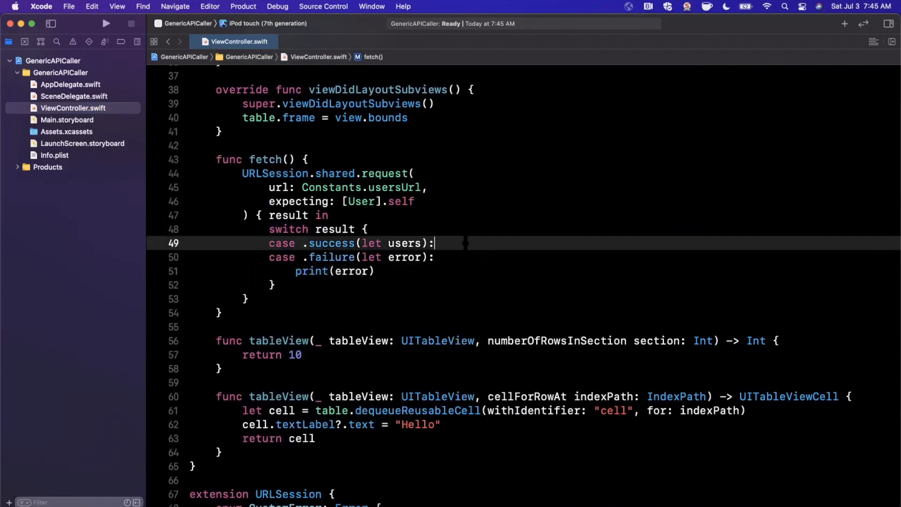
On success assign self.users and reload the table on the main queue, capturing [weak self]
type("self.users =")
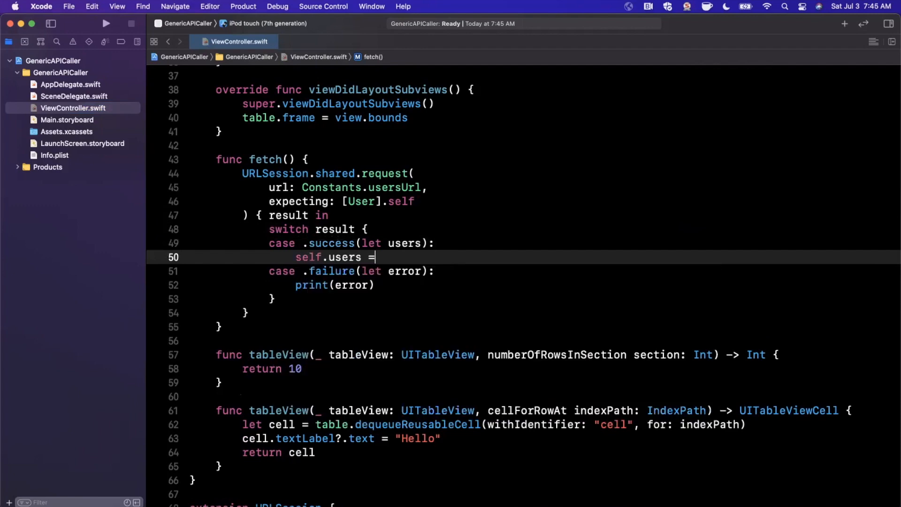
type("users")
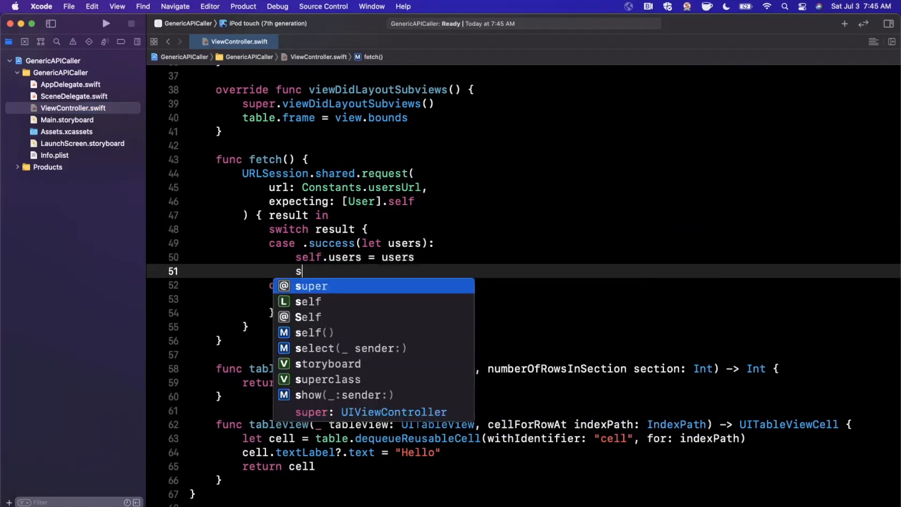
type("elf.table.reloadData(")
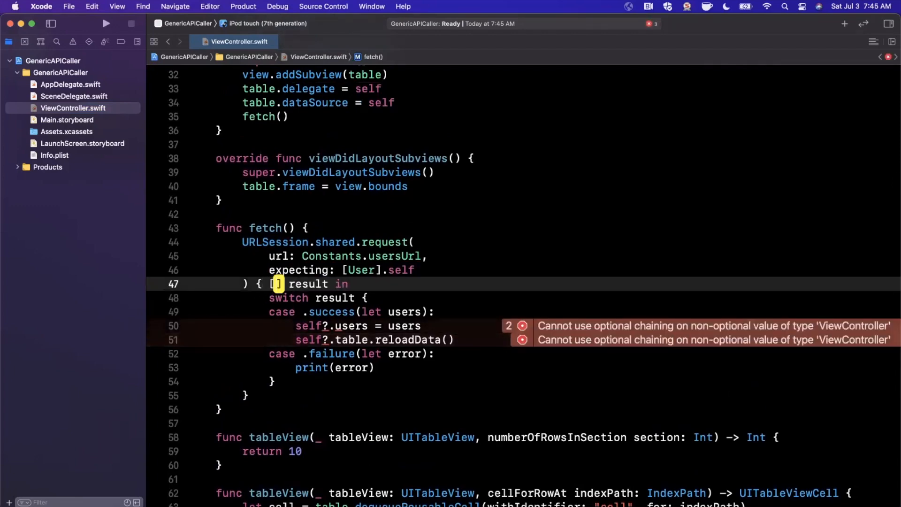
type("weak self")
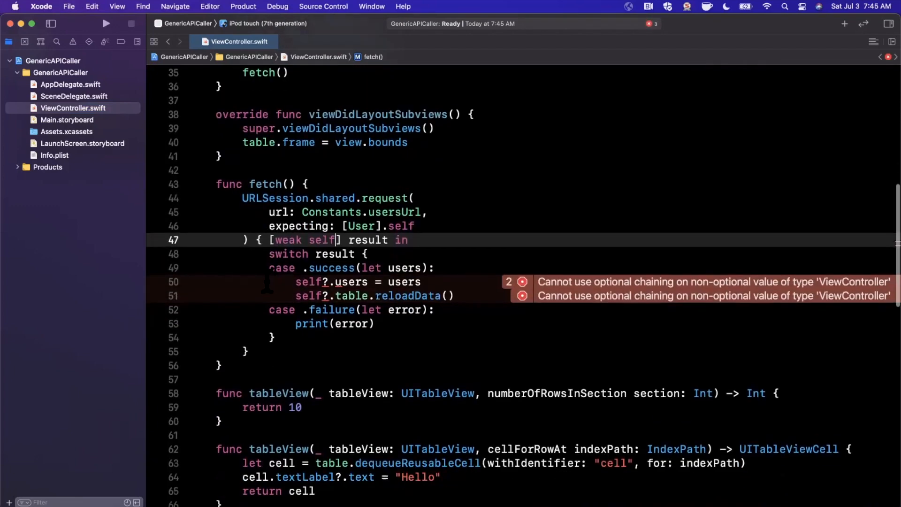
type("disp")
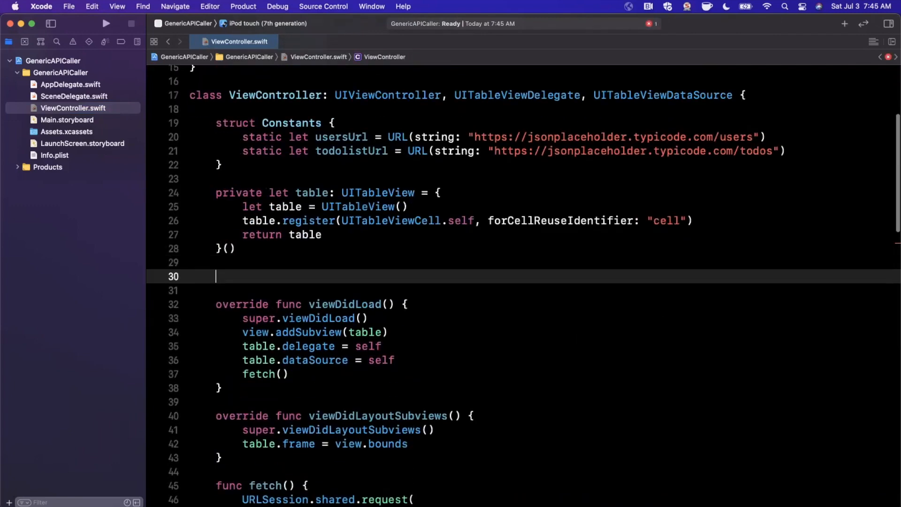
Declare private var users: [User] and return users.count from numberOfRowsInSection
type("private var users")
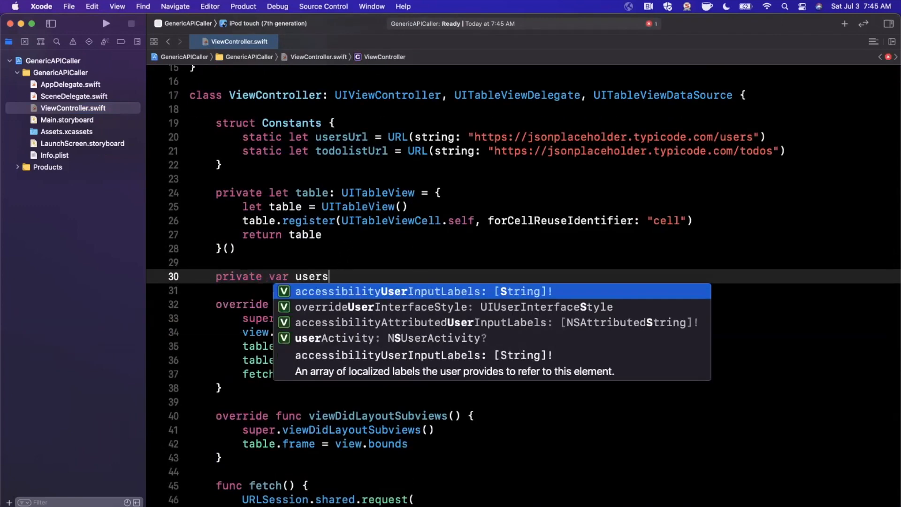
type(": [User]")
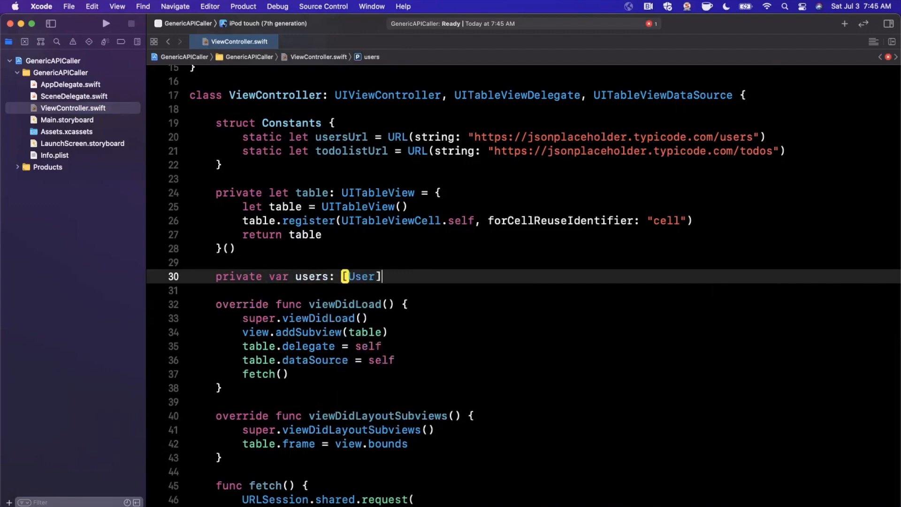
scroll("down", 3)
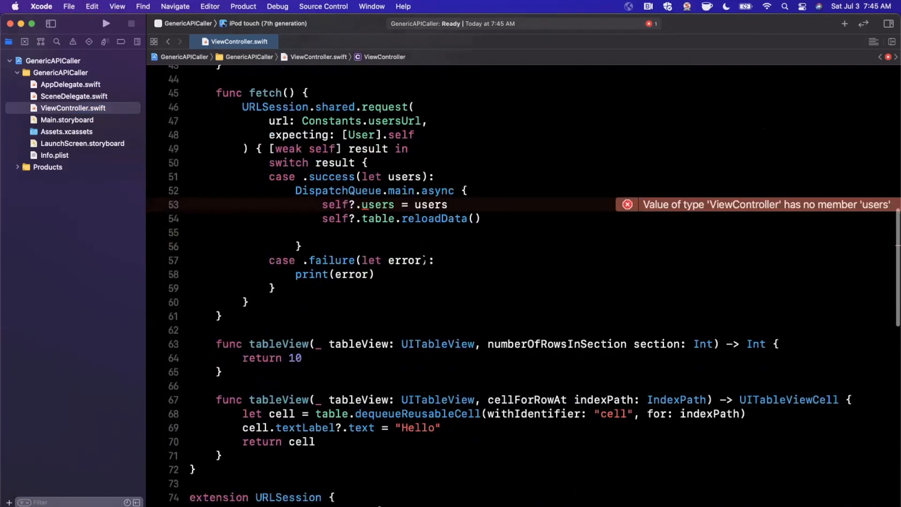
scroll("down", 3)
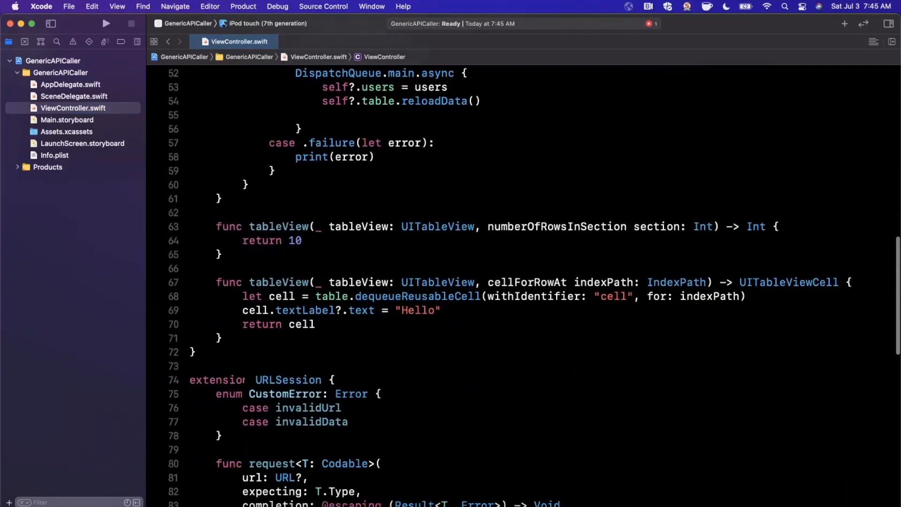
type("user")
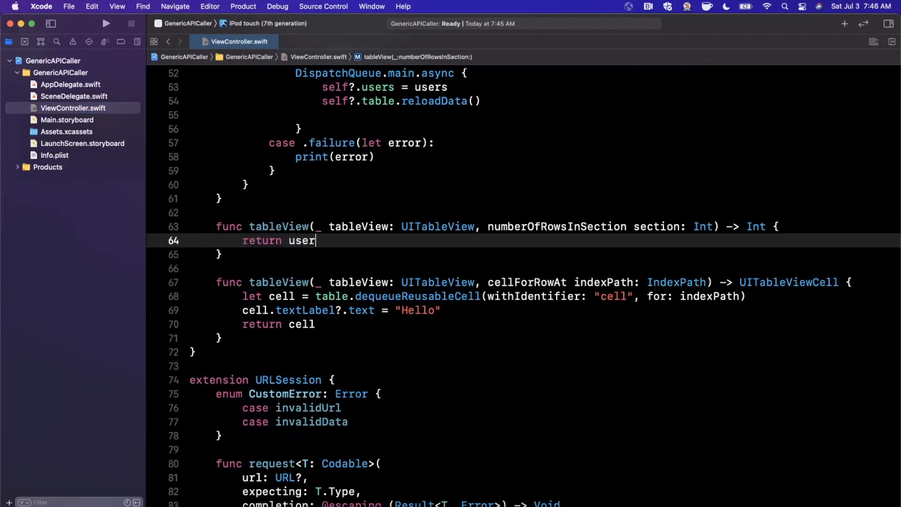
type("s.count")
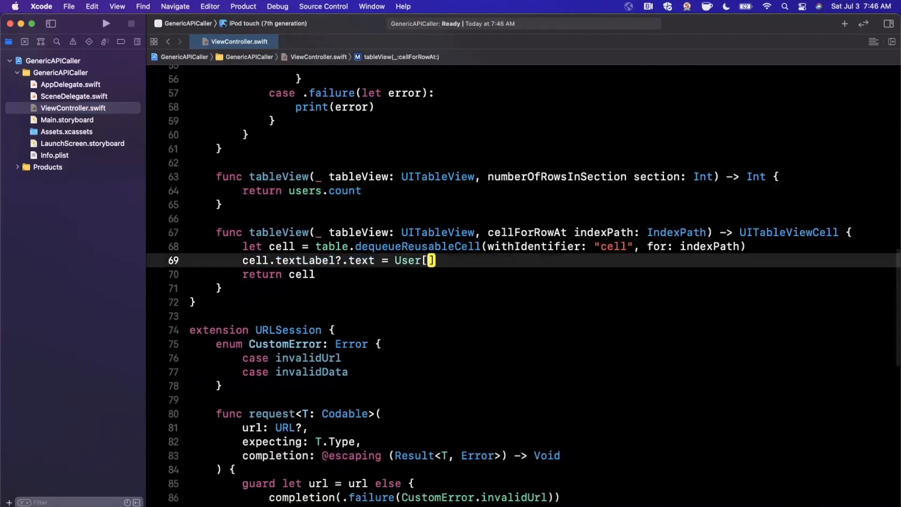
Set each cell's text to users[indexPath.row].name
type("users")
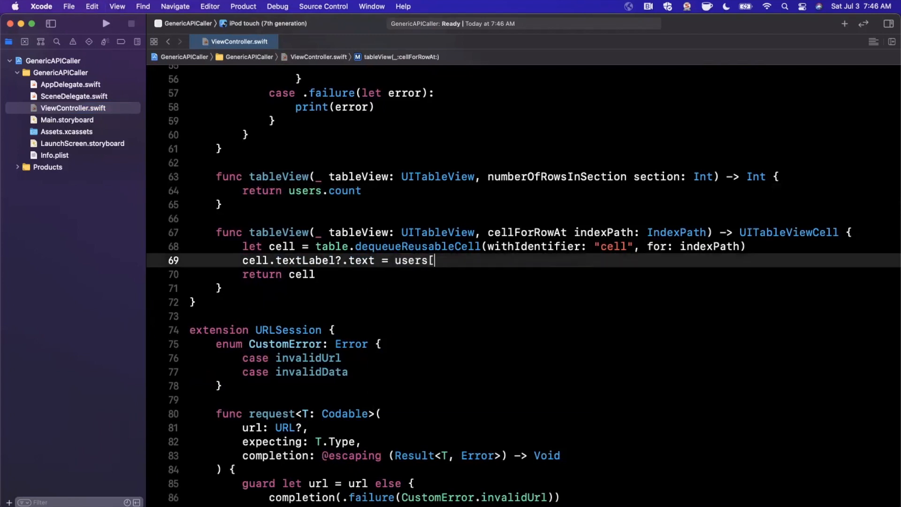
type("indexPath.row]")
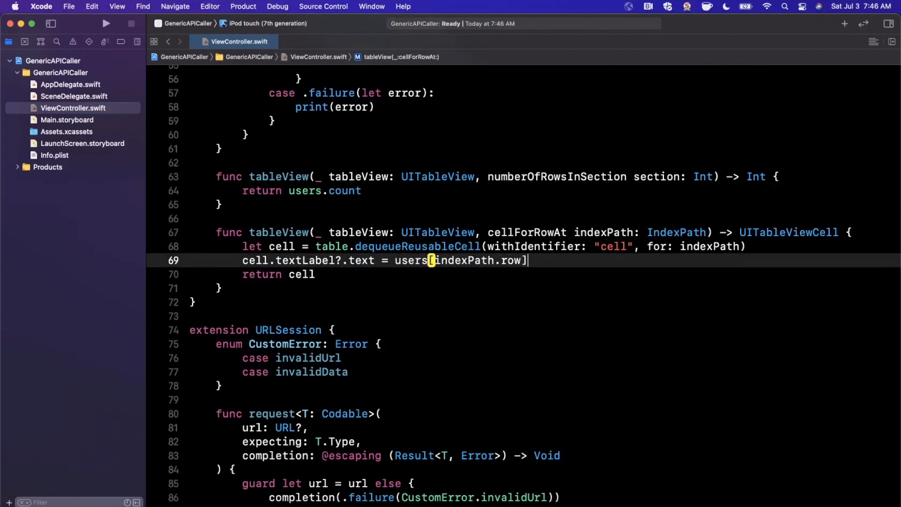
type(".name")
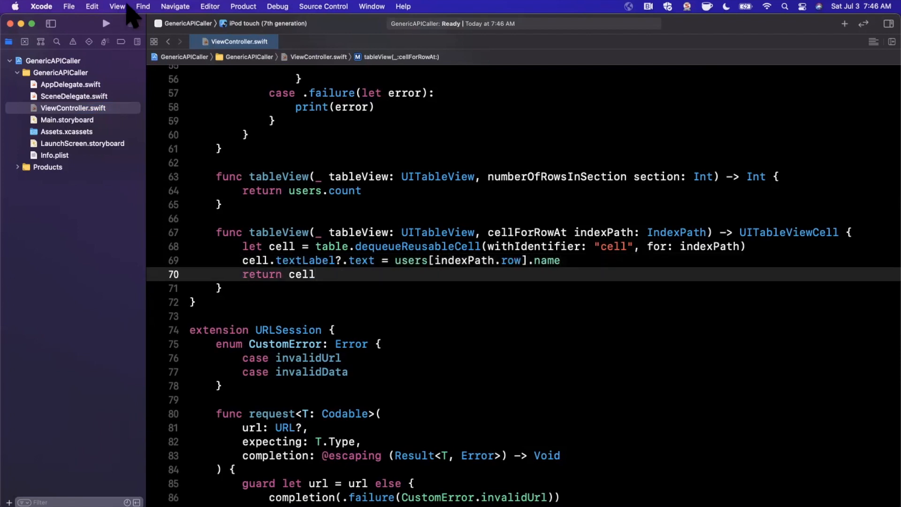
Choose the iPhone 12 Pro Max simulator destination and run the GenericAPICaller app
left_click(259, 23)
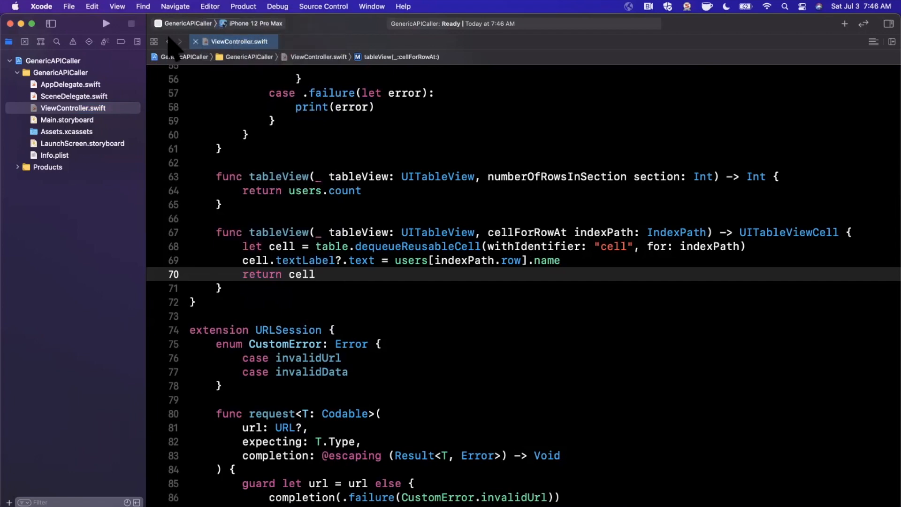
left_click(107, 23)
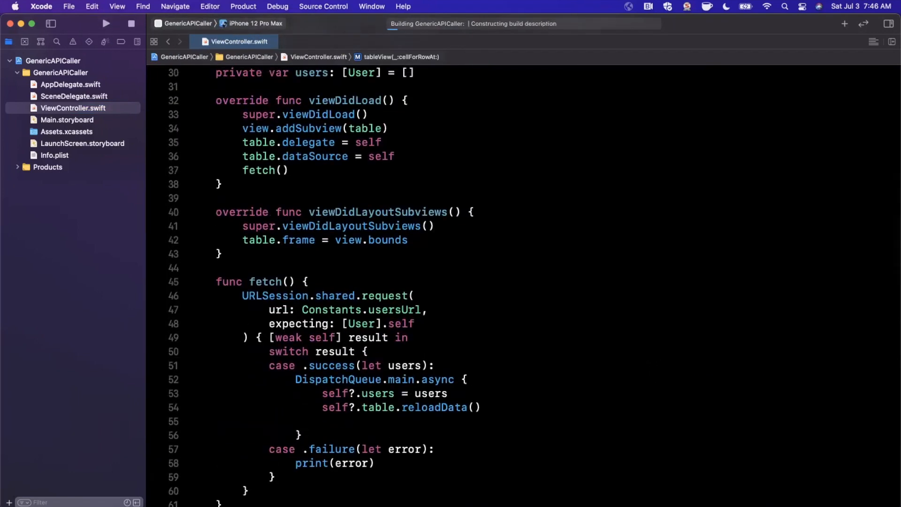
scroll("down", 3)
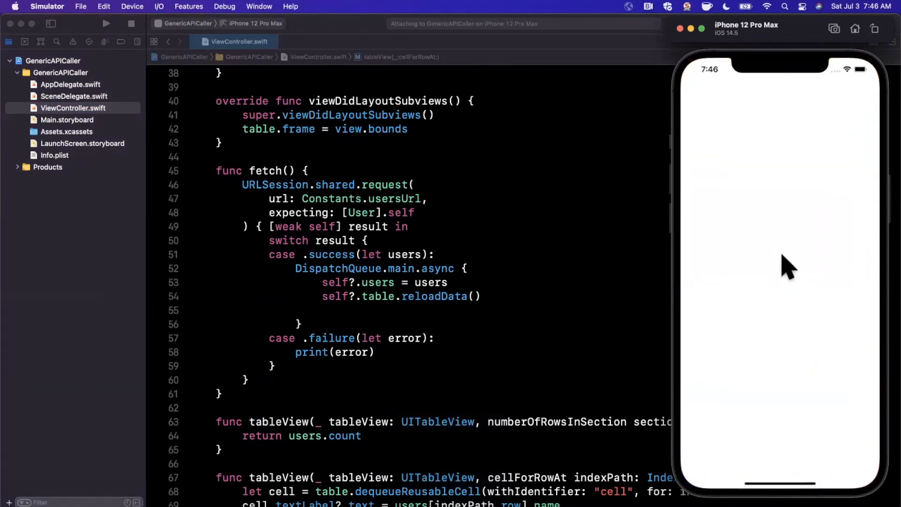
mouse_move(742, 283)
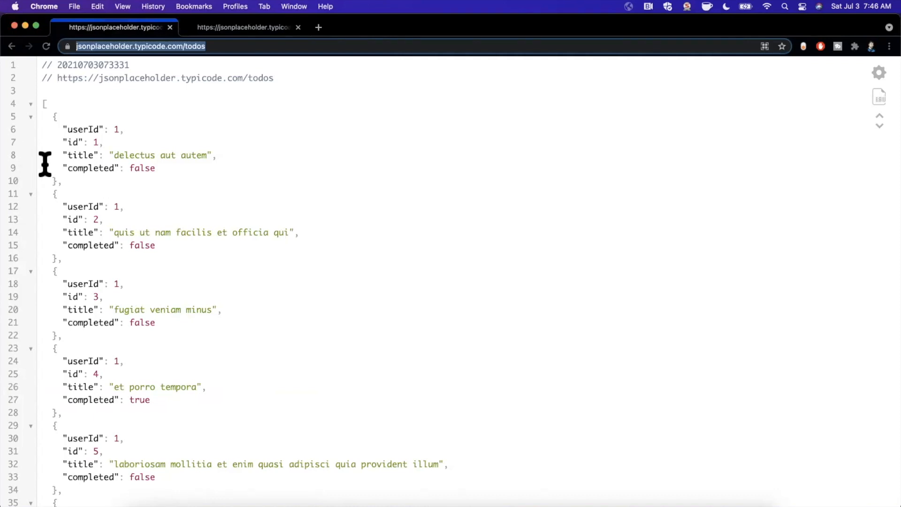
View the jsonplaceholder /todos JSON in Chrome, each item having a title and completed flag
double_click(89, 168)
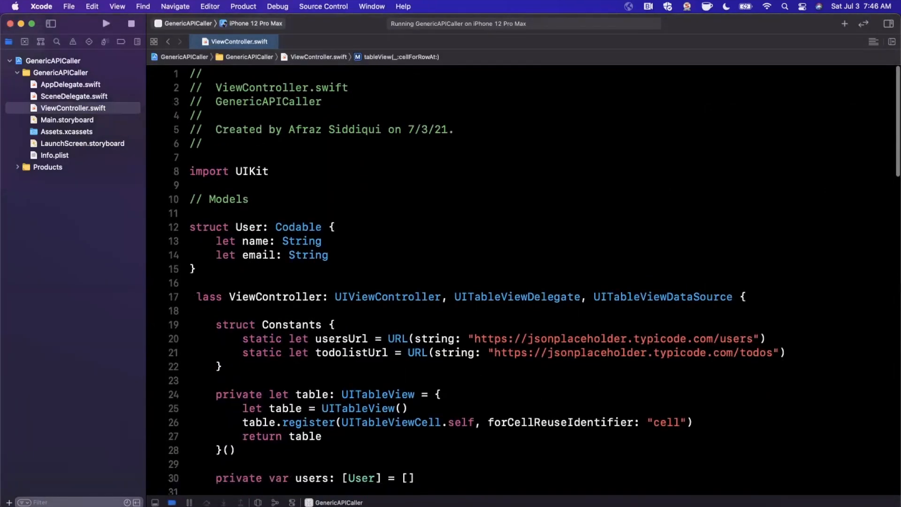
Declare struct ToDoListItem: Codable with title String and completed Bool below User
type("struct ToDoList")
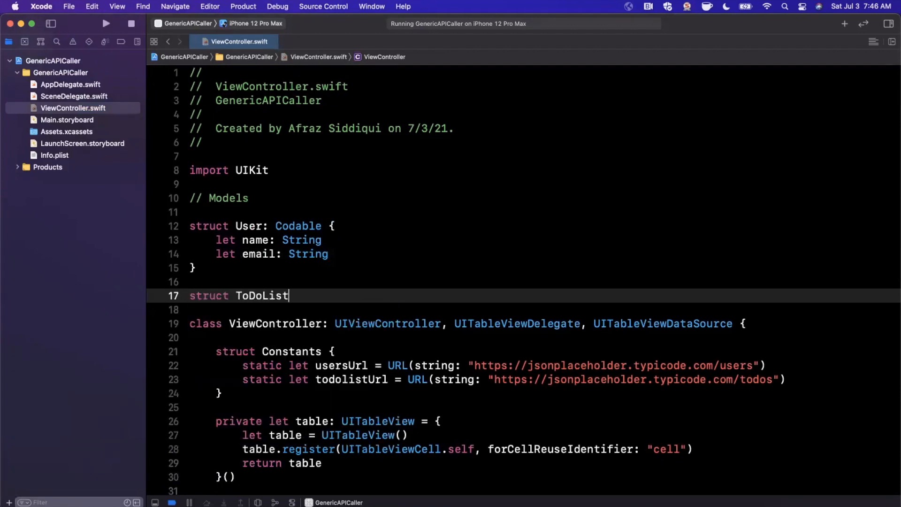
type("Item: Codable {")
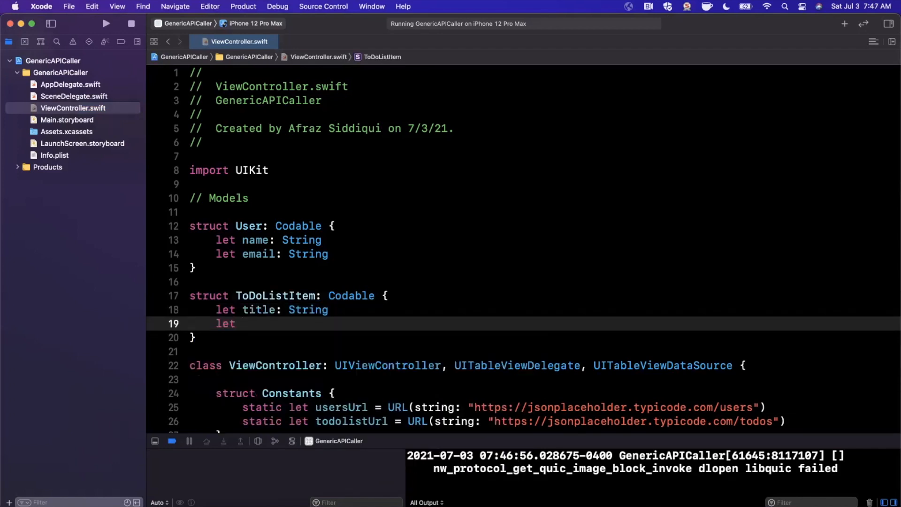
type("completed: Bool")
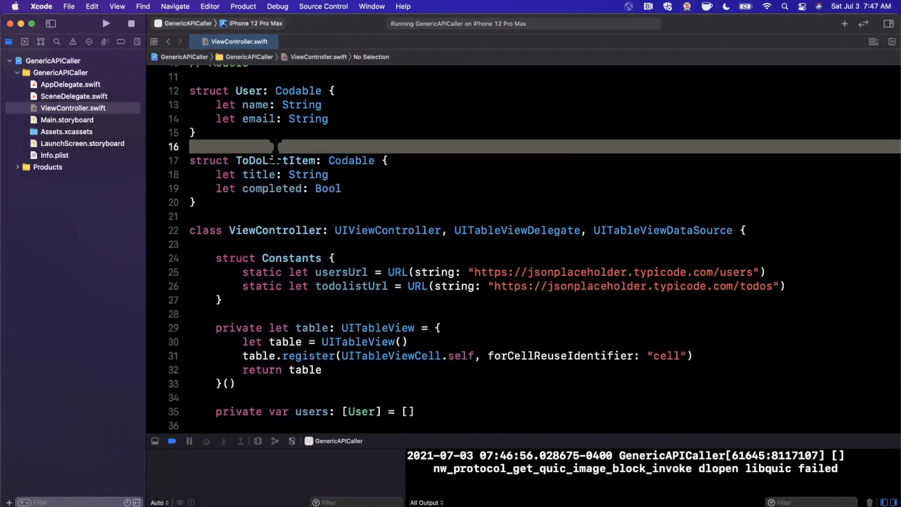
Rename the users array to a private models array of type [Codable]
scroll("down", 3)
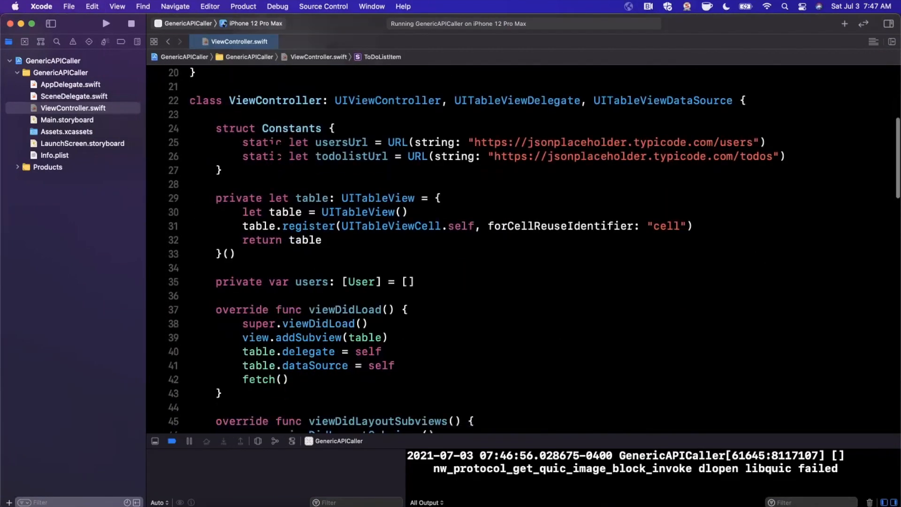
scroll("down", 3)
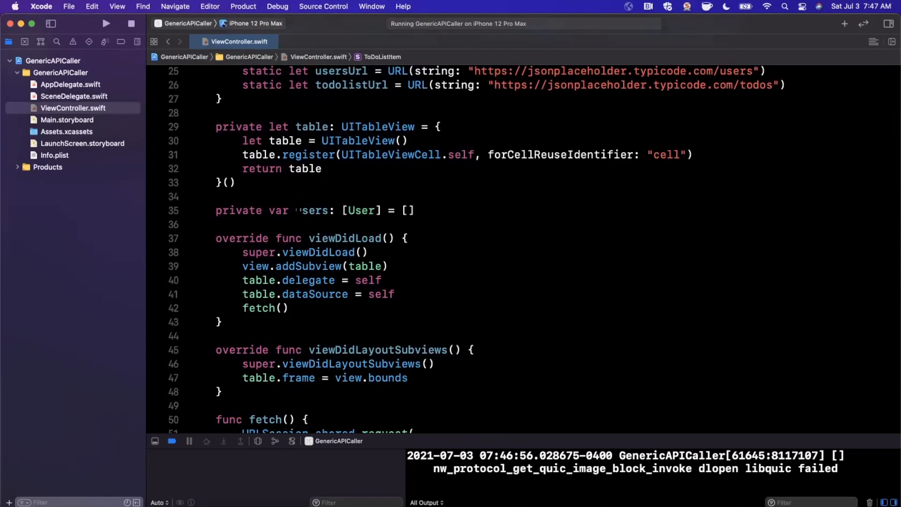
left_click(310, 211)
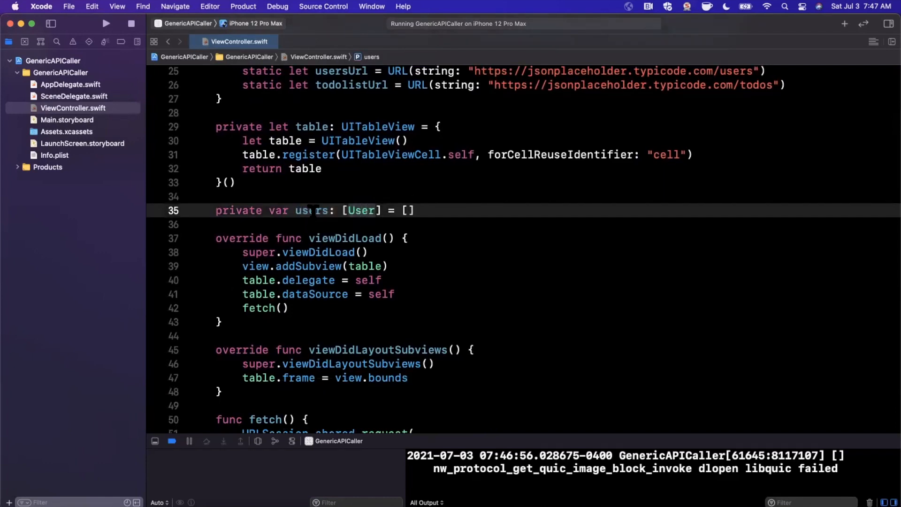
type("models")
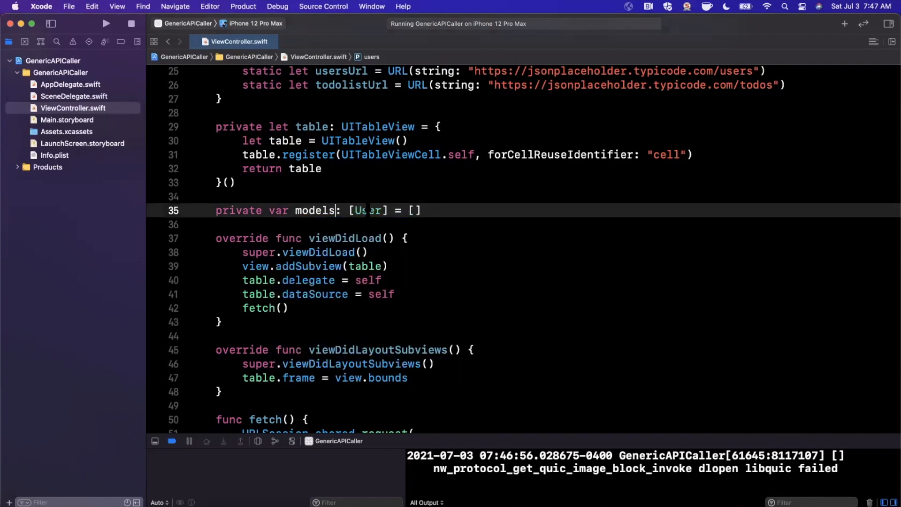
type("Codable")
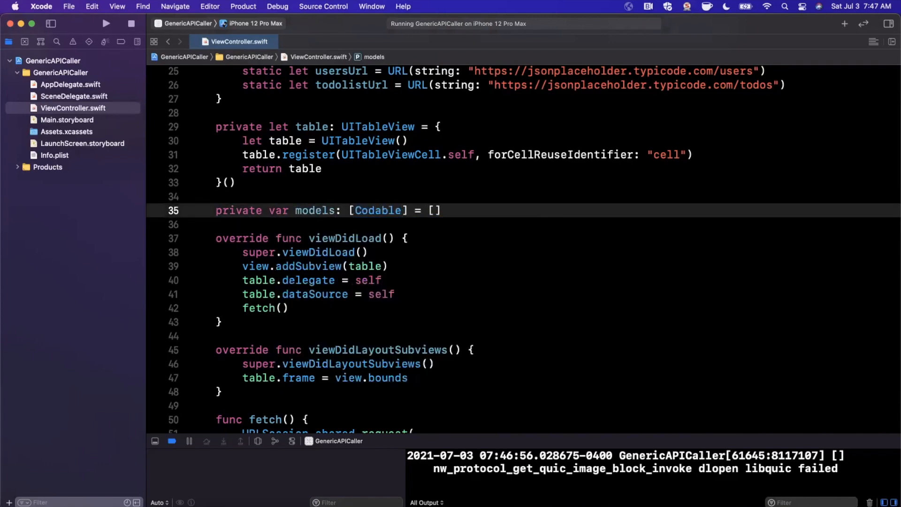
In cellForRowAt read the name via (models[indexPath.row] as? User)?.name, starting a ToDoListItem variant
scroll("down", 3)
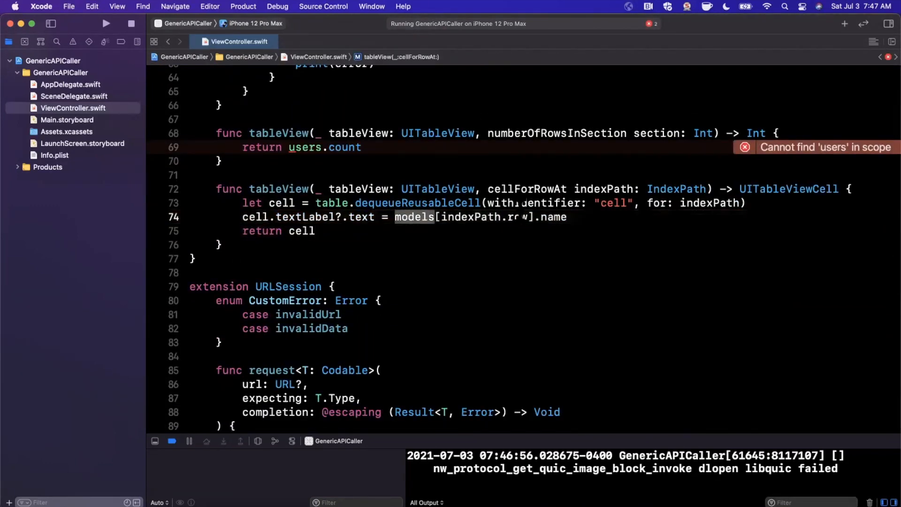
type("()")
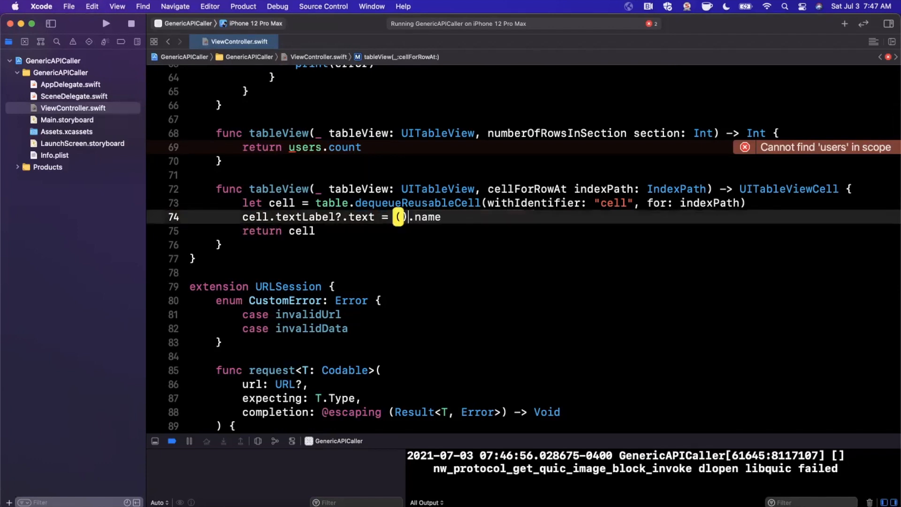
type("models[indexPath.row] as?")
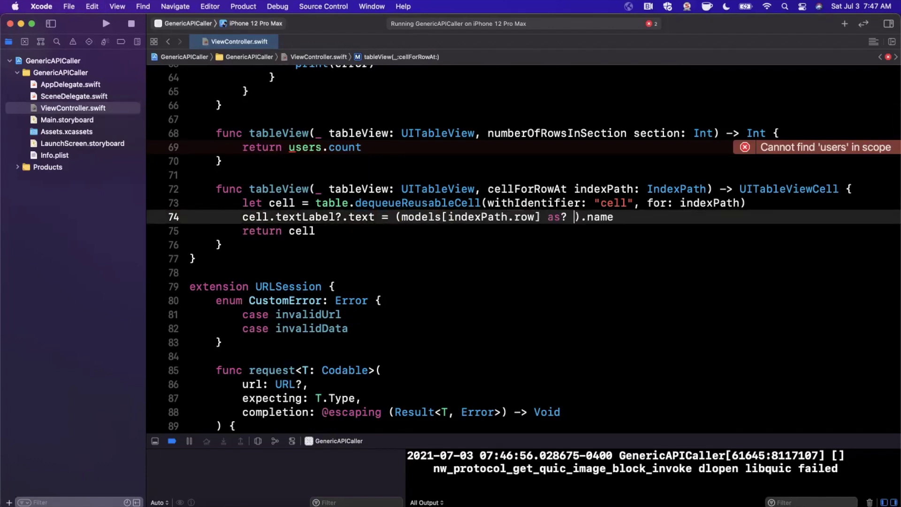
type("User")
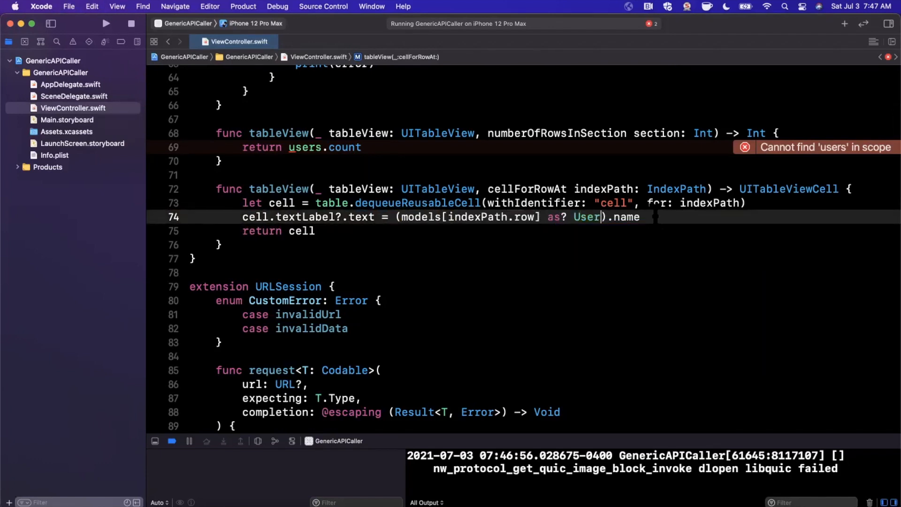
type("?")
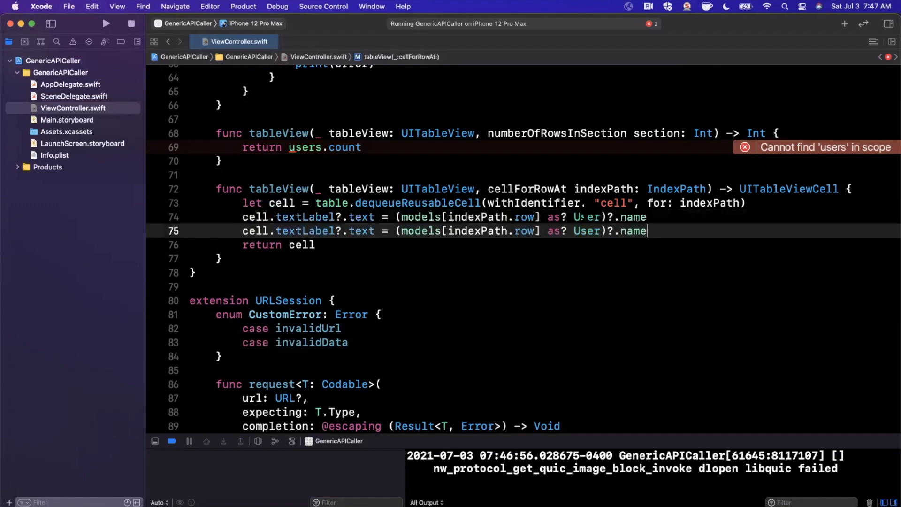
type("Todol")
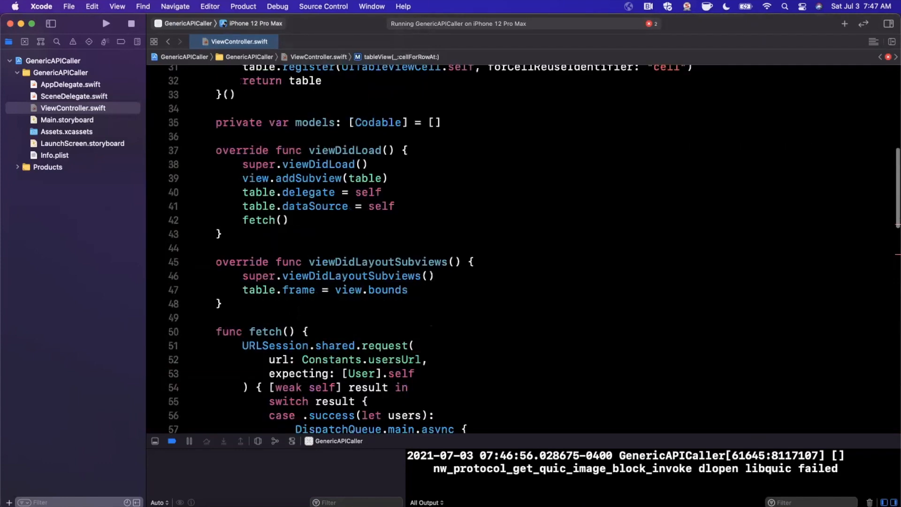
In fetch()'s success handler assign the results to self?.models instead of self?.users
scroll("down", 3)
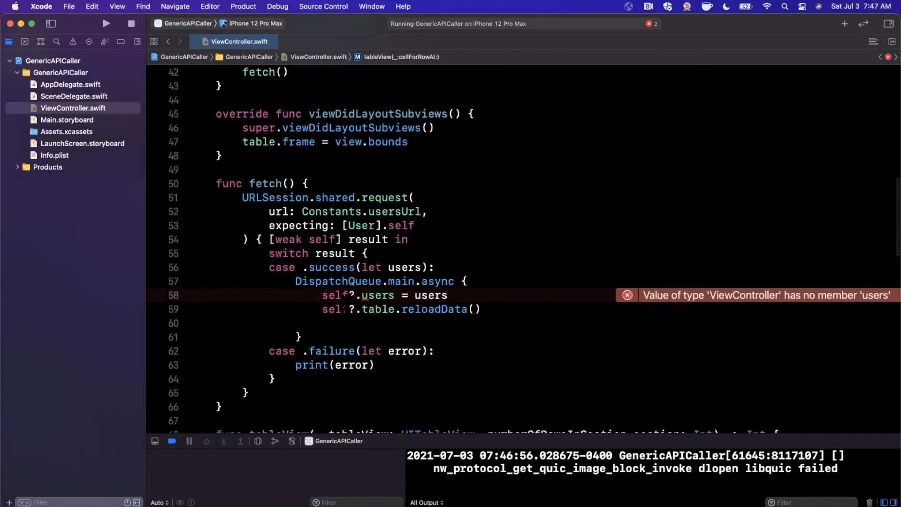
type("m")
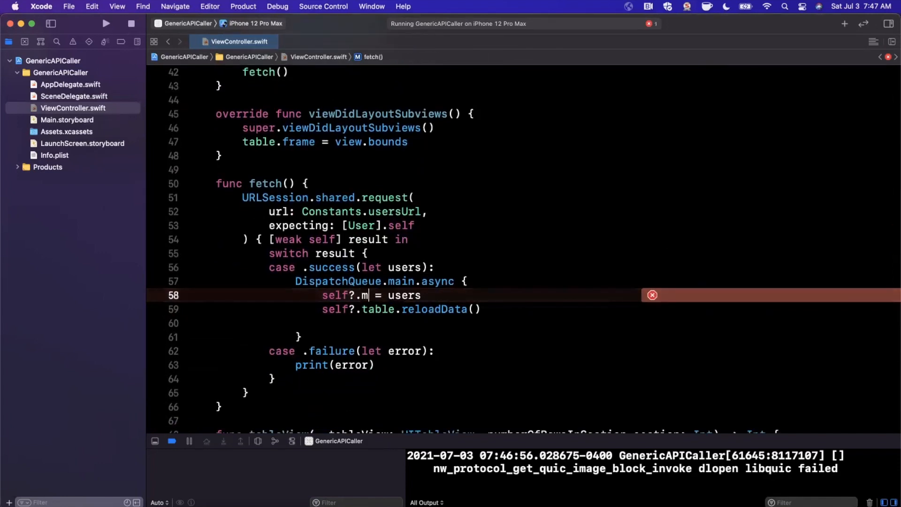
type("odels")
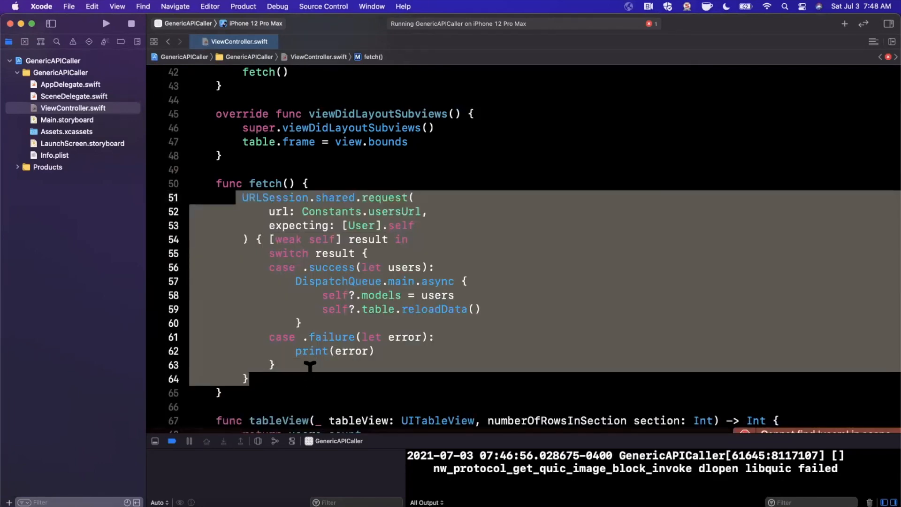
Add func fetchItems() requesting [ToDoListItem] from todolistUrl
type("fu")
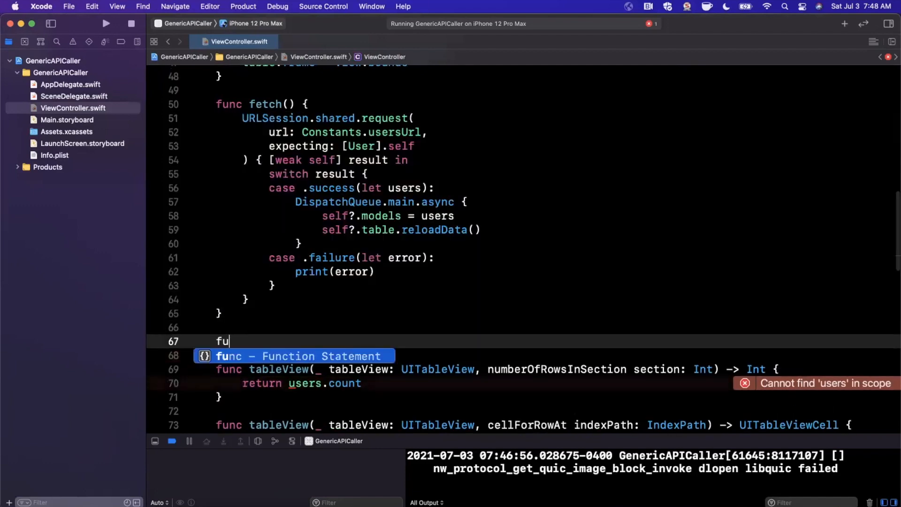
type("nc fetchItems() {")
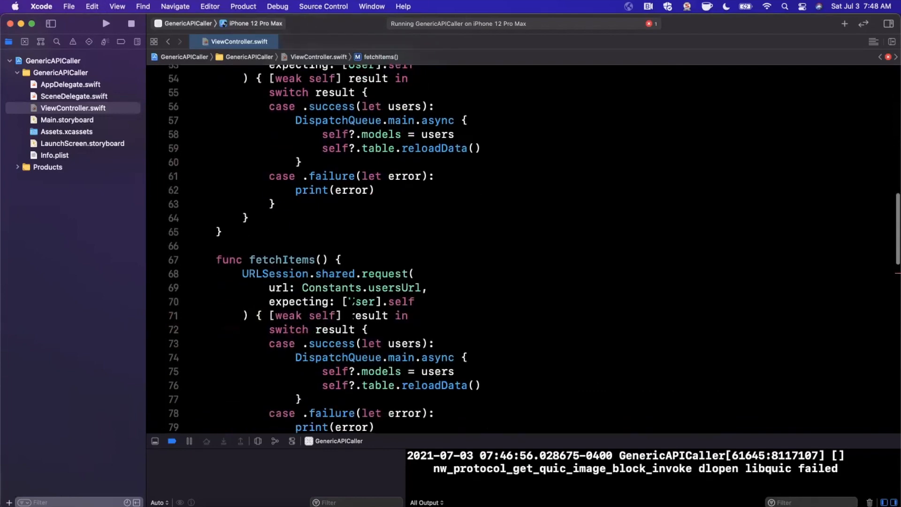
left_click(365, 301)
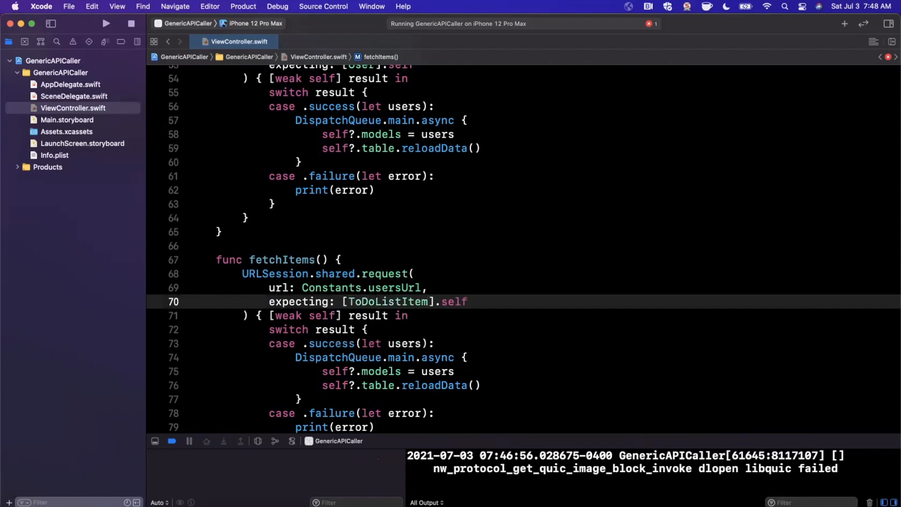
type("todolistUrl")
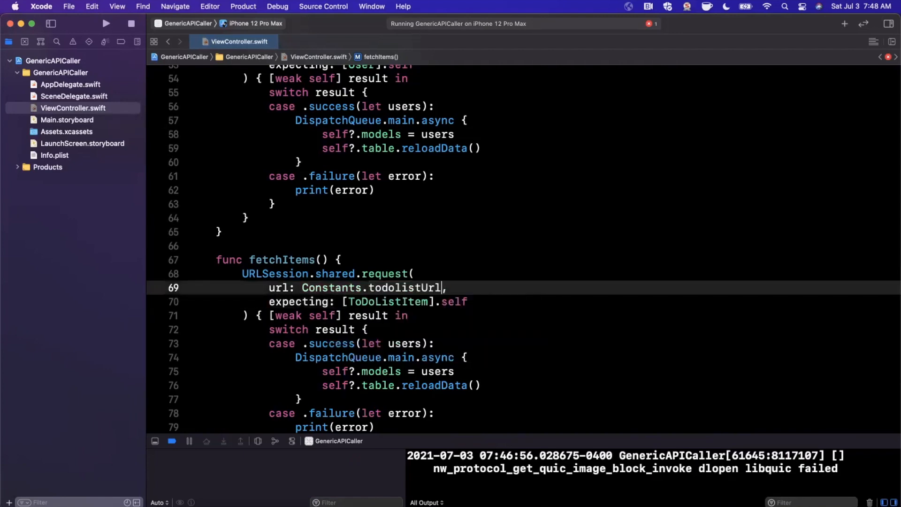
Call fetchItems() from viewDidLoad and attempt a build, which fails
scroll("down", 3)
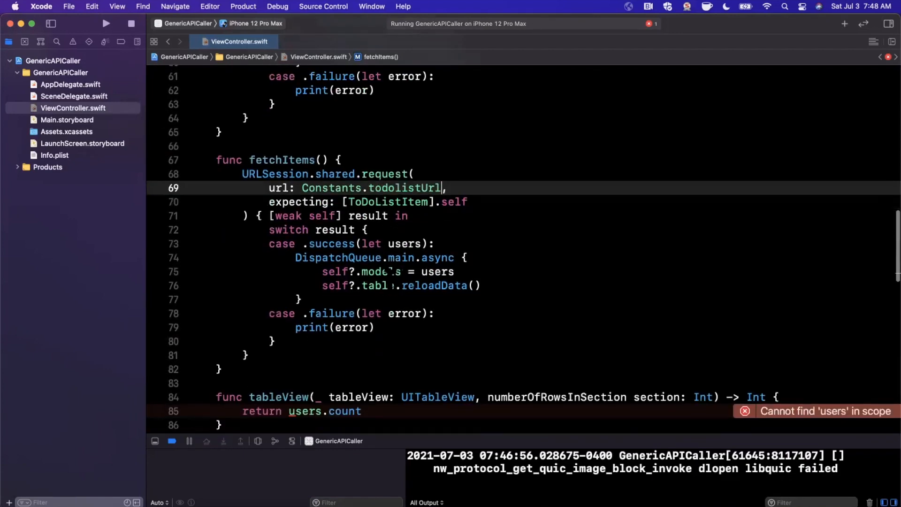
scroll("down", 3)
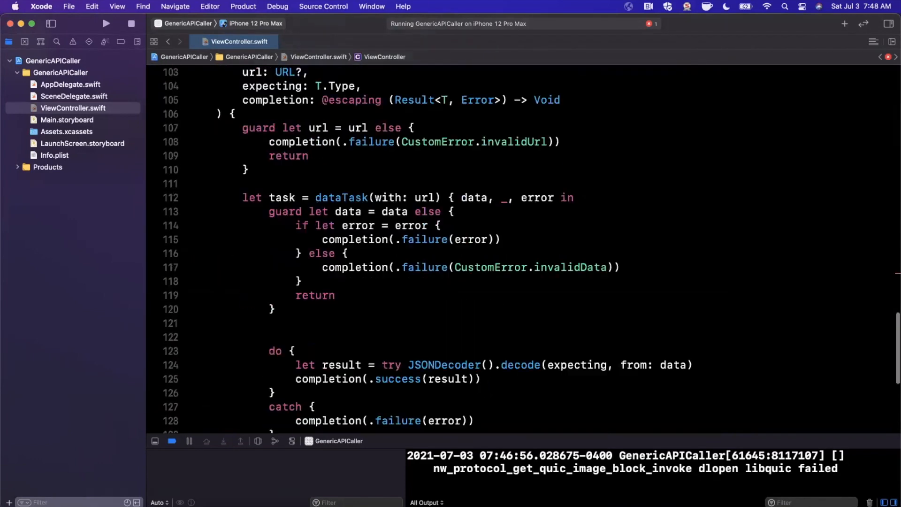
scroll("down", 3)
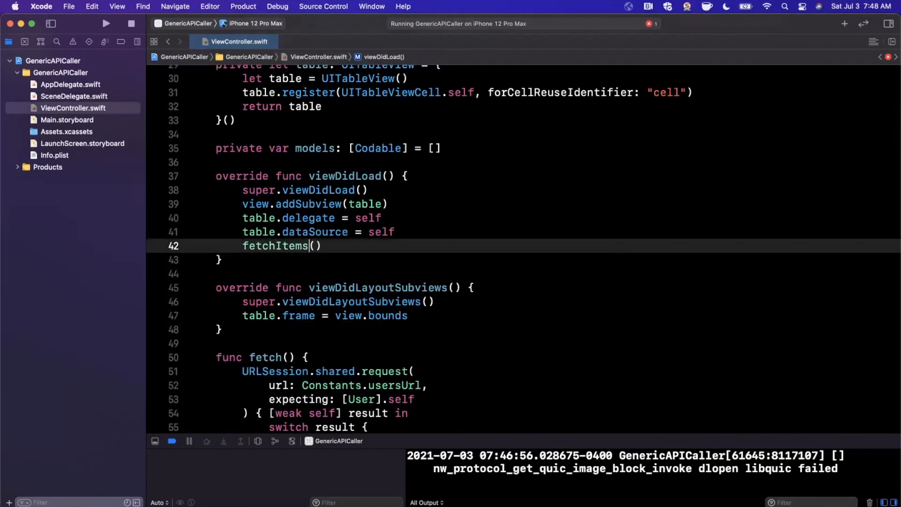
left_click(107, 23)
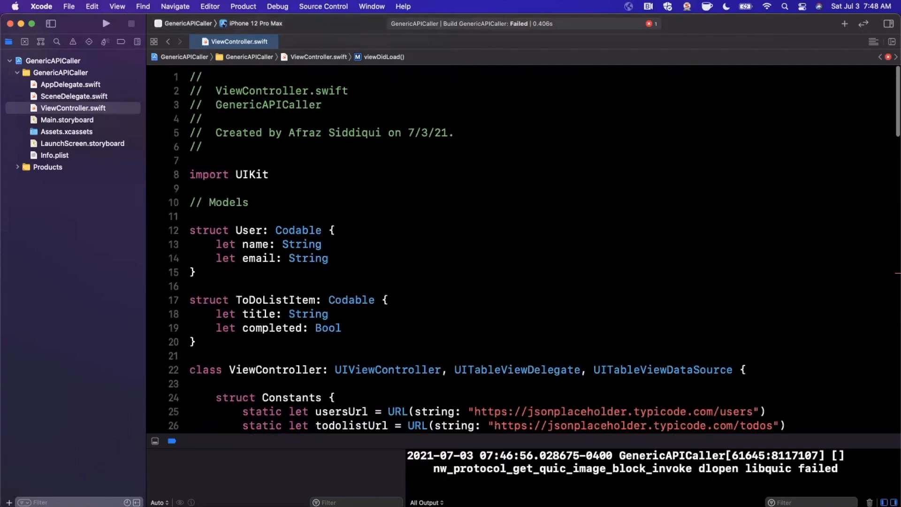
Return models.count as the table's row count
scroll("down", 3)
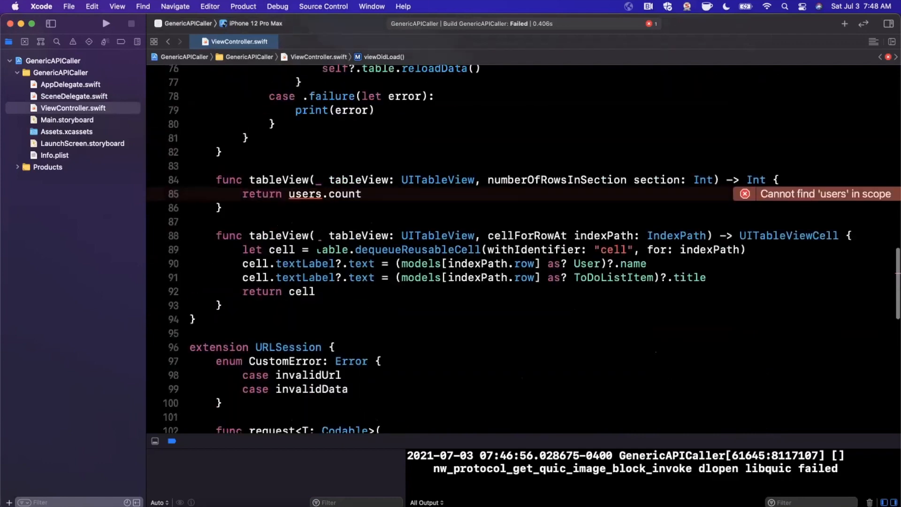
type("o")
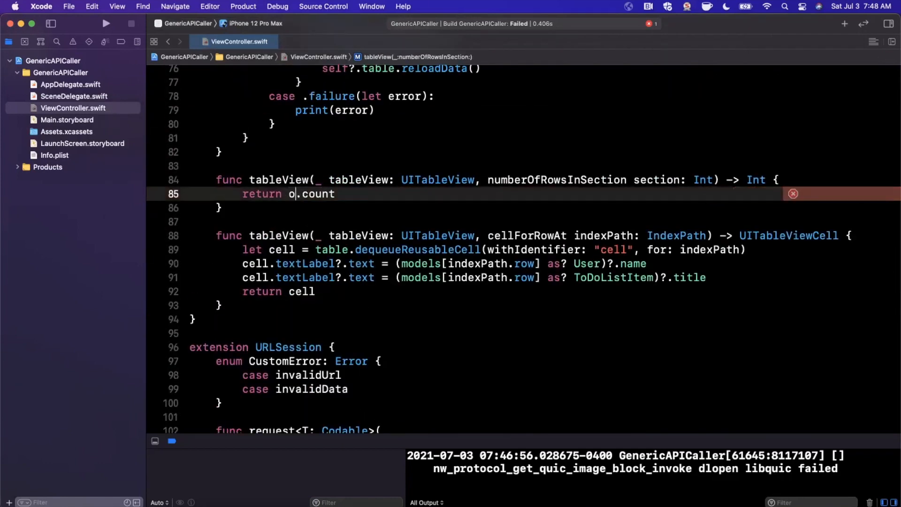
type("models")
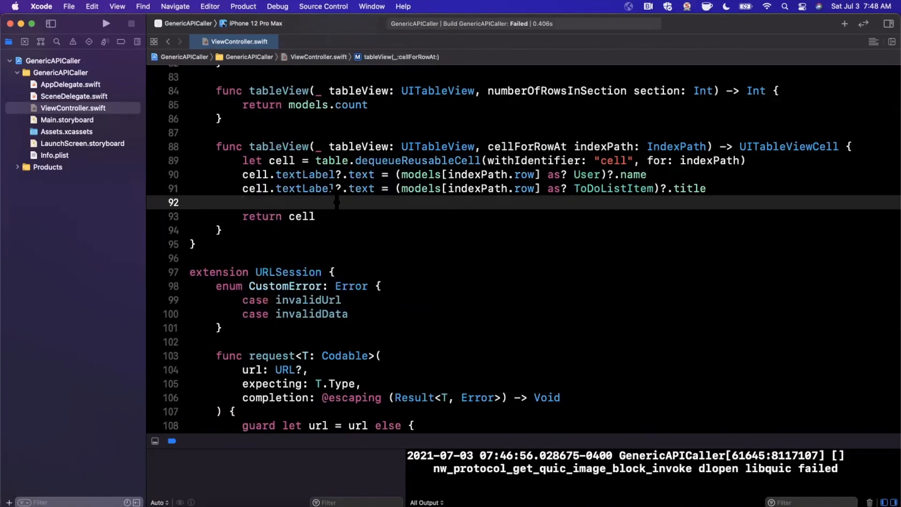
If the row casts to ToDoListItem, set cell.accessoryType to .checkmark when completed, else .none
type("if let item =")
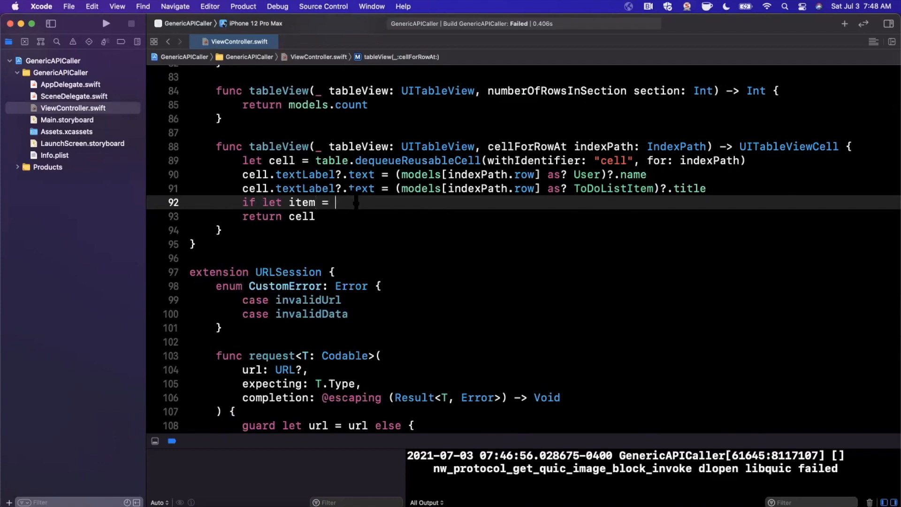
type("models[")
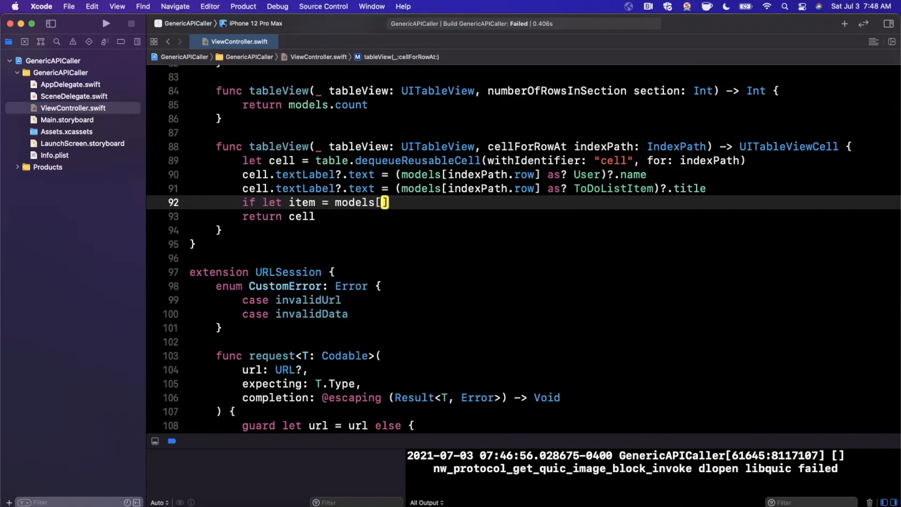
type("indexPath")
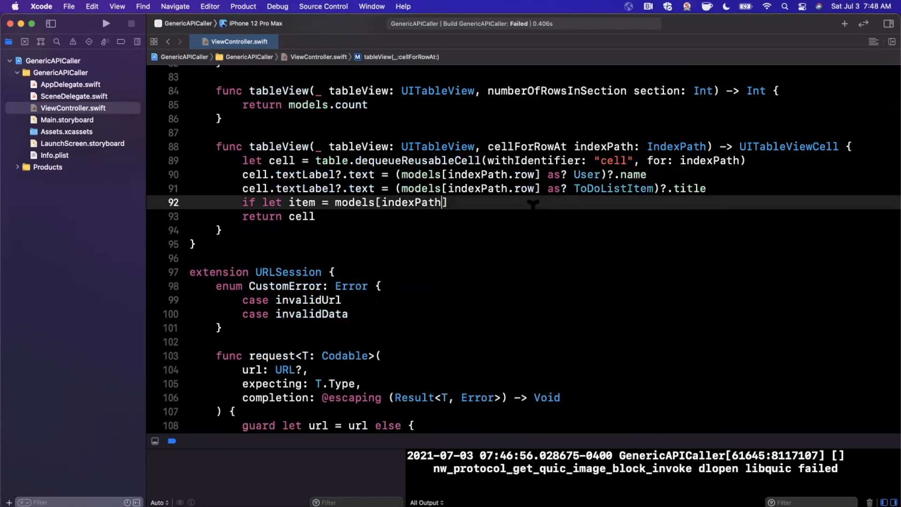
type(".row] as? Todo")
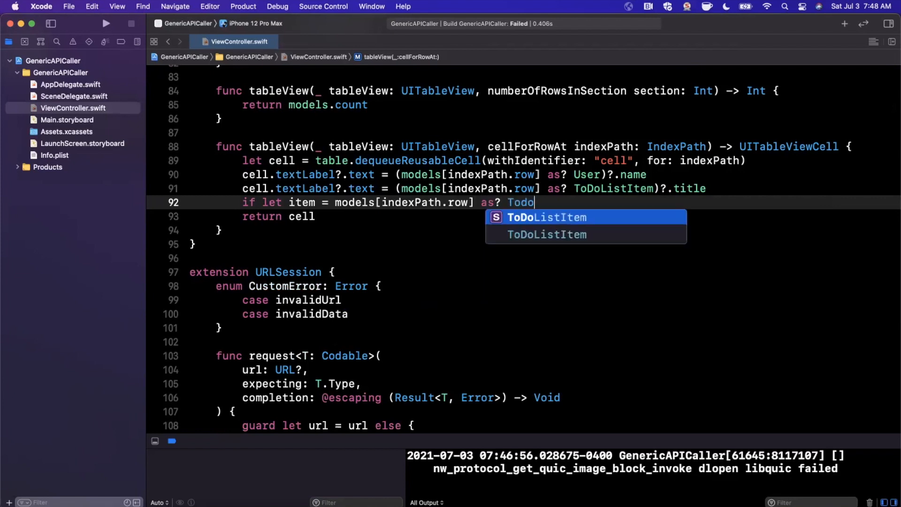
key("Return")
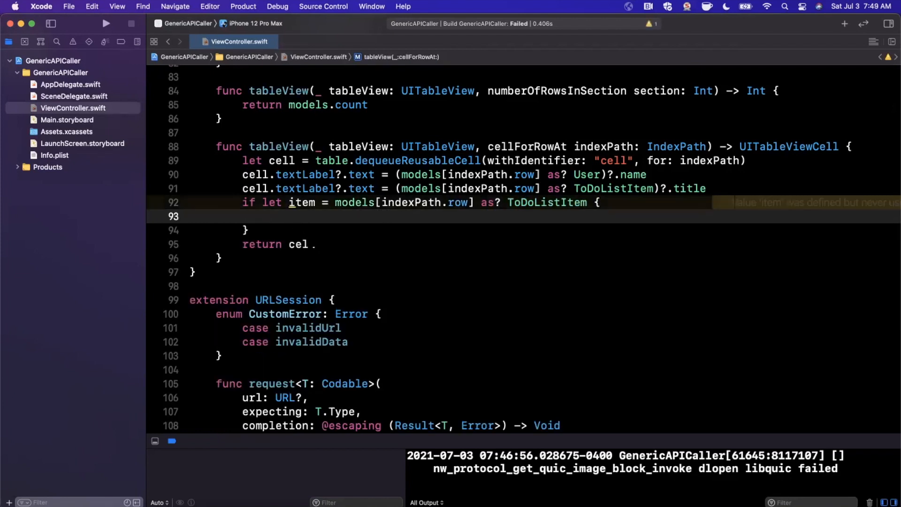
type("cell")
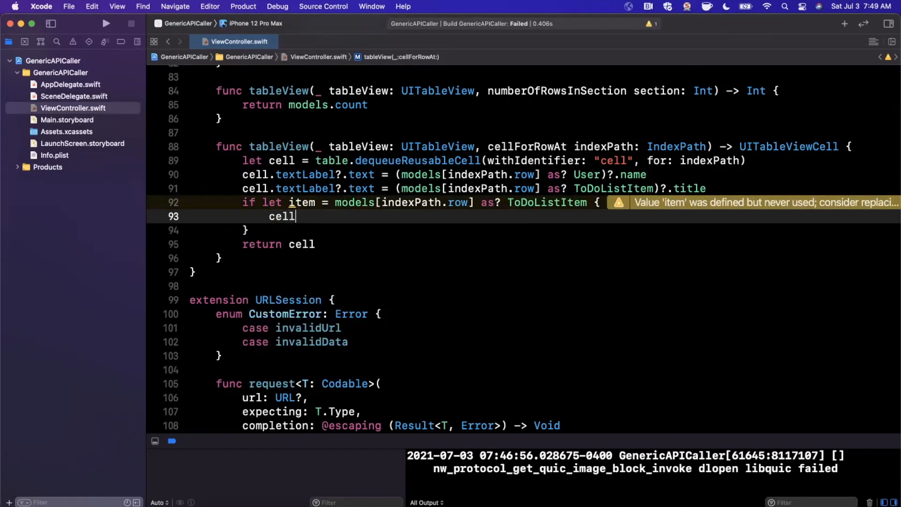
type(".accessoryType")
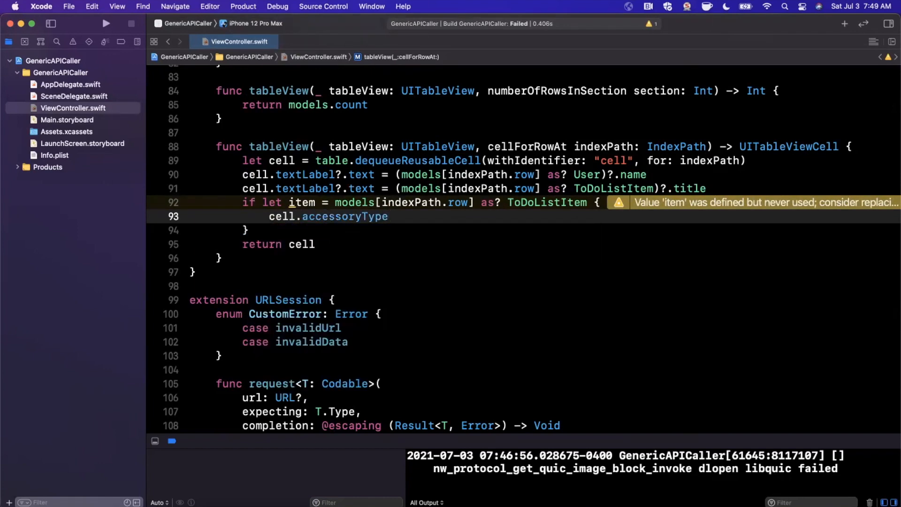
type("= item.completed ? :")
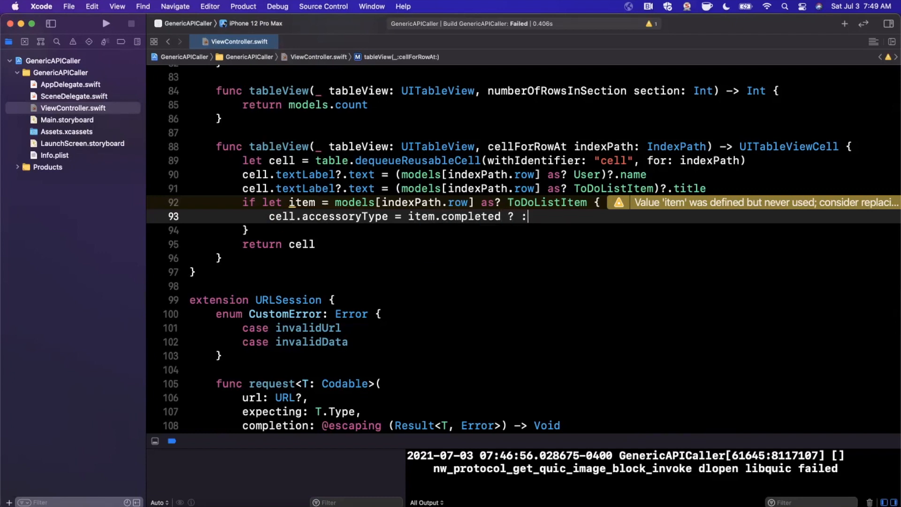
type(".checkmark")
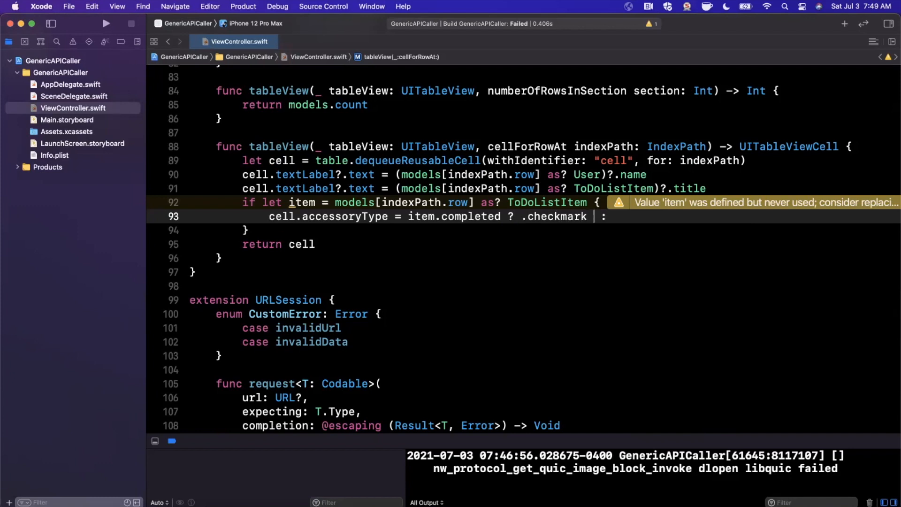
type("nil")
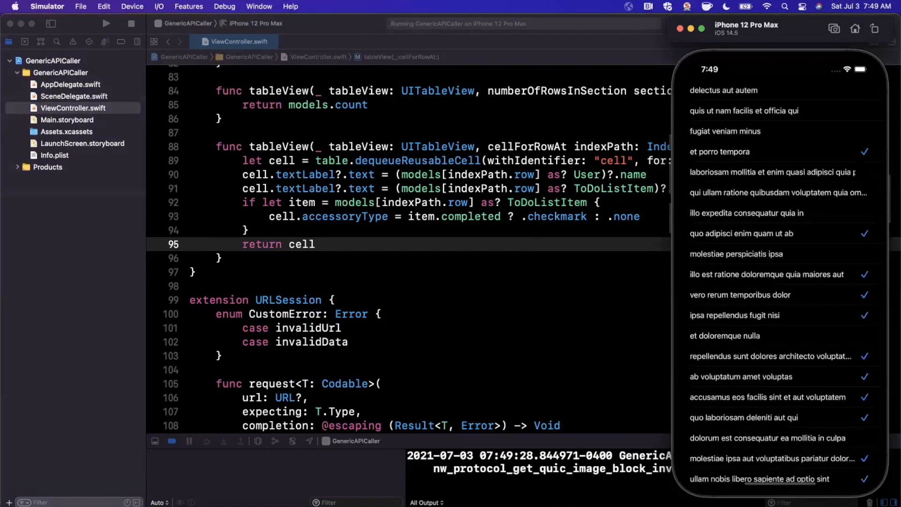
Run the app so the simulator lists to-do titles with checkmarks on completed items
scroll("down", 3)
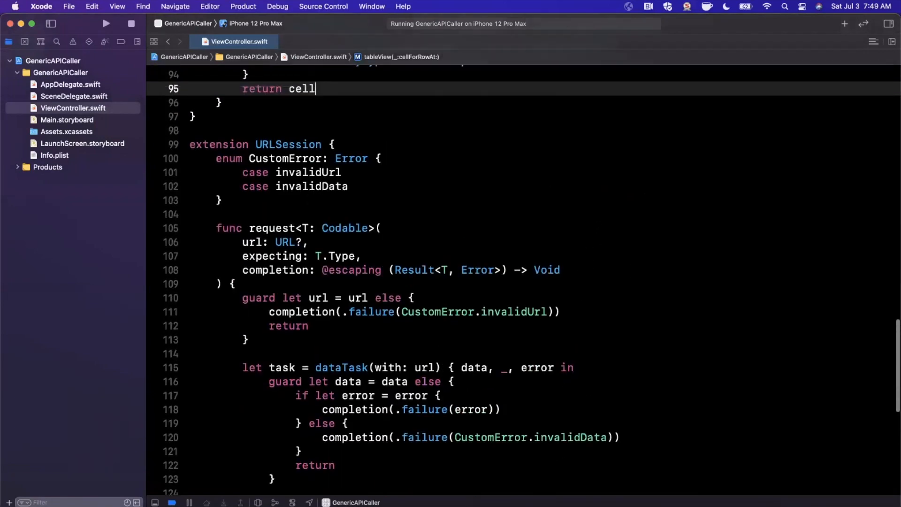
scroll("down", 3)
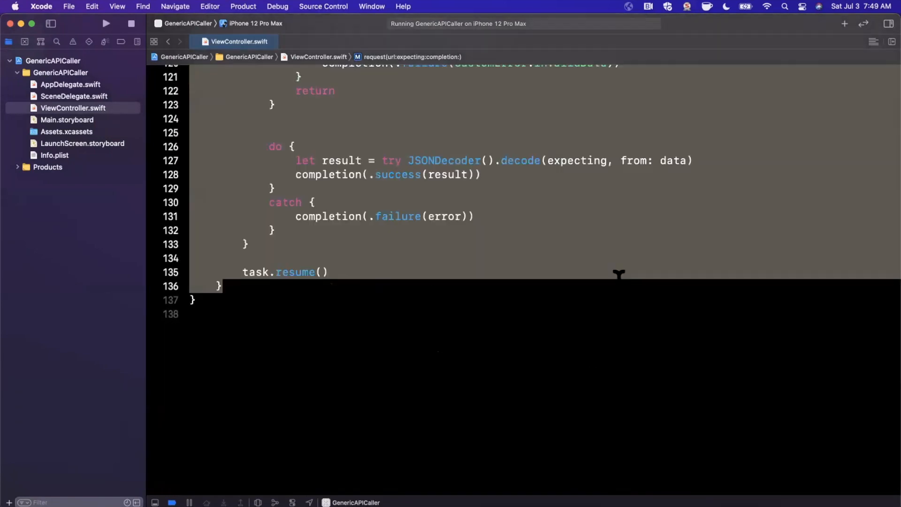
scroll("up", 3)
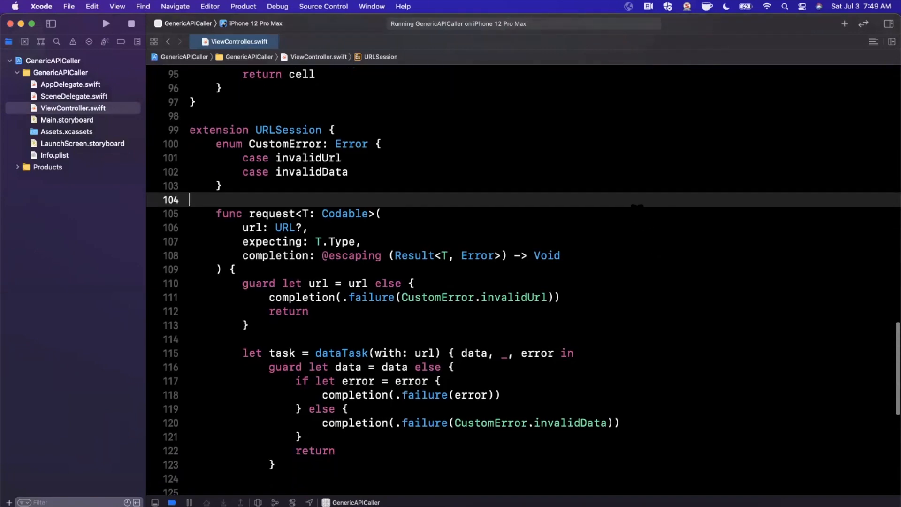
scroll("down", 3)
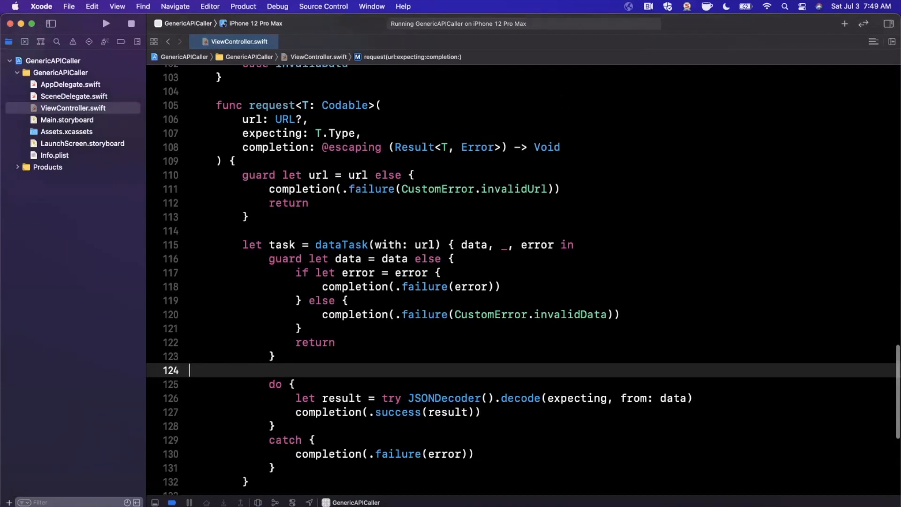
scroll("down", 3)
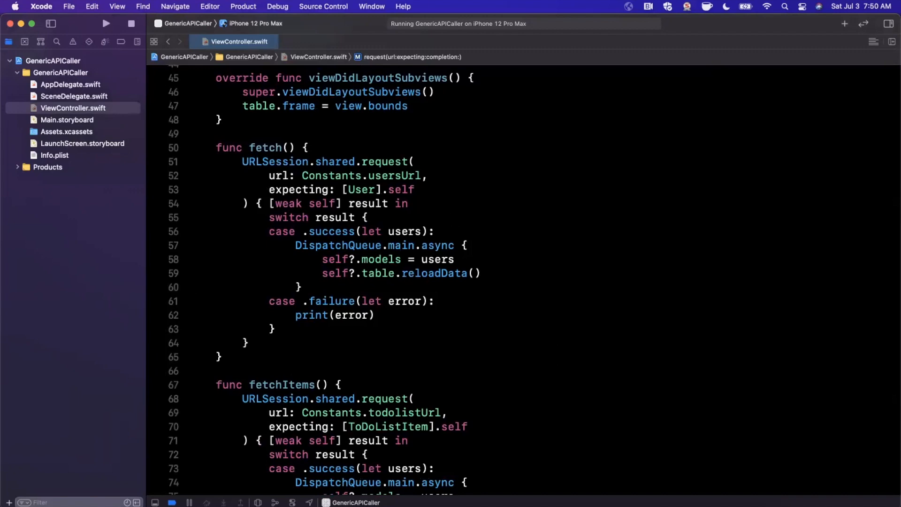
left_click(340, 385)
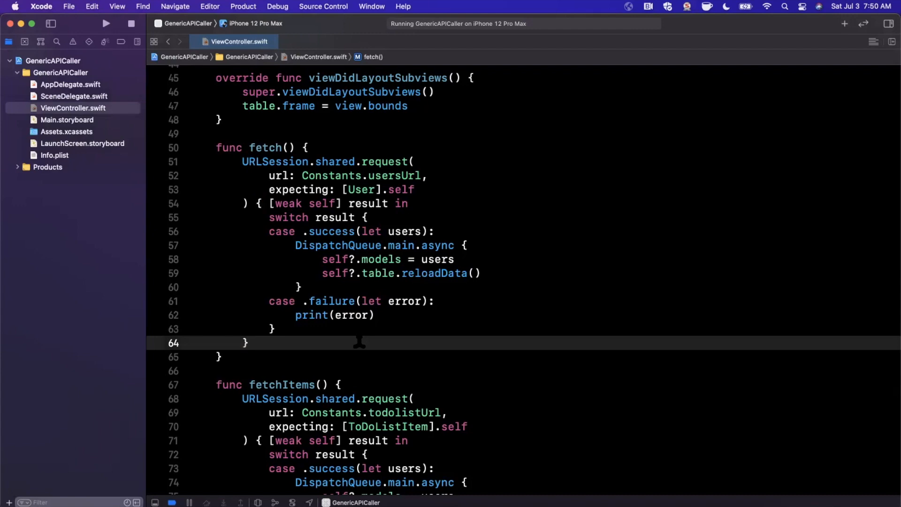
scroll("down", 3)
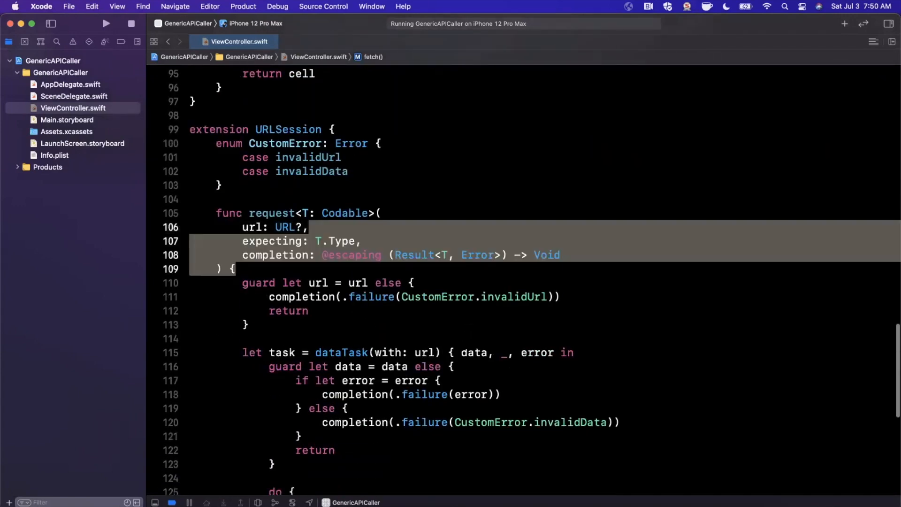
scroll("down", 3)
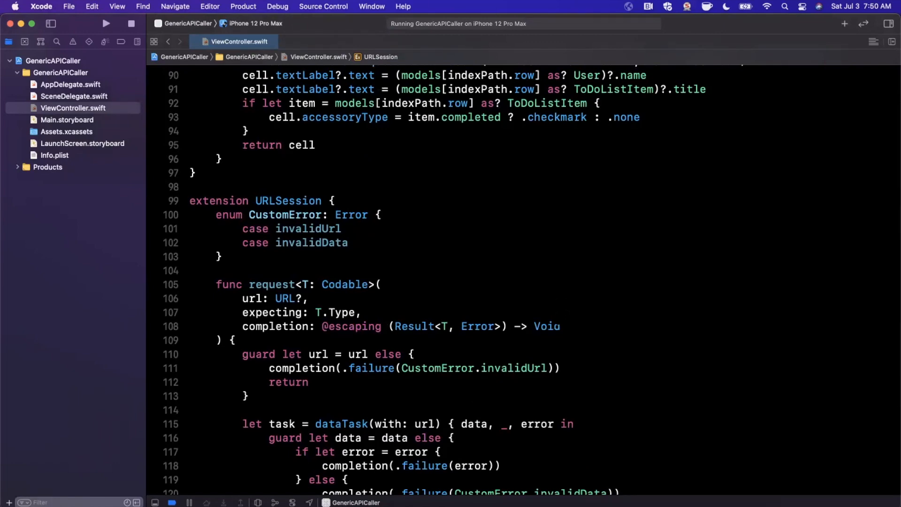
scroll("up", 3)
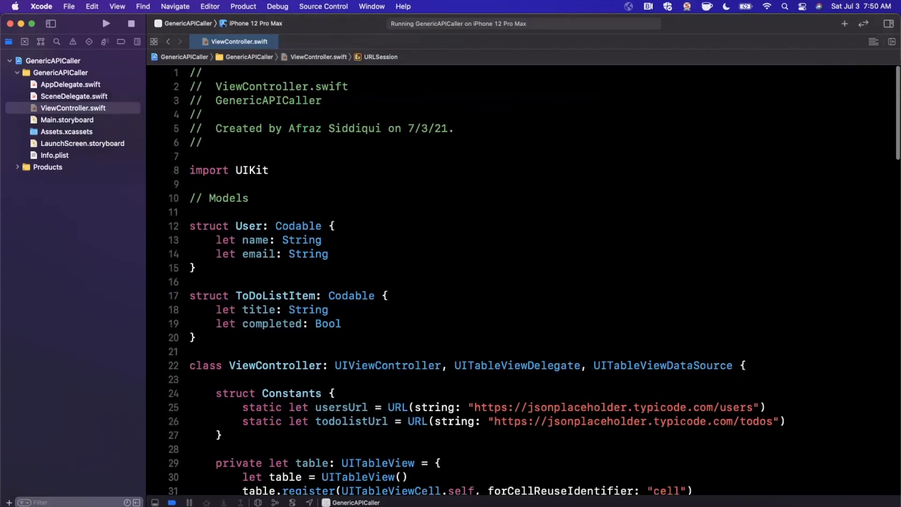